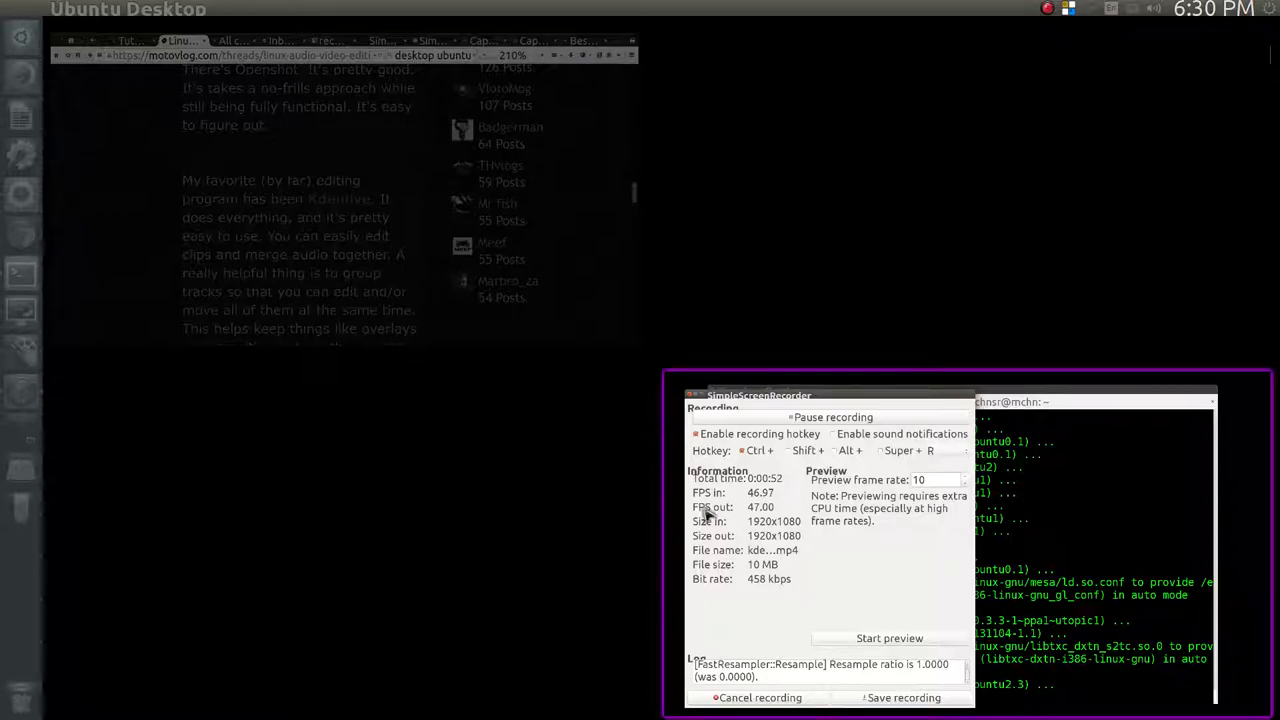
pyautogui.moveTo(604, 284)
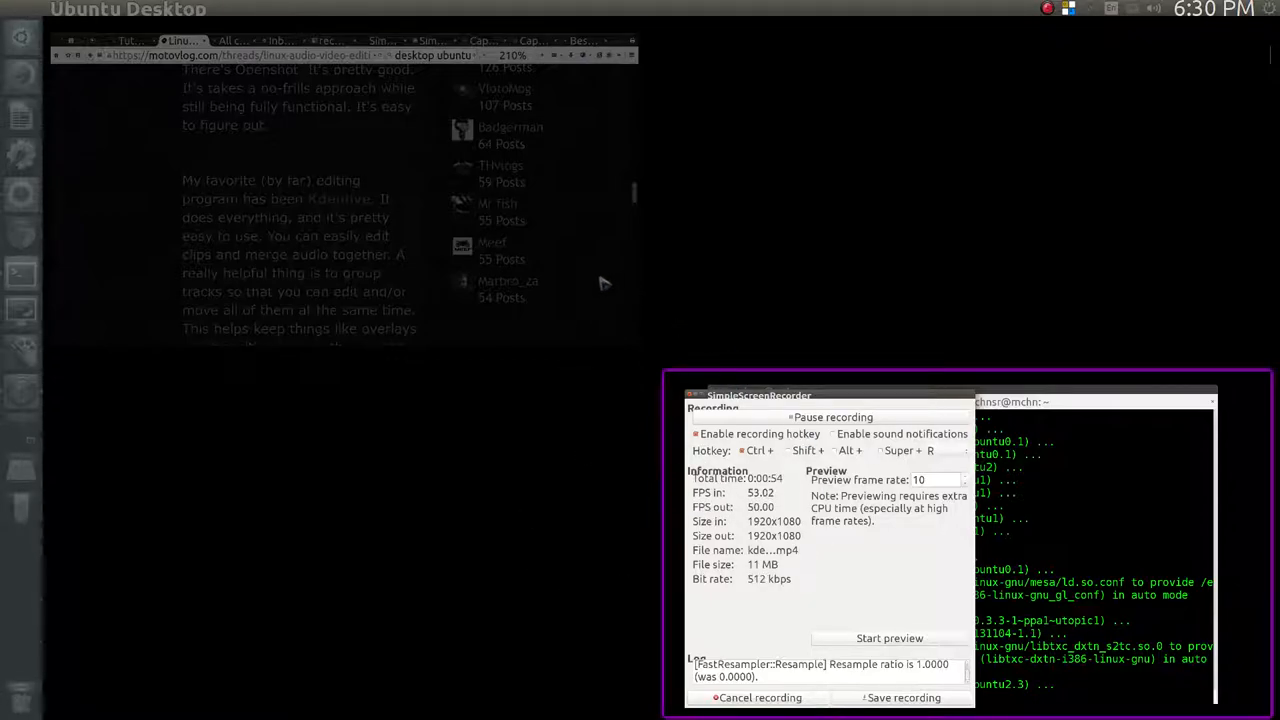
# Step: Raise the installation terminal above the SimpleScreenRecorder window
pyautogui.click(760, 696)
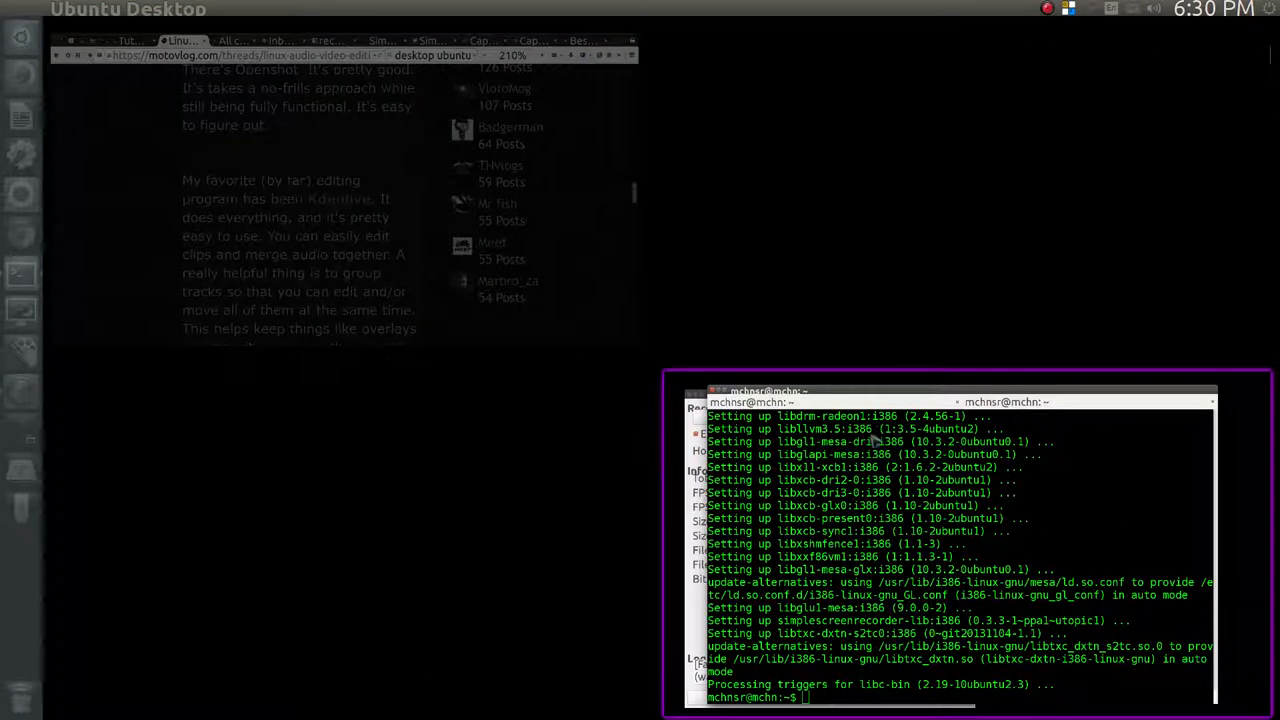
pyautogui.moveTo(762, 196)
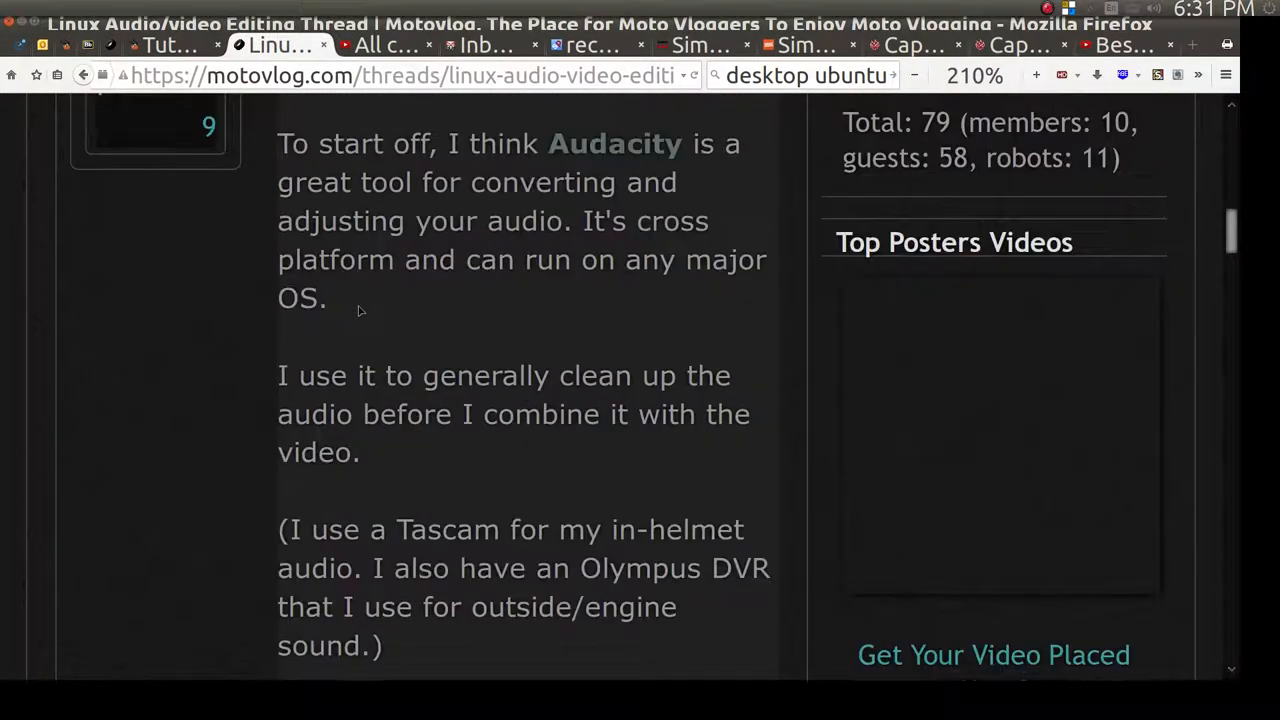
pyautogui.scroll(3)
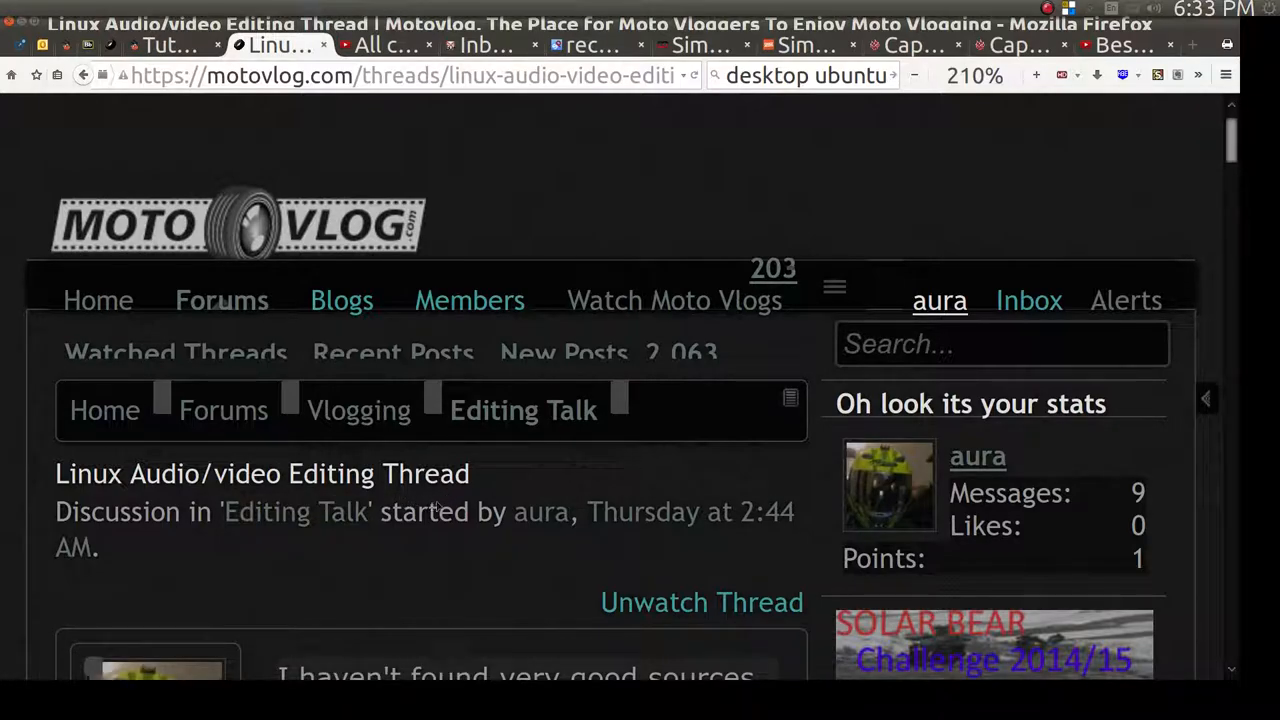
pyautogui.moveTo(458, 500)
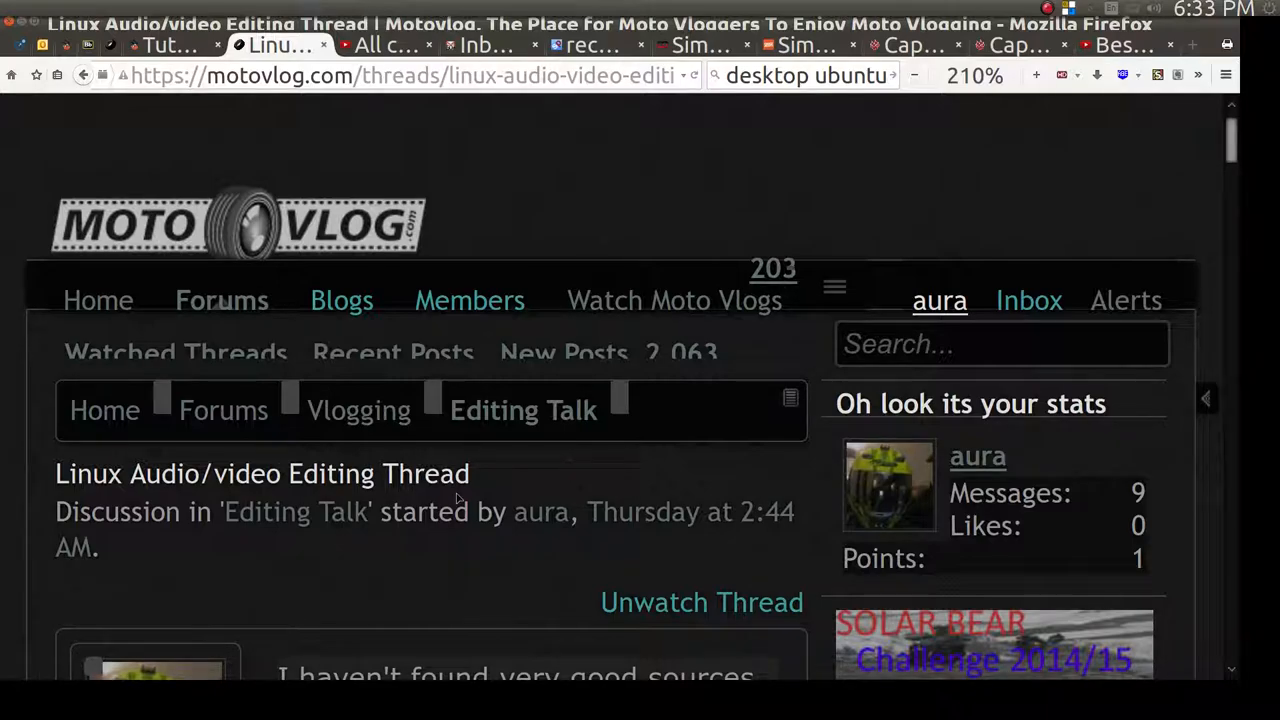
pyautogui.scroll(-3)
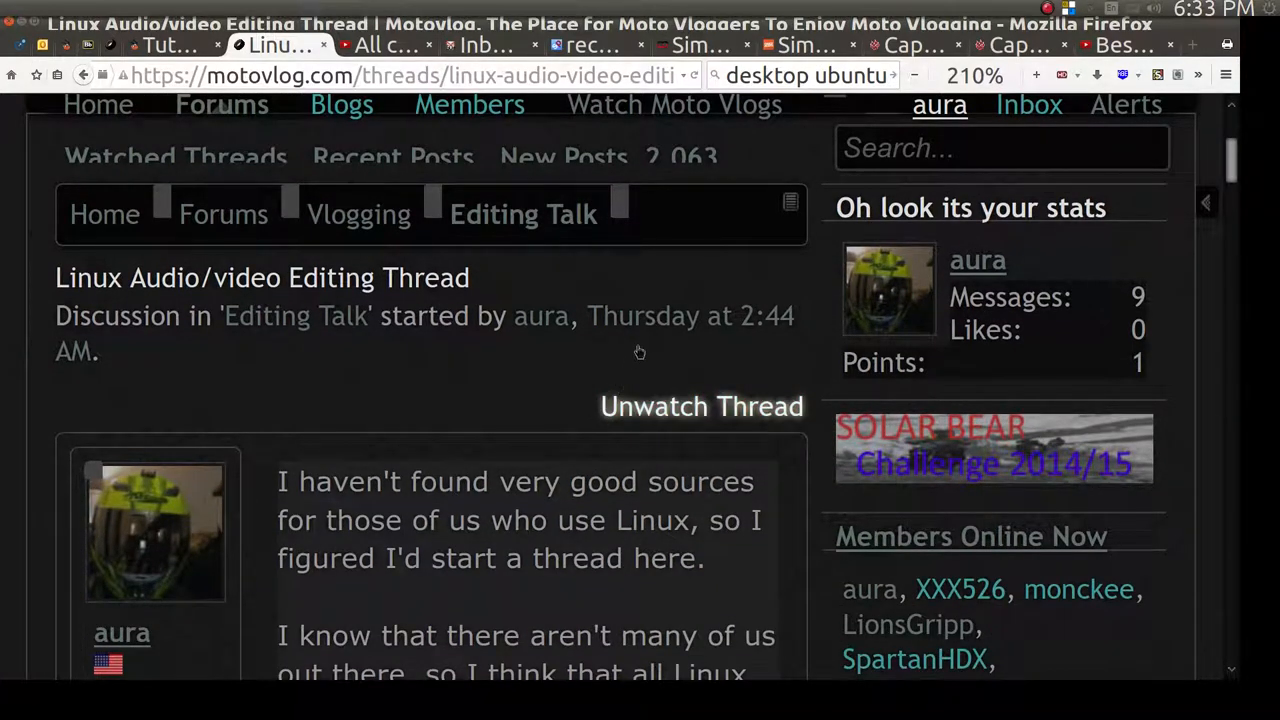
pyautogui.scroll(-3)
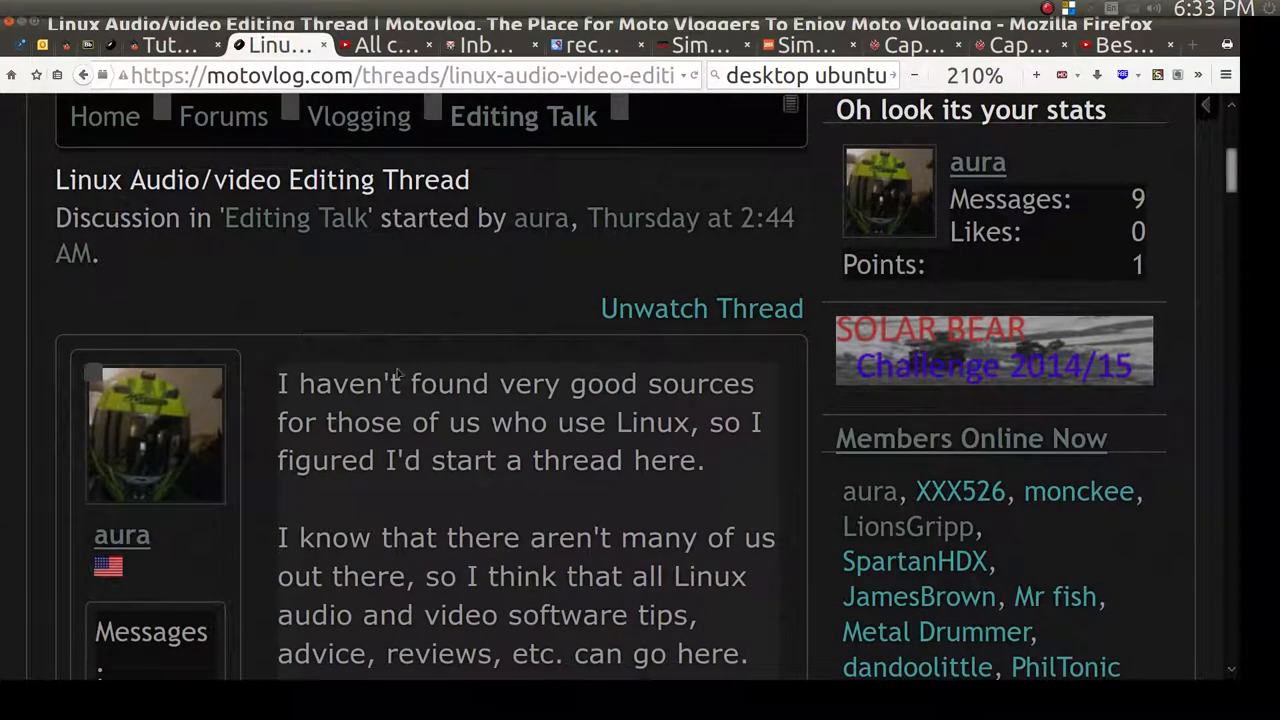
pyautogui.scroll(-3)
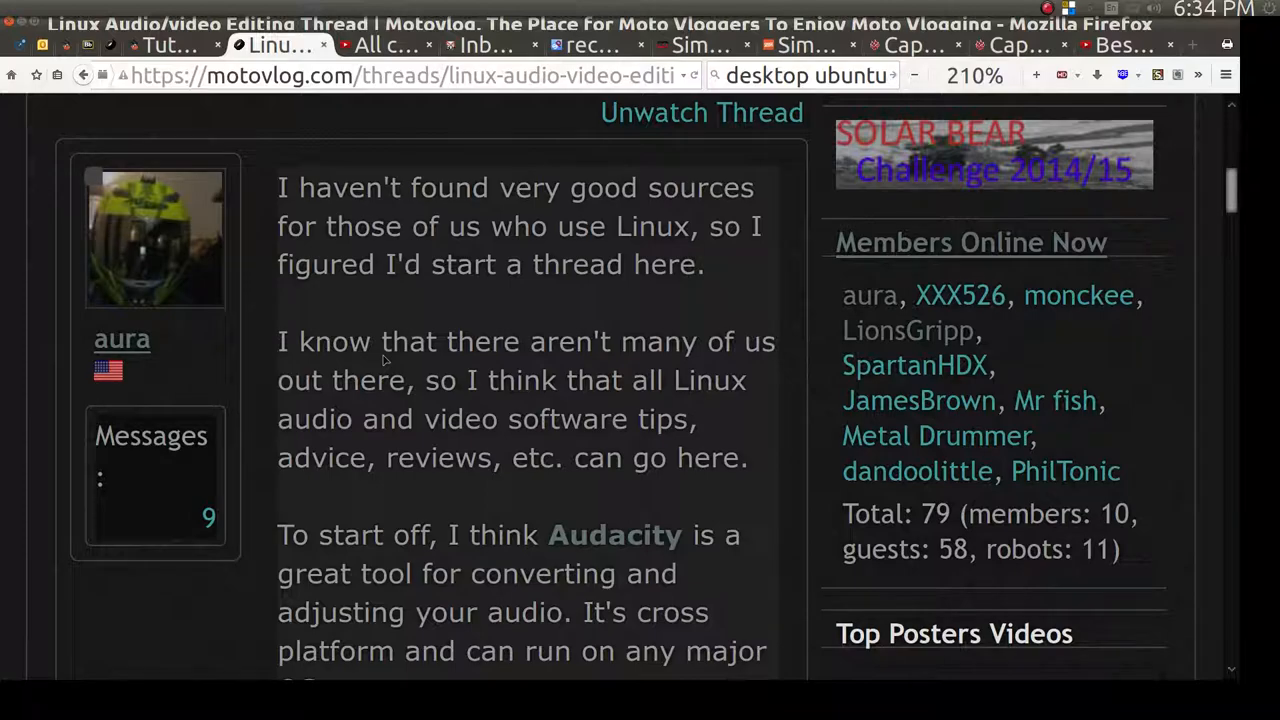
pyautogui.moveTo(568, 510)
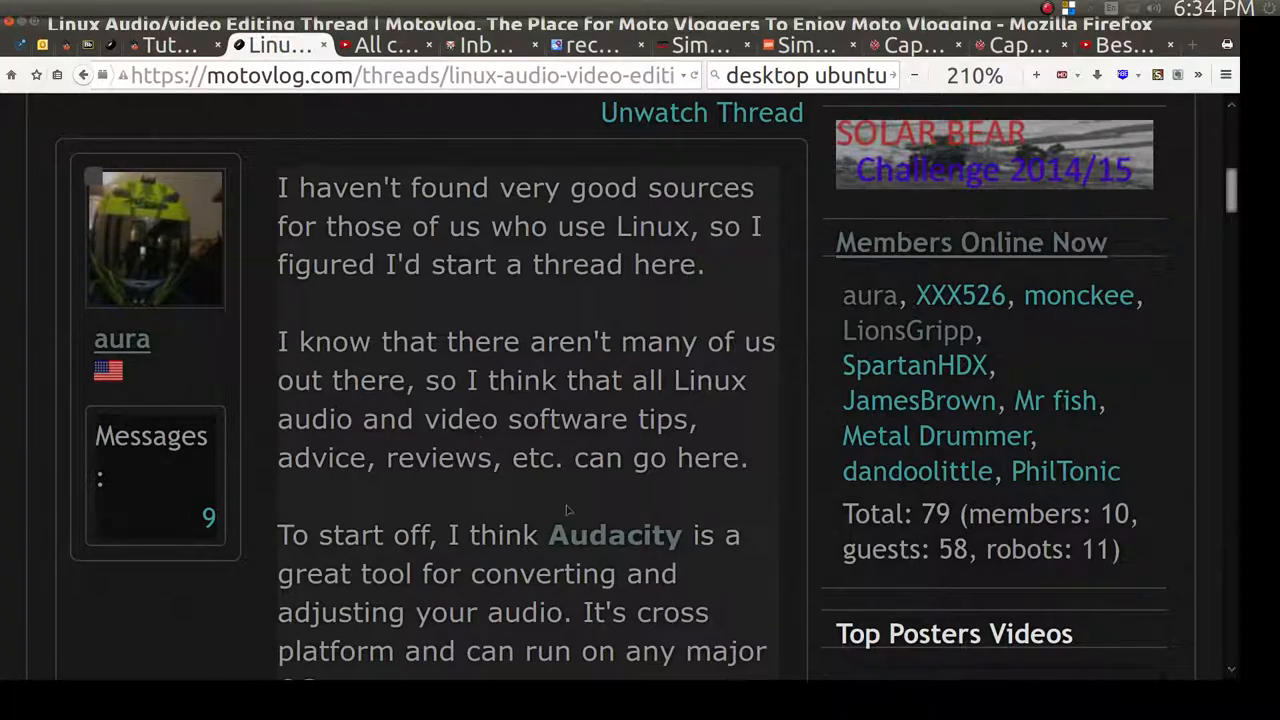
pyautogui.scroll(-3)
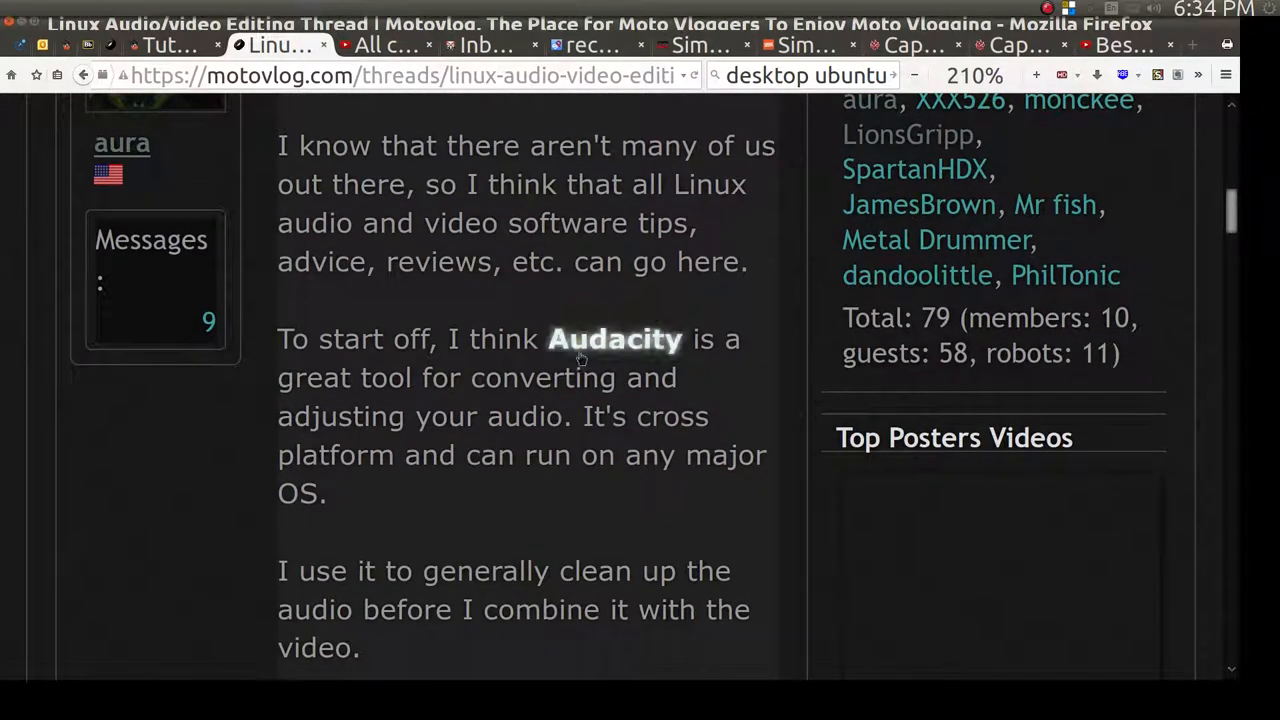
pyautogui.scroll(-3)
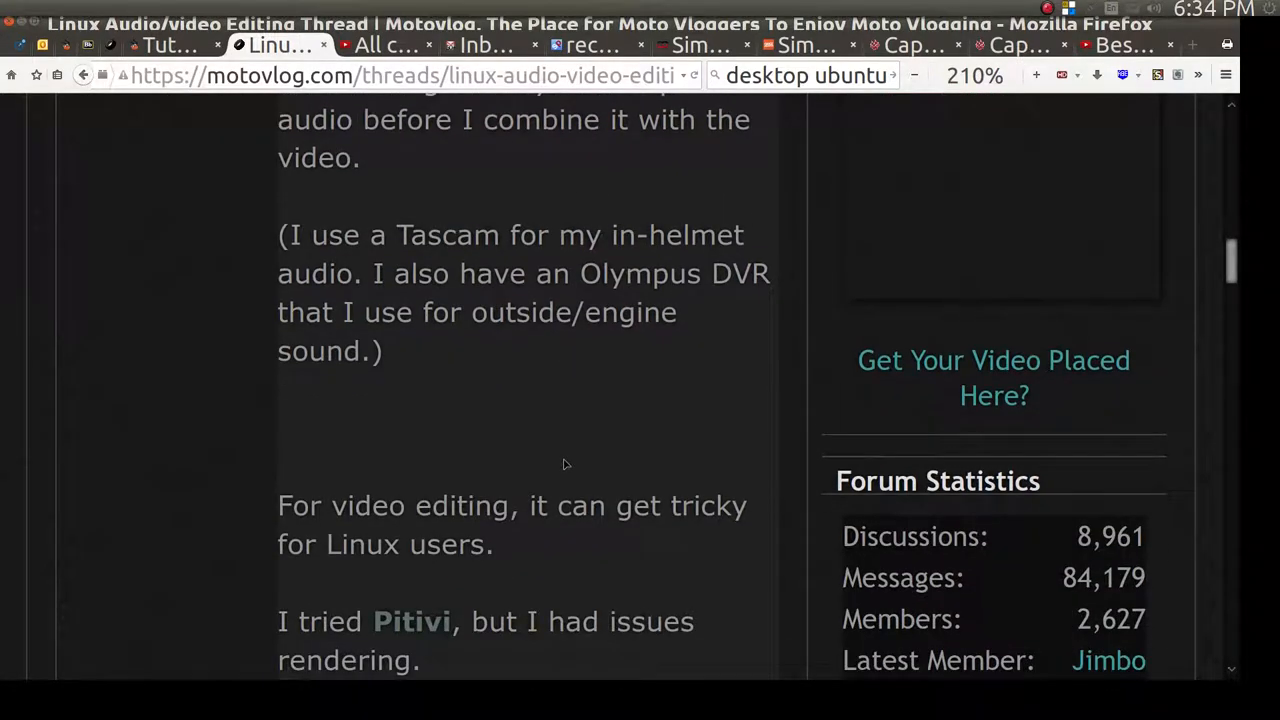
pyautogui.scroll(-3)
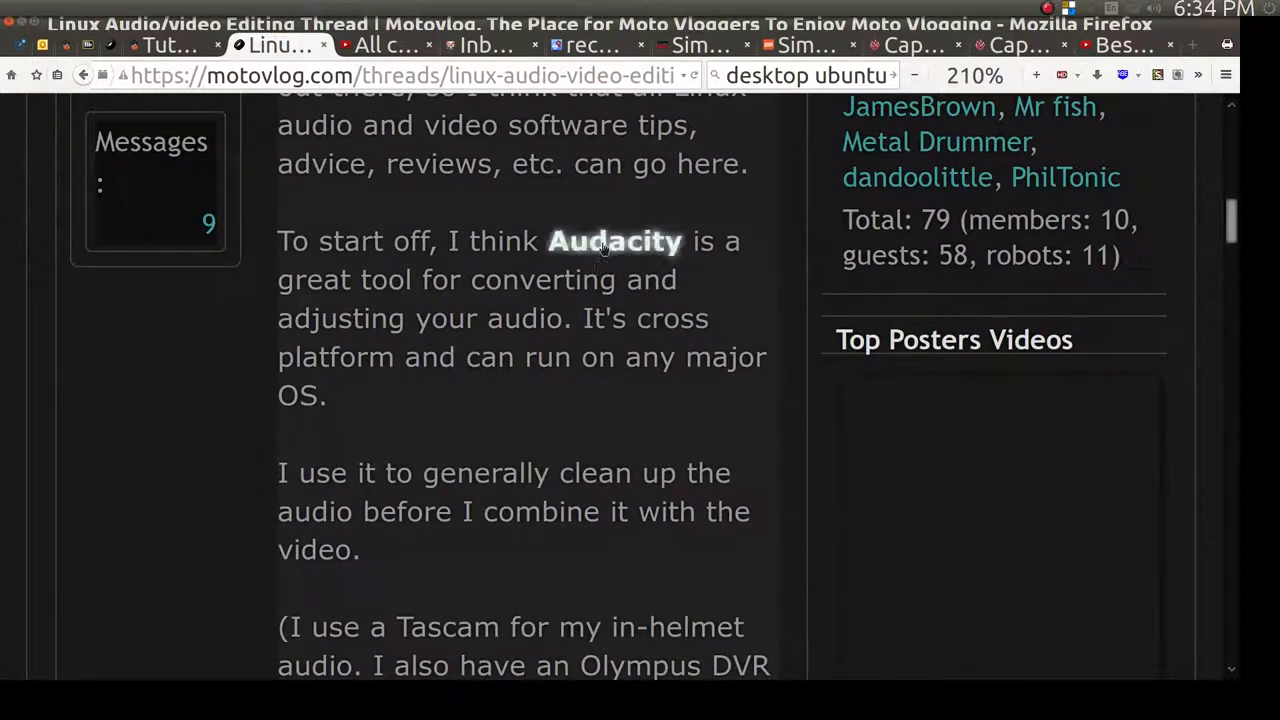
pyautogui.moveTo(562, 492)
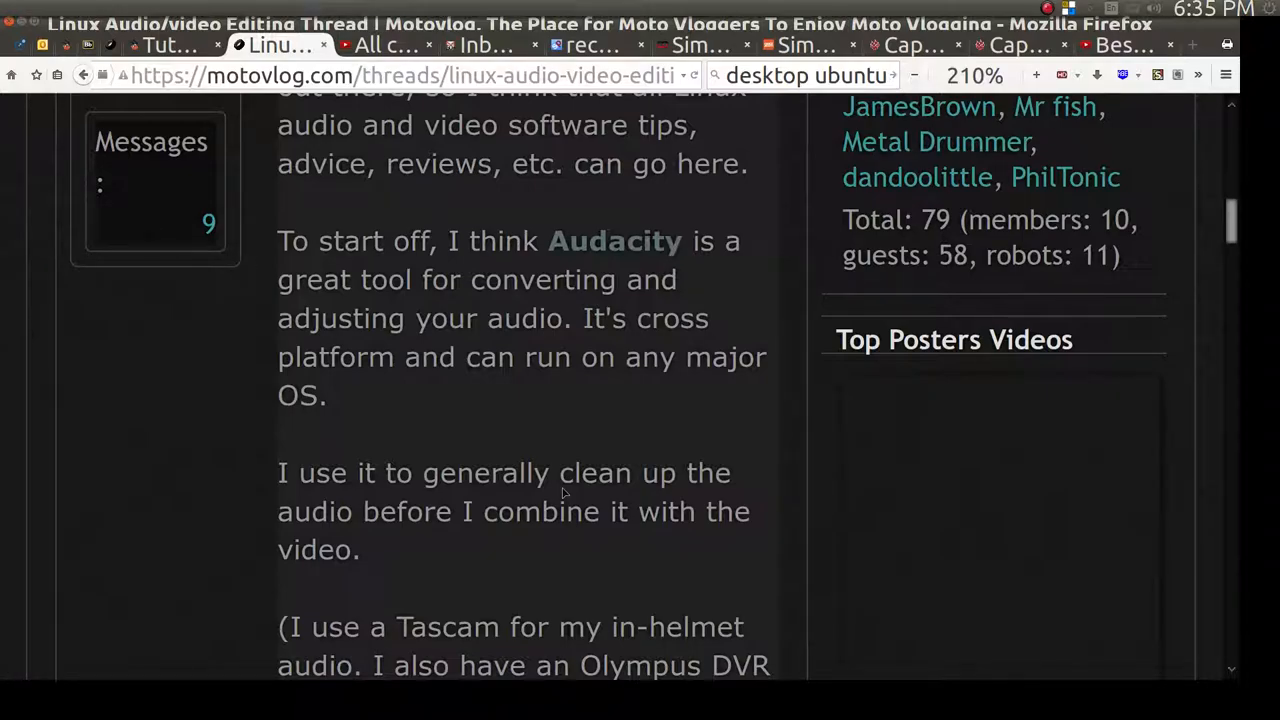
pyautogui.moveTo(560, 464)
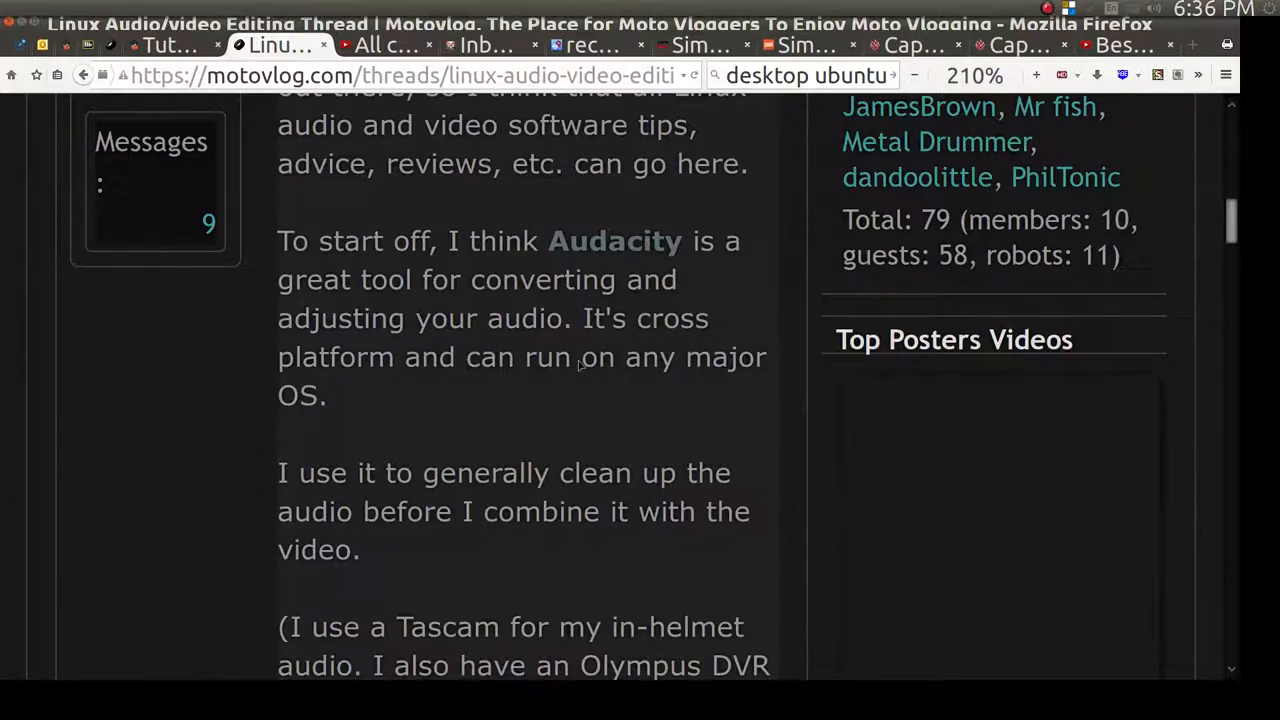
pyautogui.moveTo(898, 488)
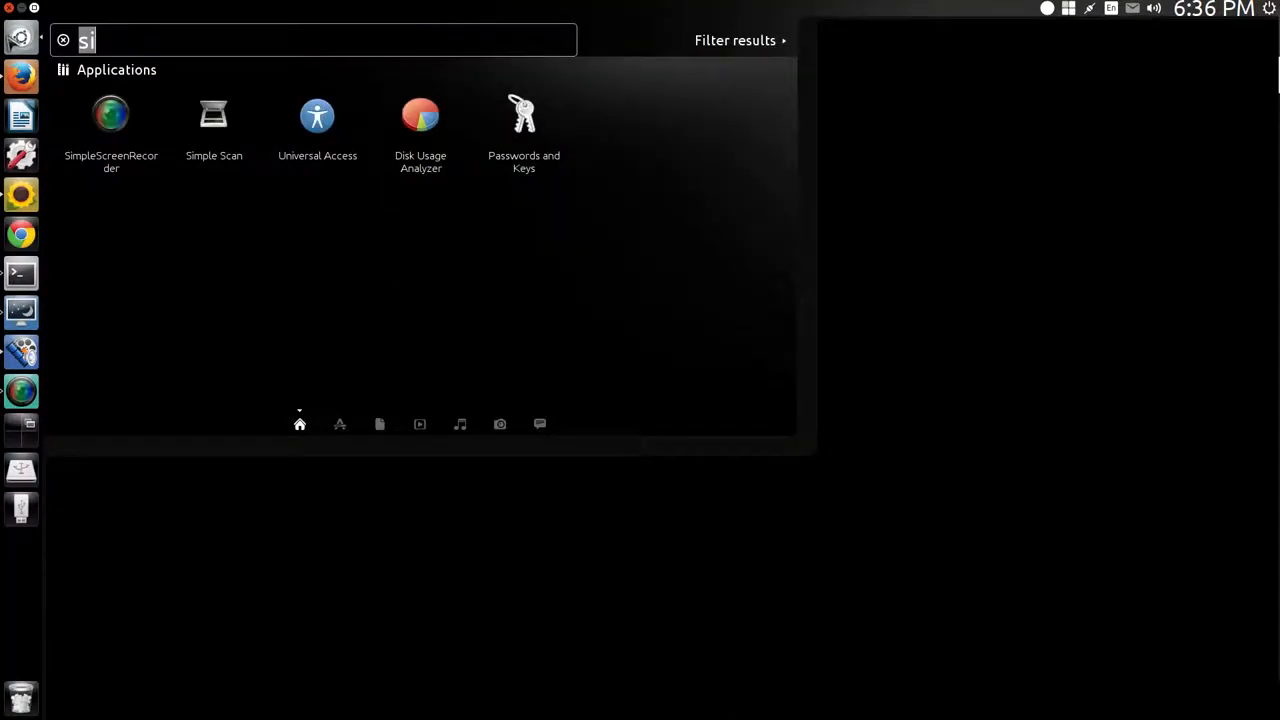
# Step: Search the Dash for 'au' to find and launch Audacity
pyautogui.write('au')
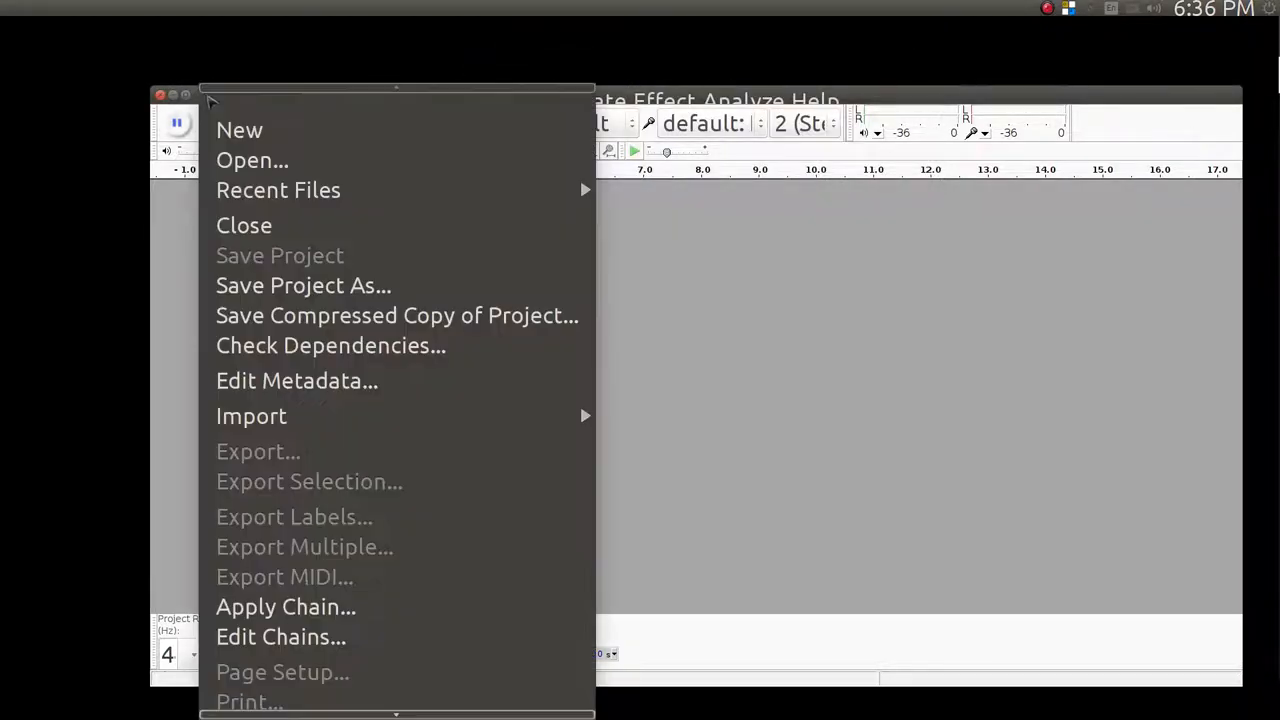
pyautogui.moveTo(260, 456)
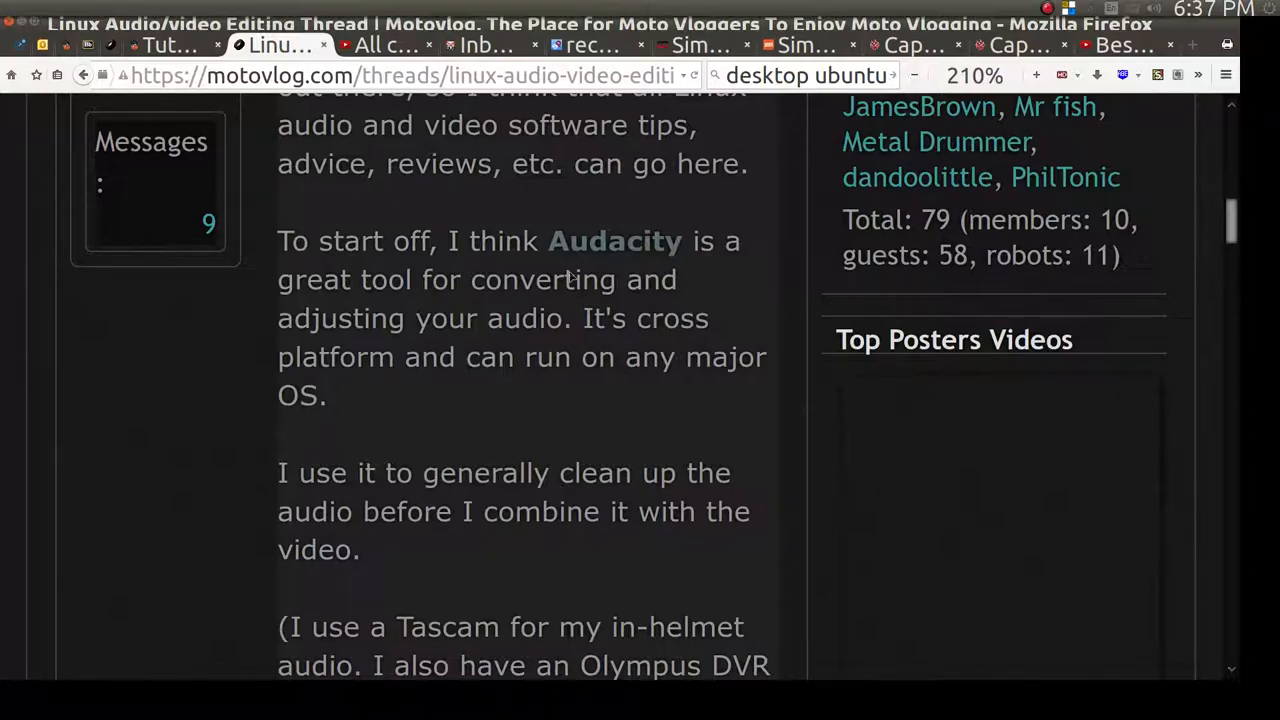
pyautogui.moveTo(528, 338)
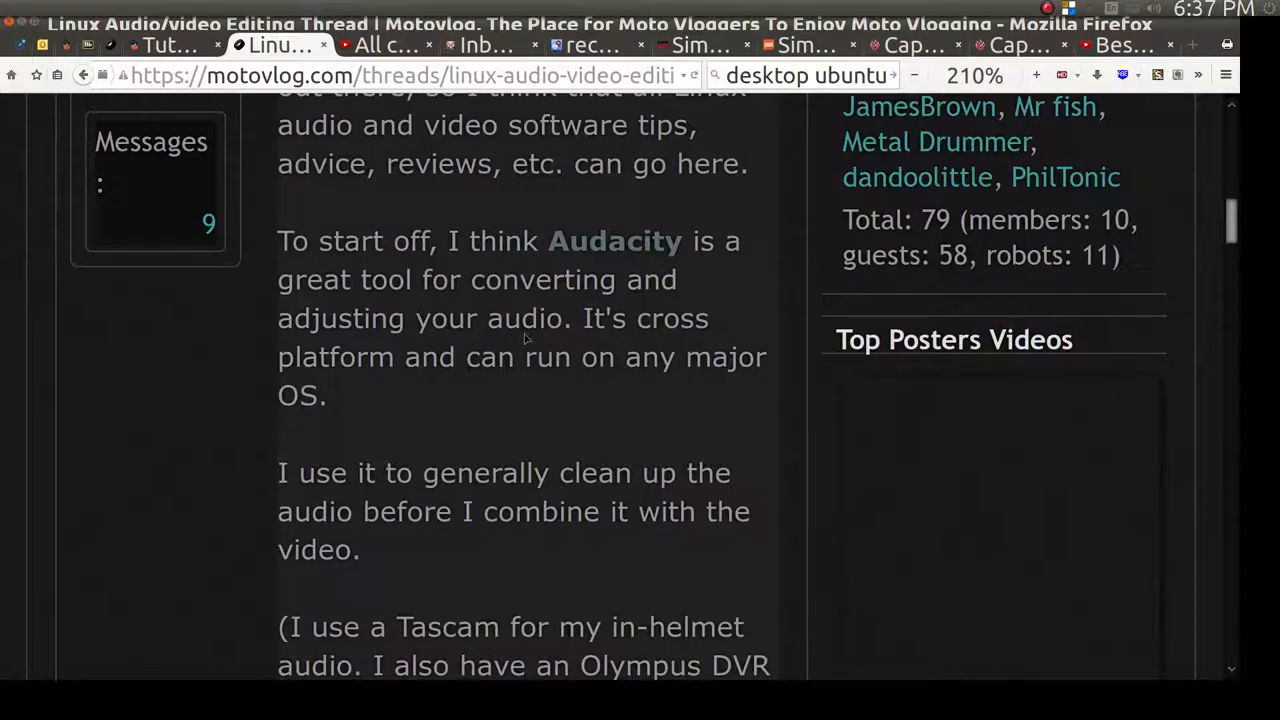
pyautogui.moveTo(524, 338)
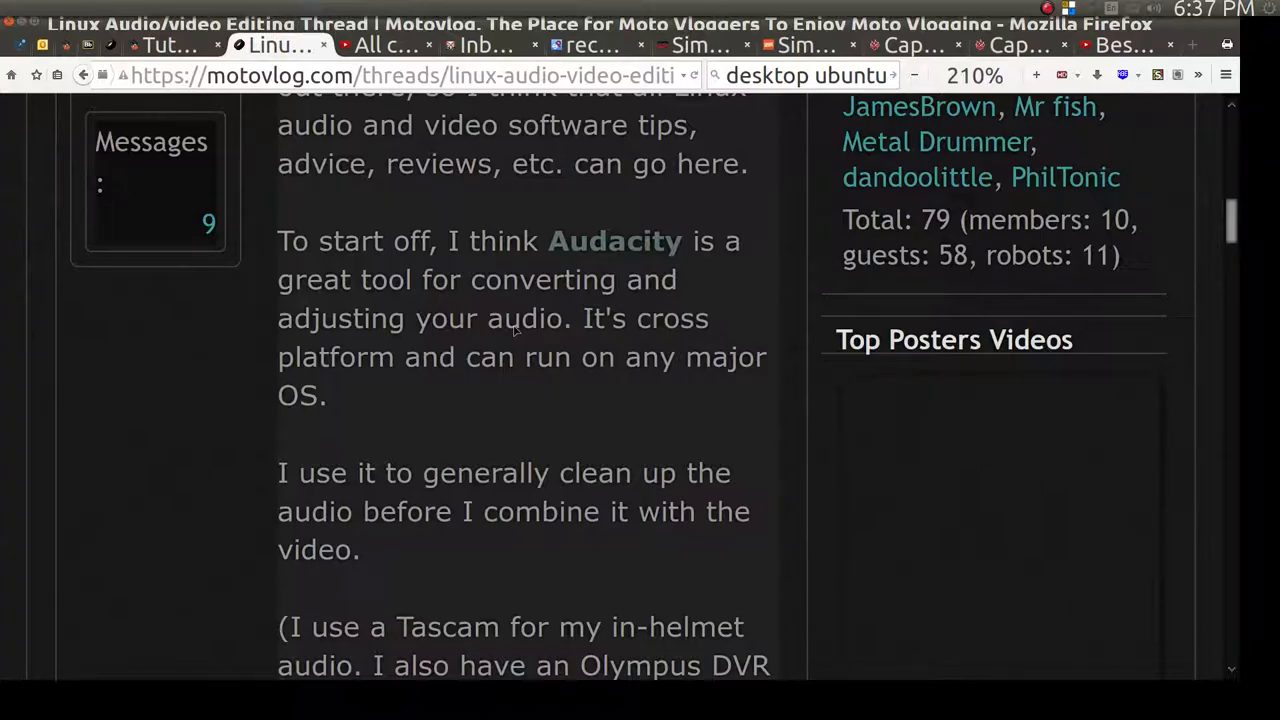
pyautogui.moveTo(548, 338)
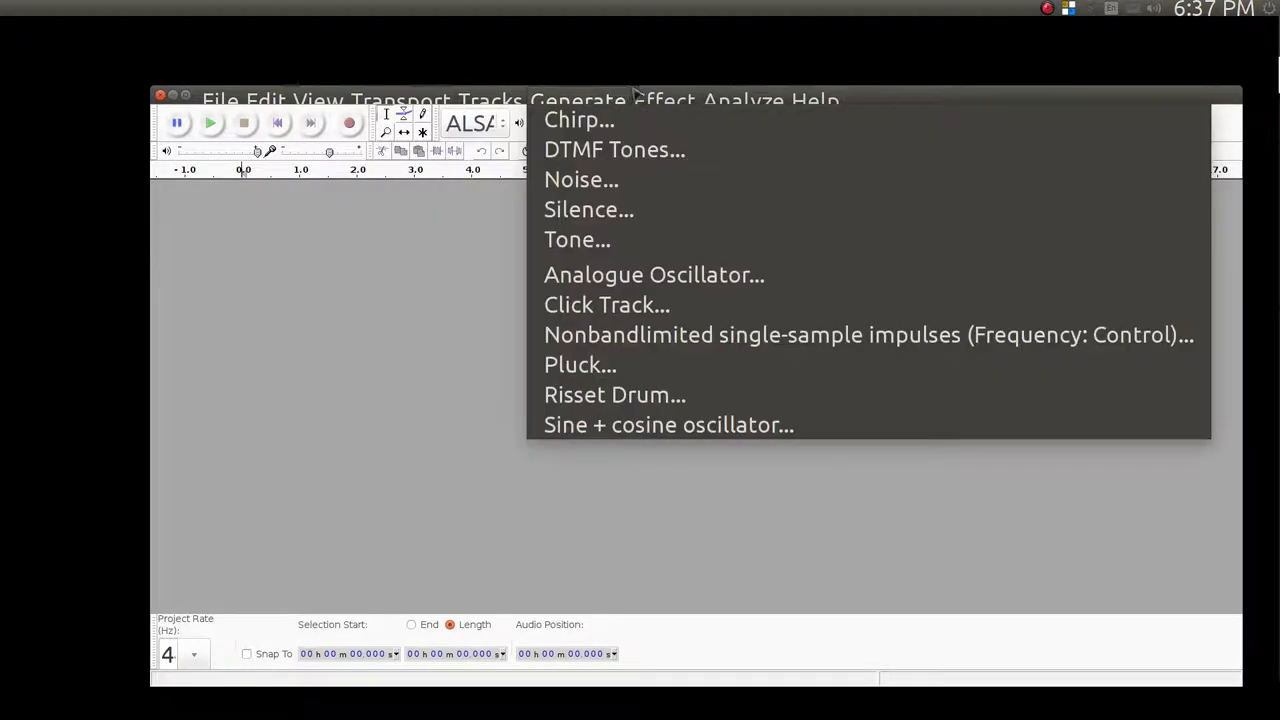
# Step: Show Audacity's Effect menu listing effects like Amplify and Noise Removal
pyautogui.click(660, 100)
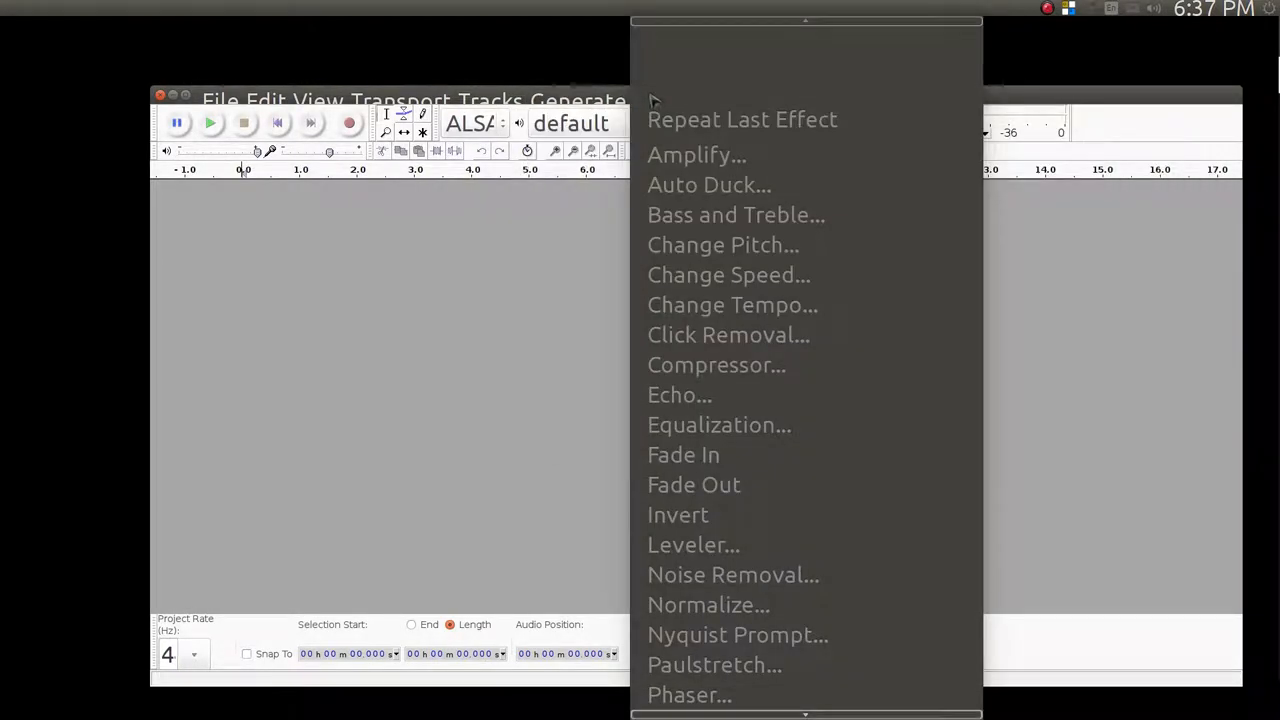
pyautogui.moveTo(716, 578)
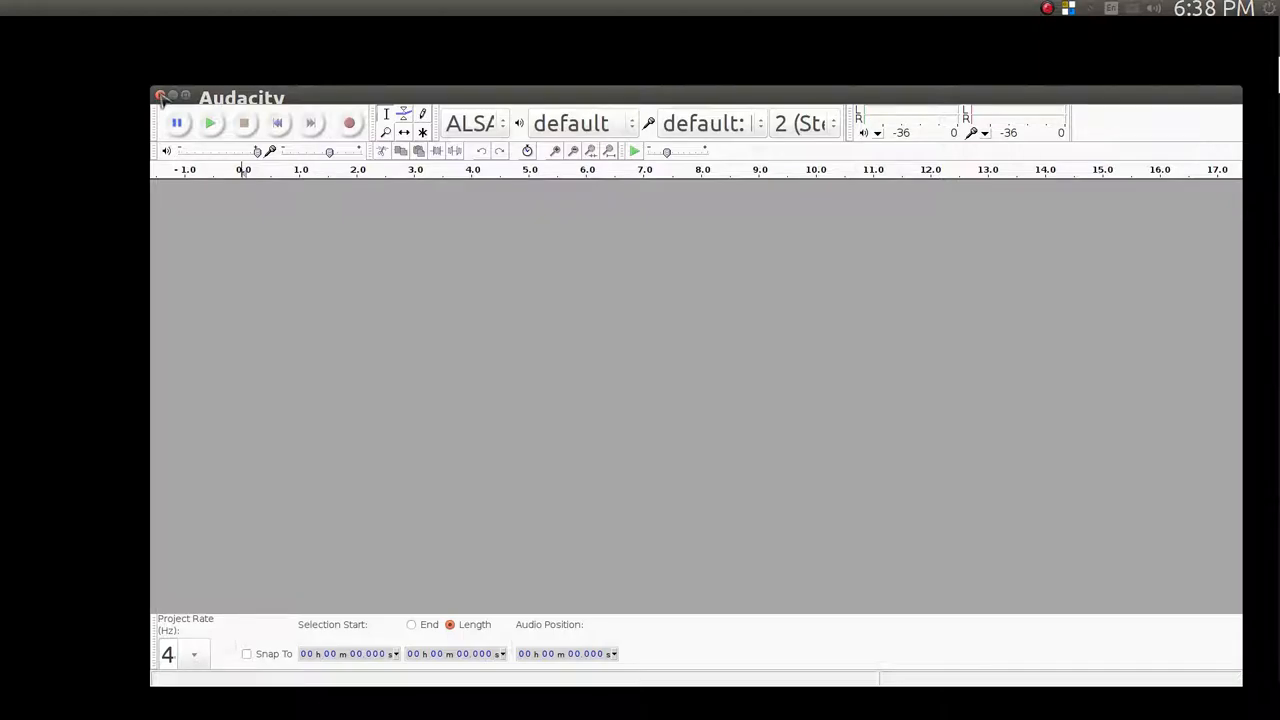
# Step: Close the empty Audacity project, leaving the Ubuntu desktop
pyautogui.click(160, 96)
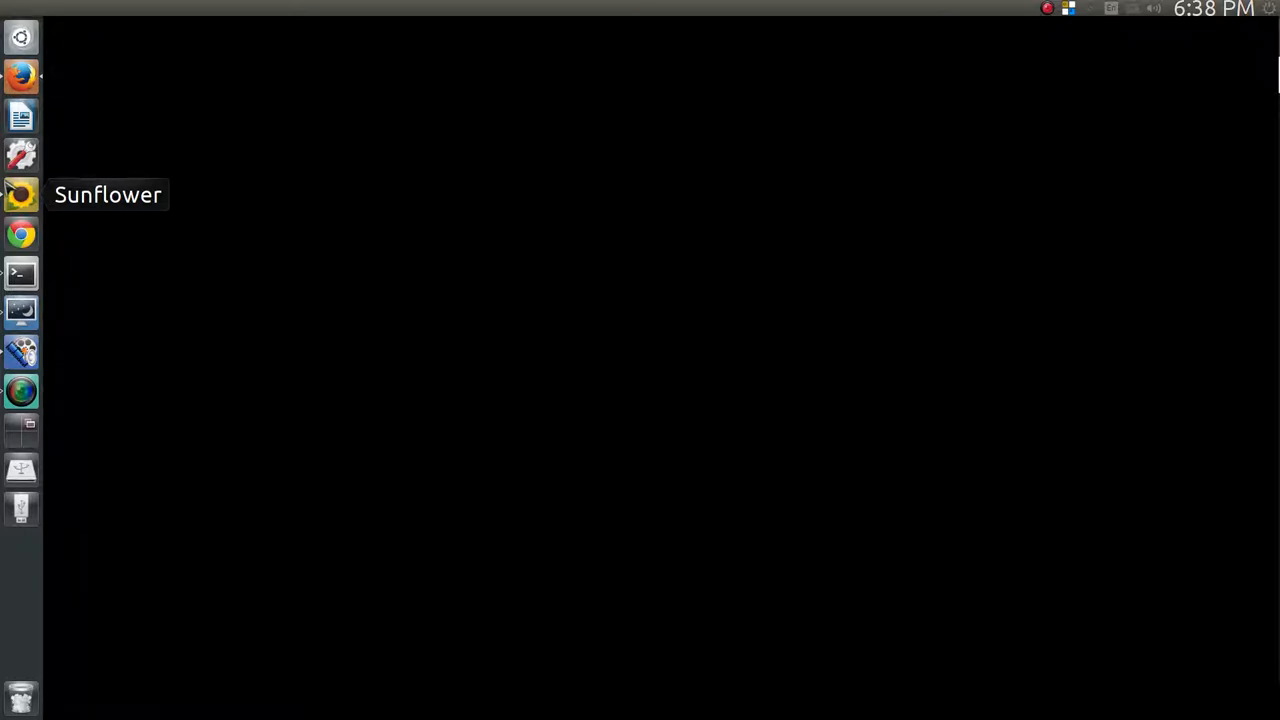
pyautogui.moveTo(192, 312)
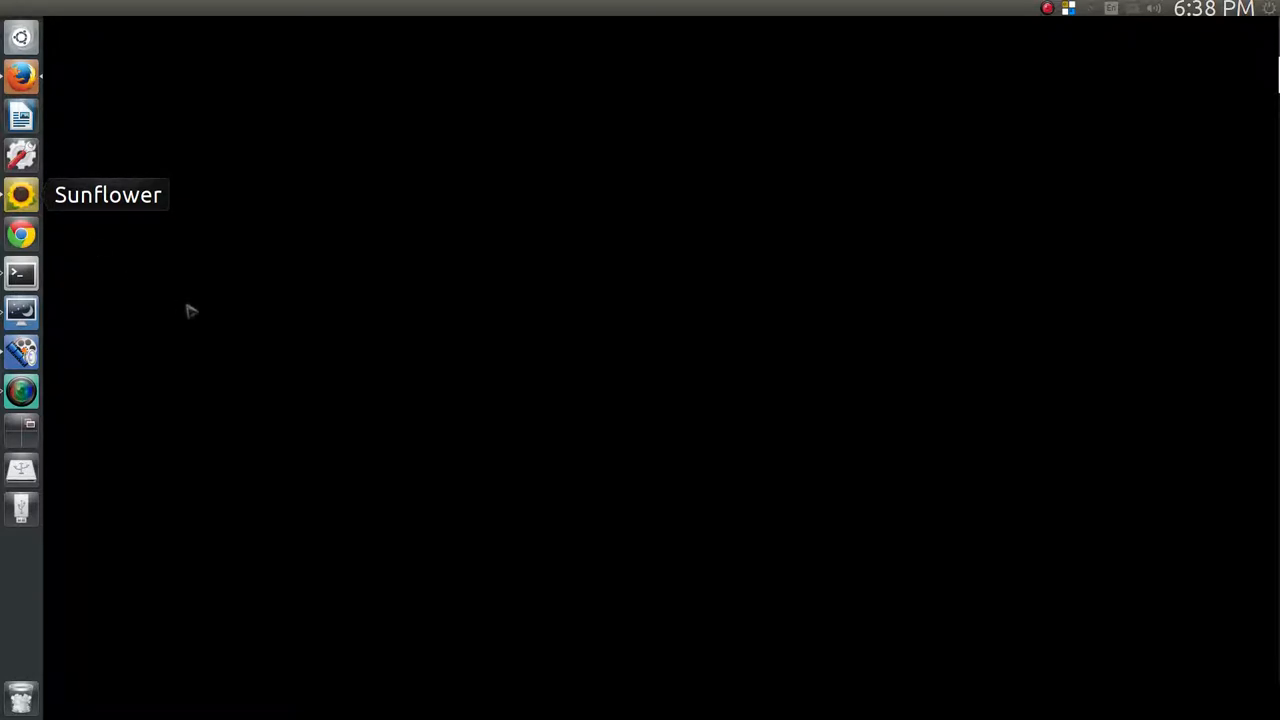
pyautogui.moveTo(96, 218)
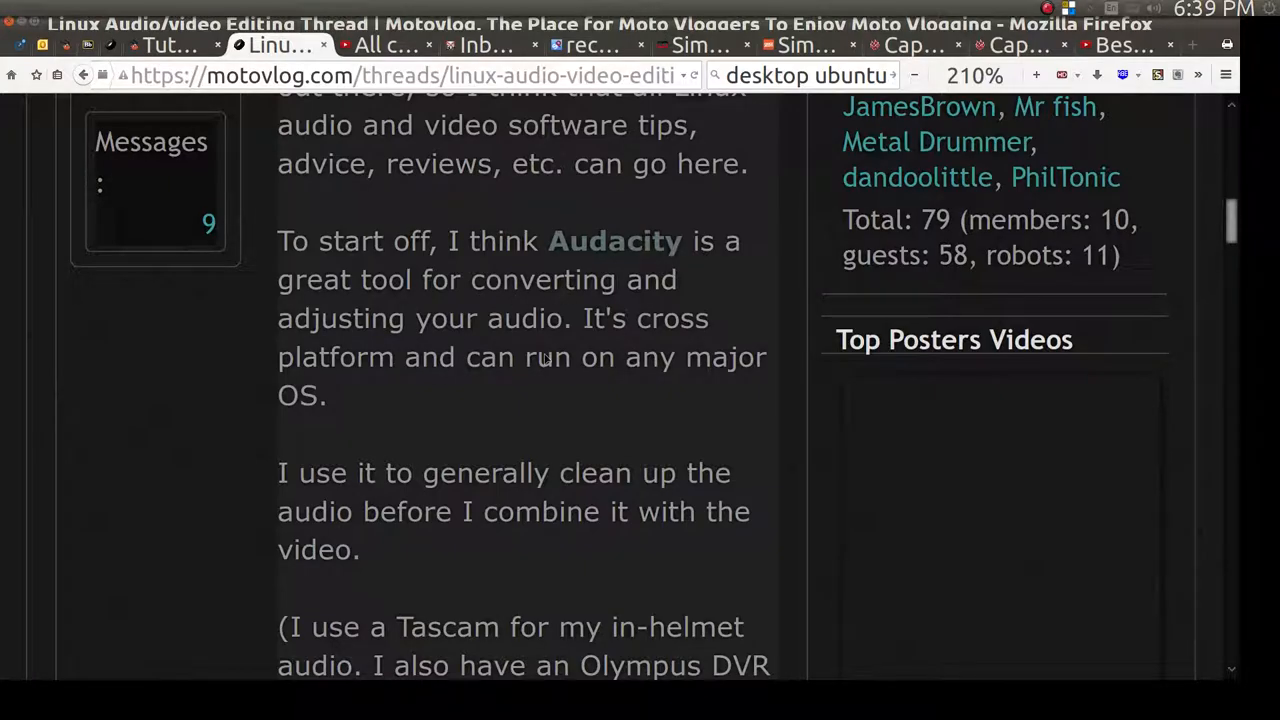
# Step: Scroll the motovlog.com thread down to the Pitivi and Blender paragraphs
pyautogui.scroll(-3)
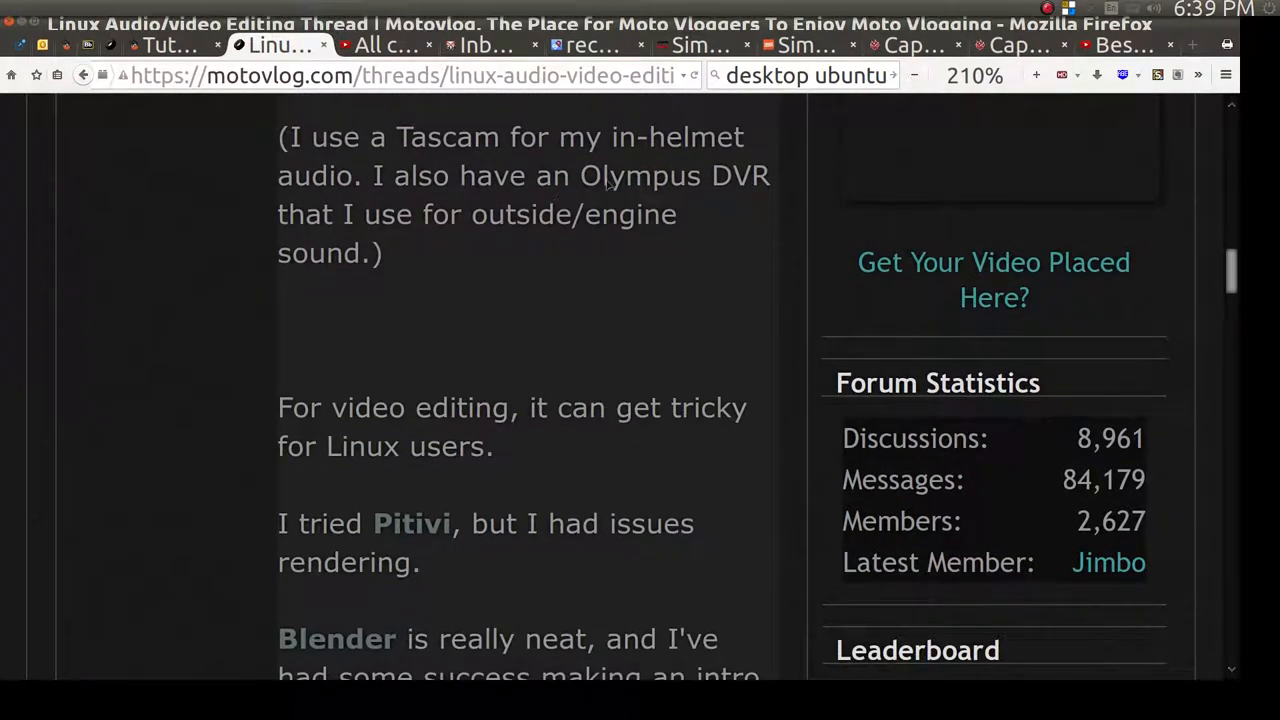
pyautogui.moveTo(640, 210)
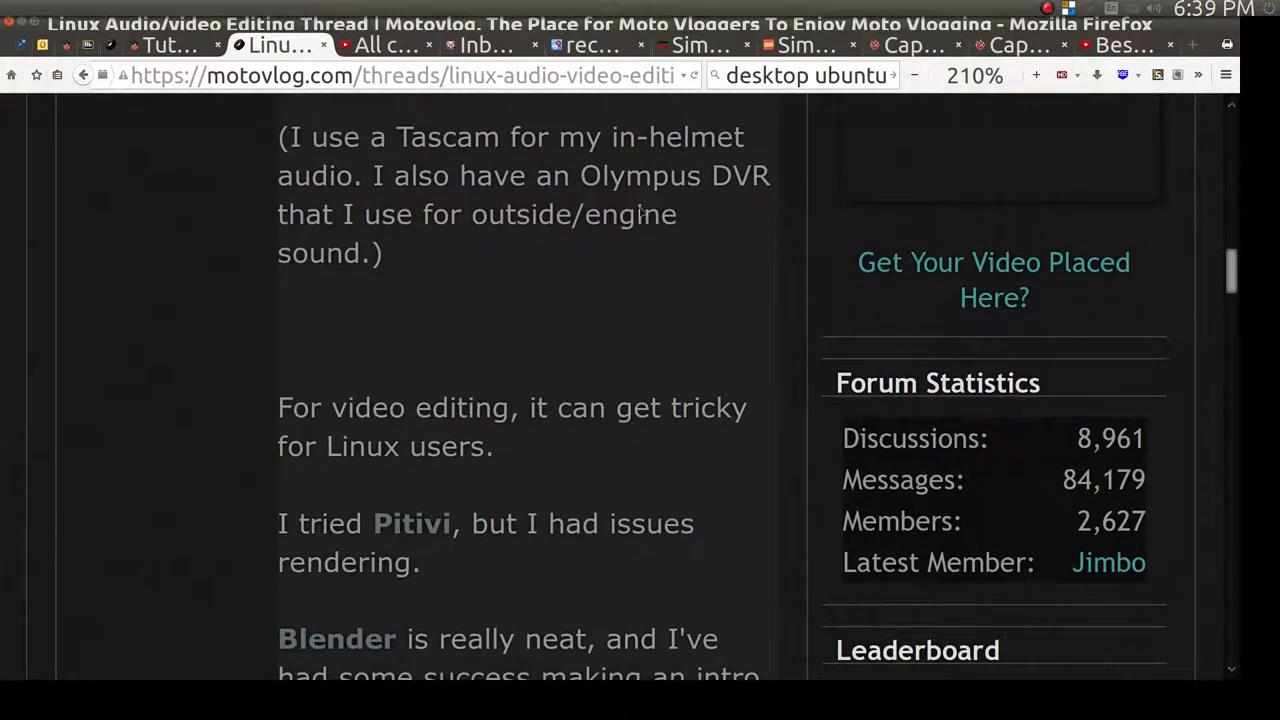
pyautogui.moveTo(528, 232)
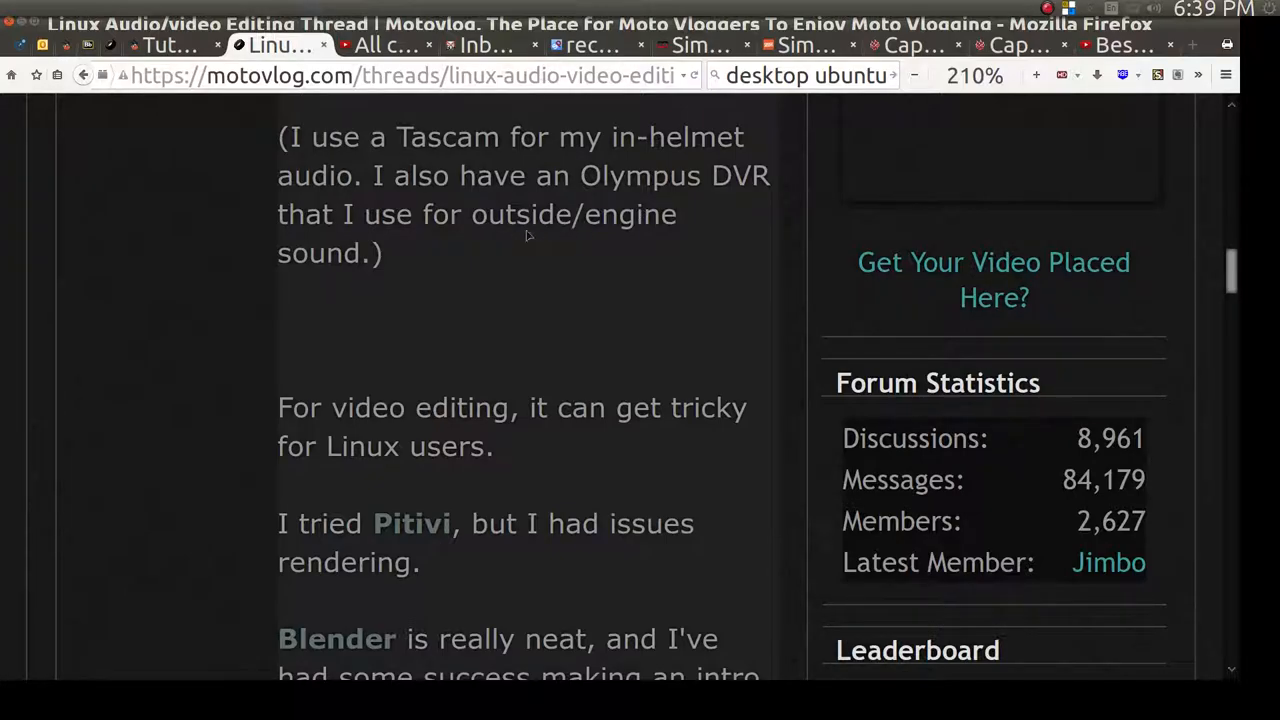
pyautogui.moveTo(532, 258)
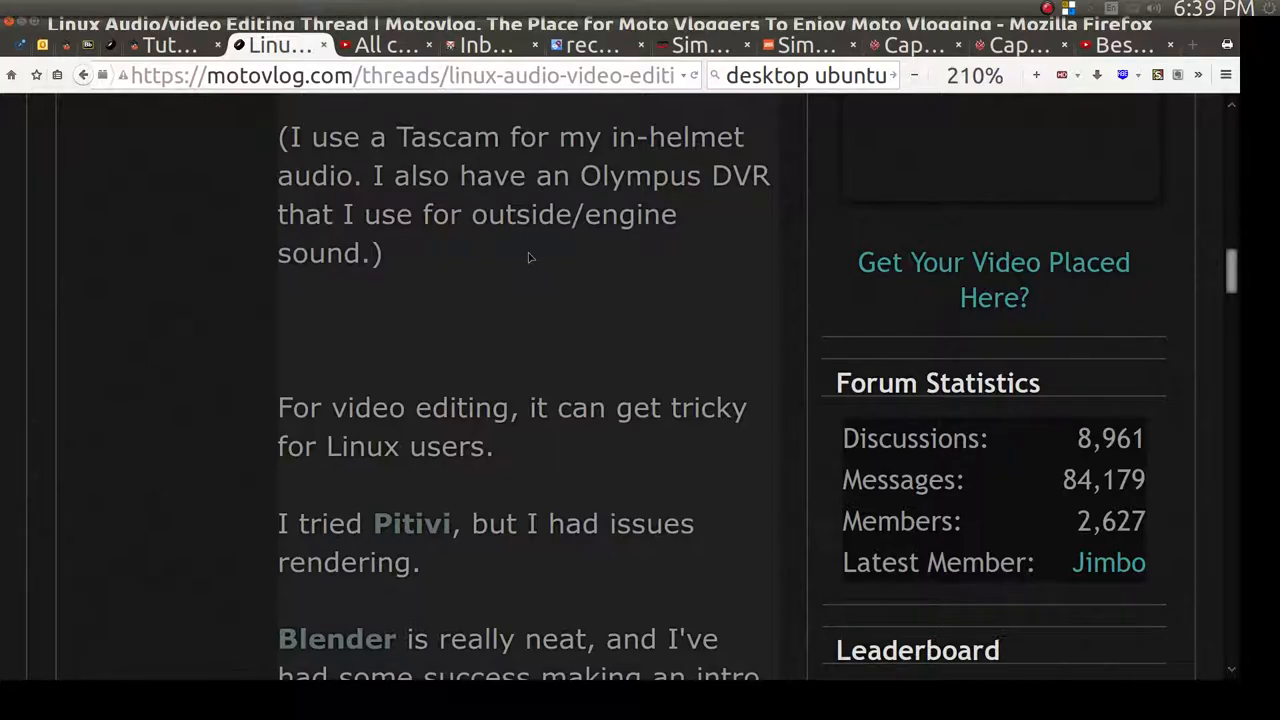
pyautogui.scroll(-3)
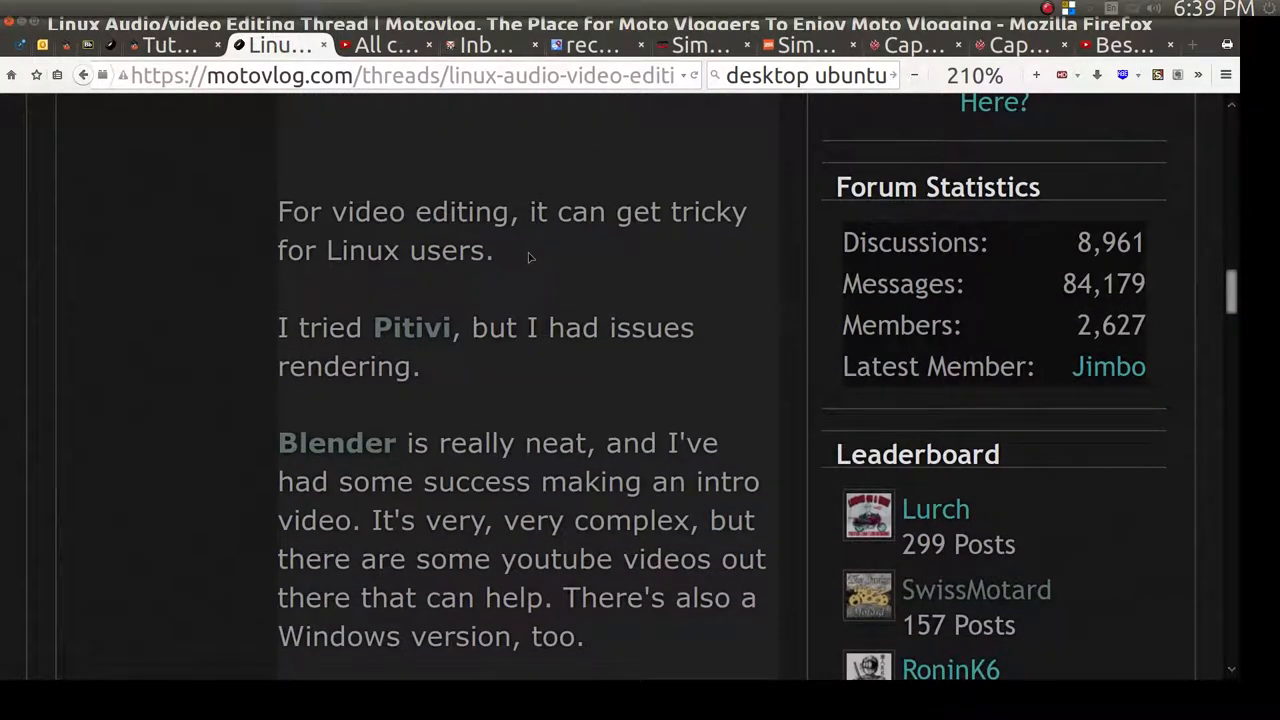
pyautogui.moveTo(412, 328)
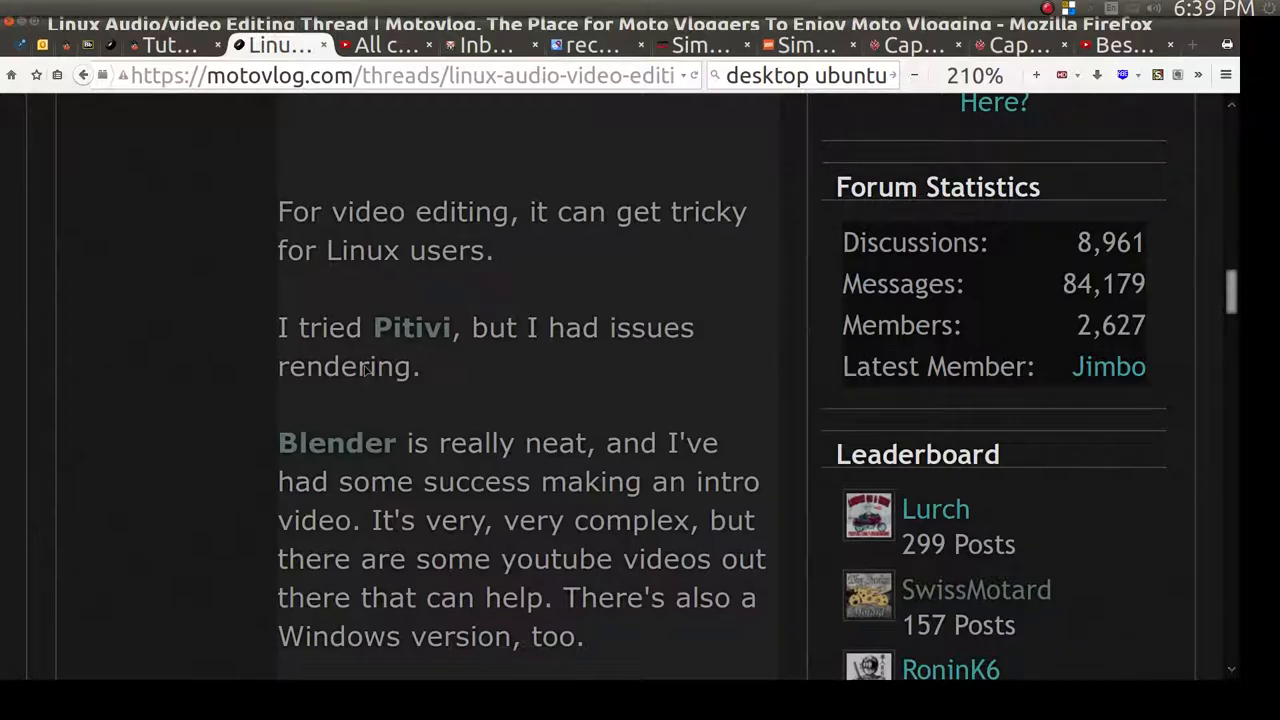
pyautogui.moveTo(436, 374)
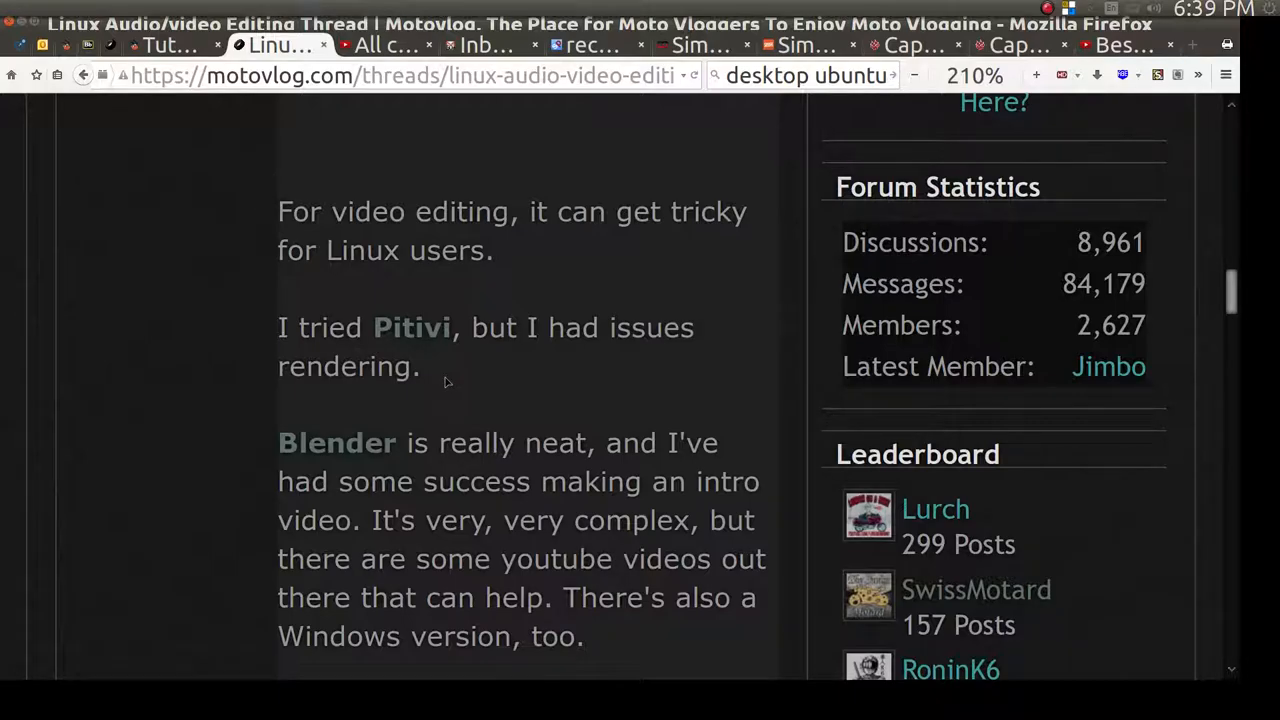
pyautogui.moveTo(476, 330)
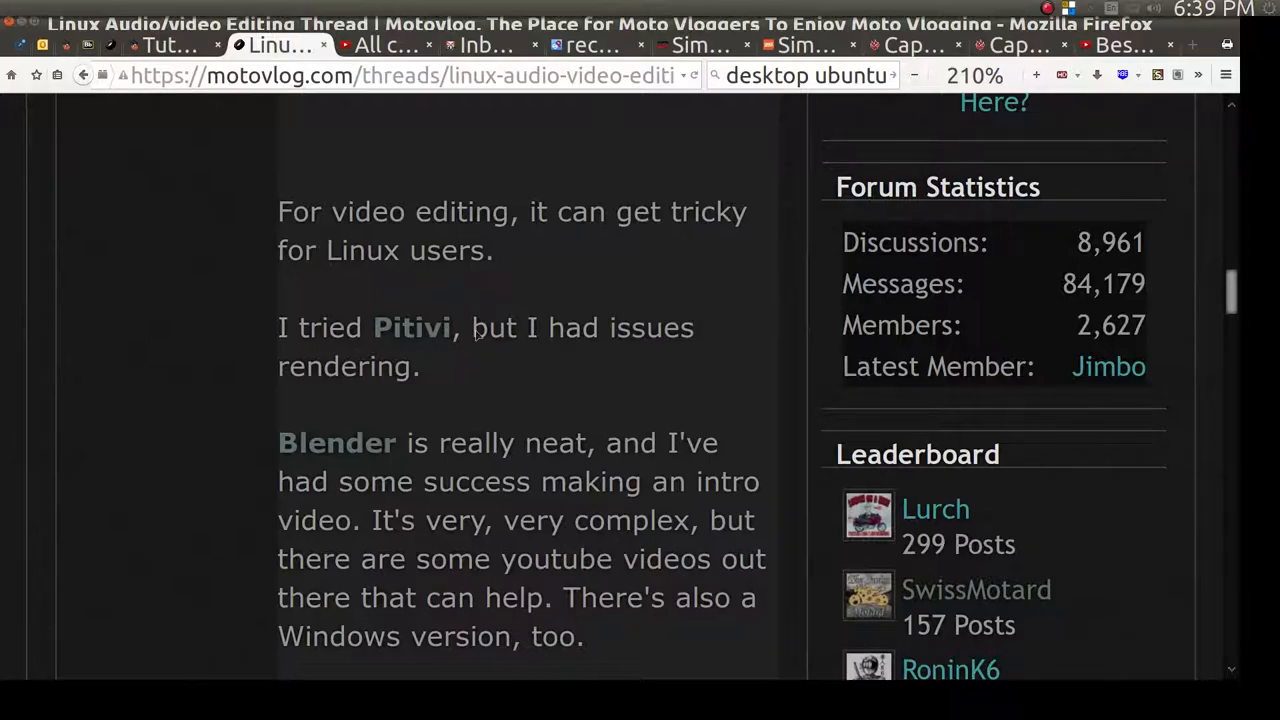
pyautogui.moveTo(476, 348)
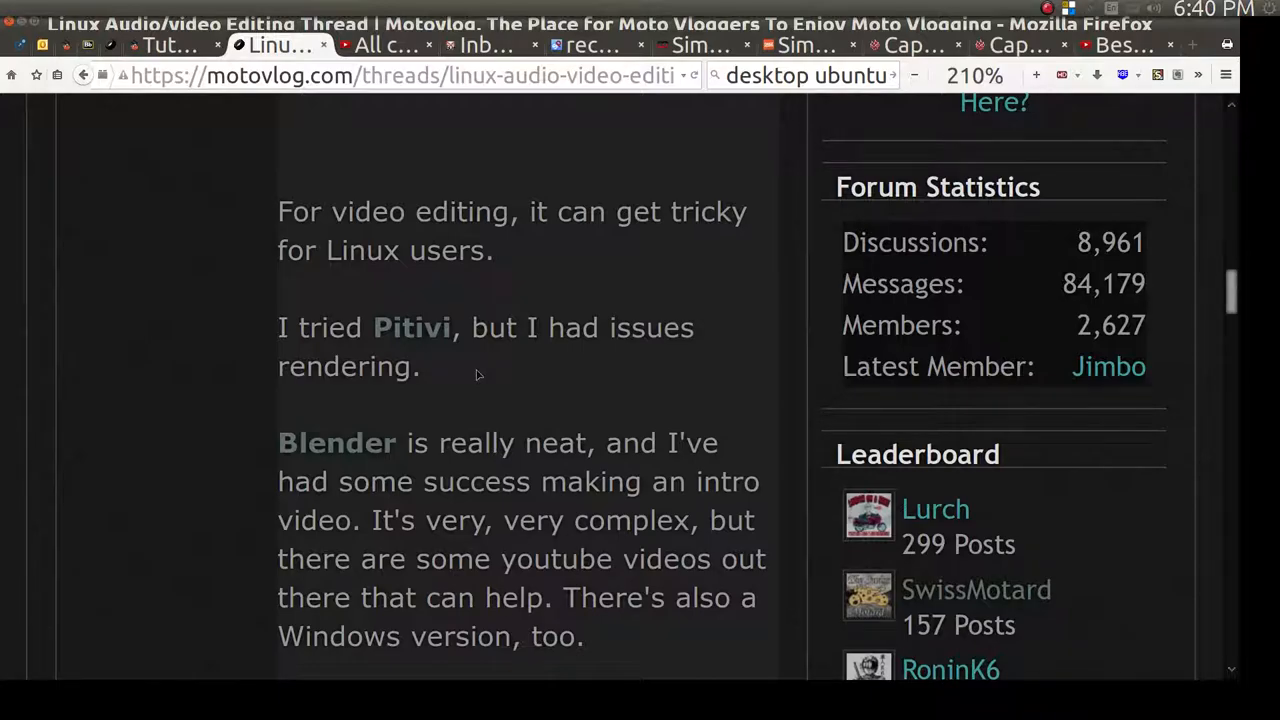
pyautogui.moveTo(464, 472)
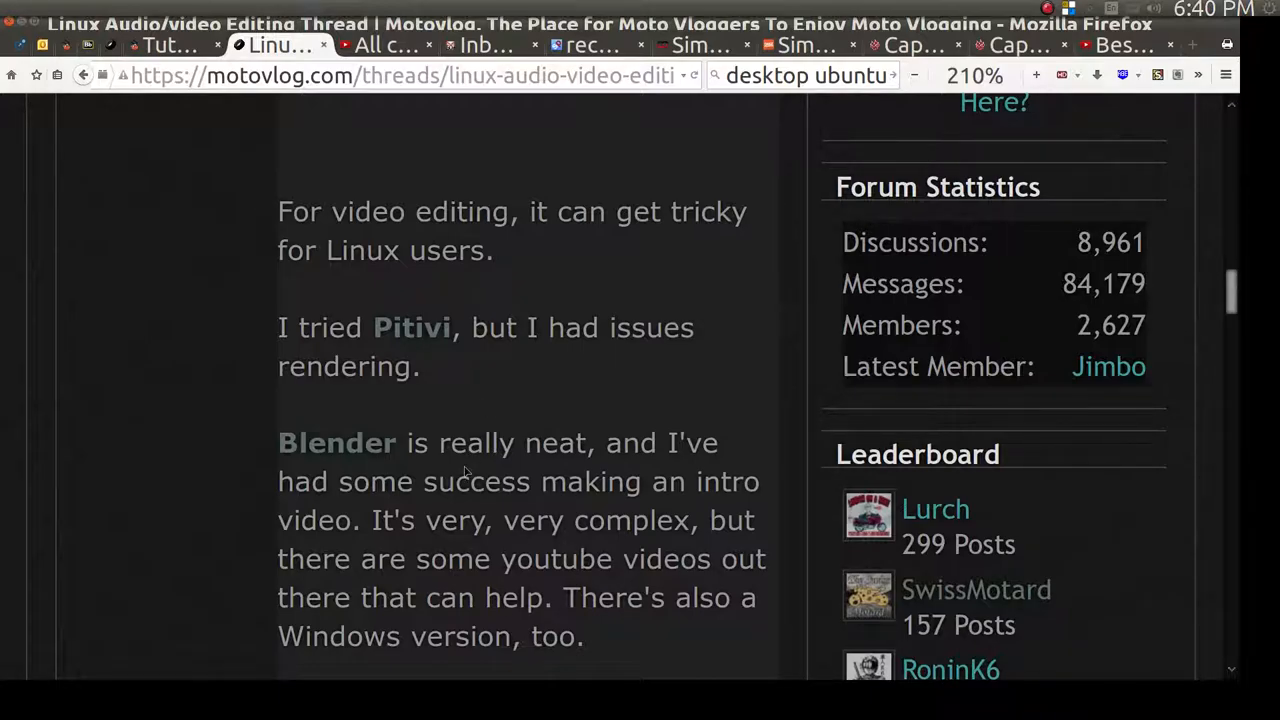
pyautogui.doubleClick(336, 442)
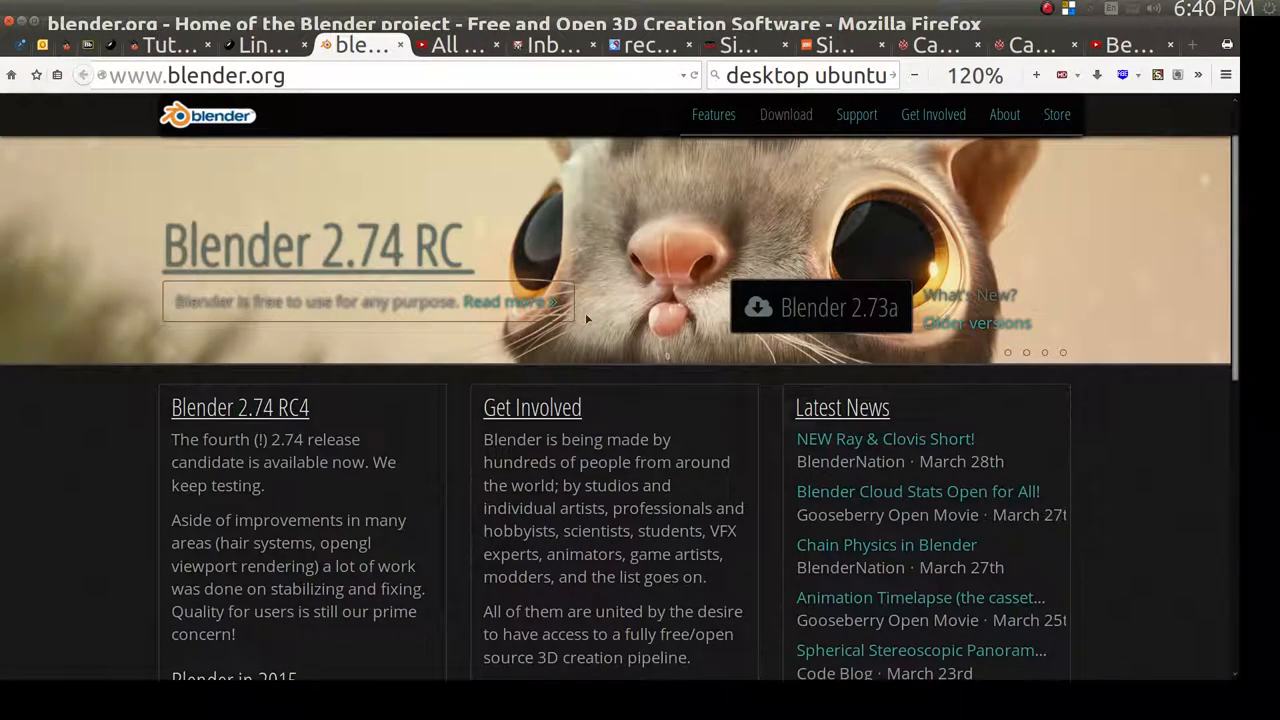
pyautogui.moveTo(400, 50)
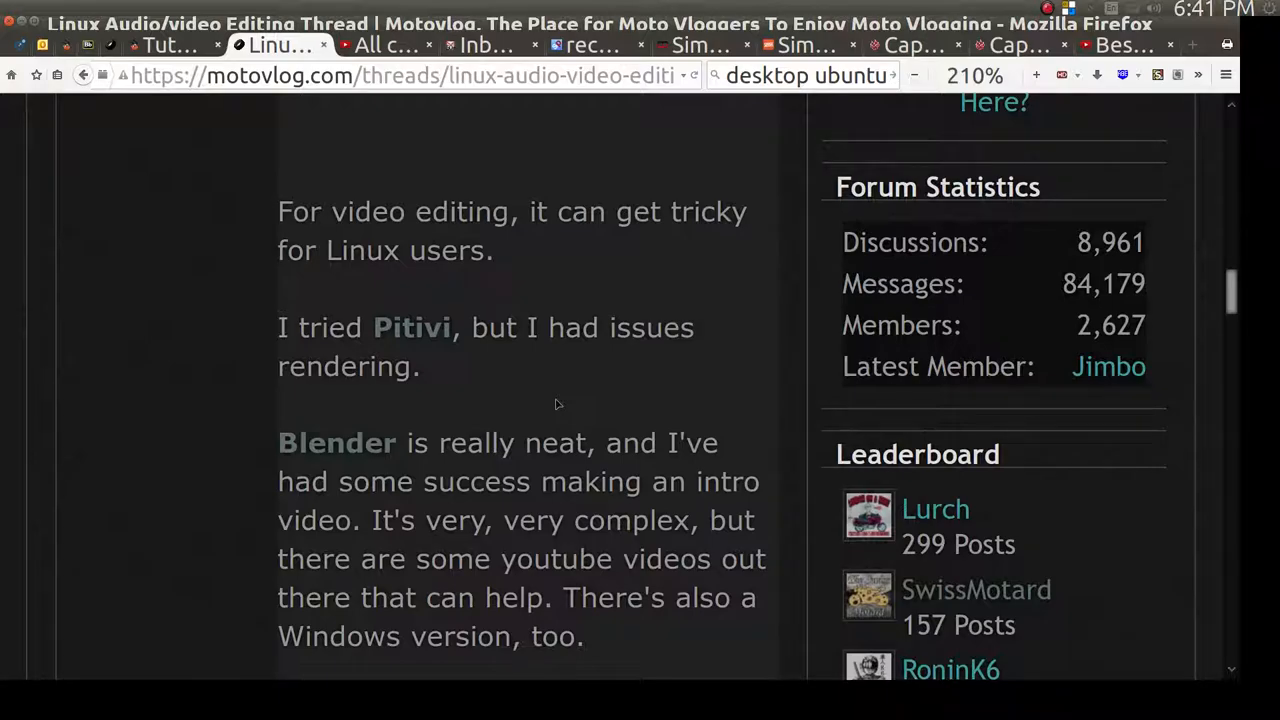
pyautogui.moveTo(504, 410)
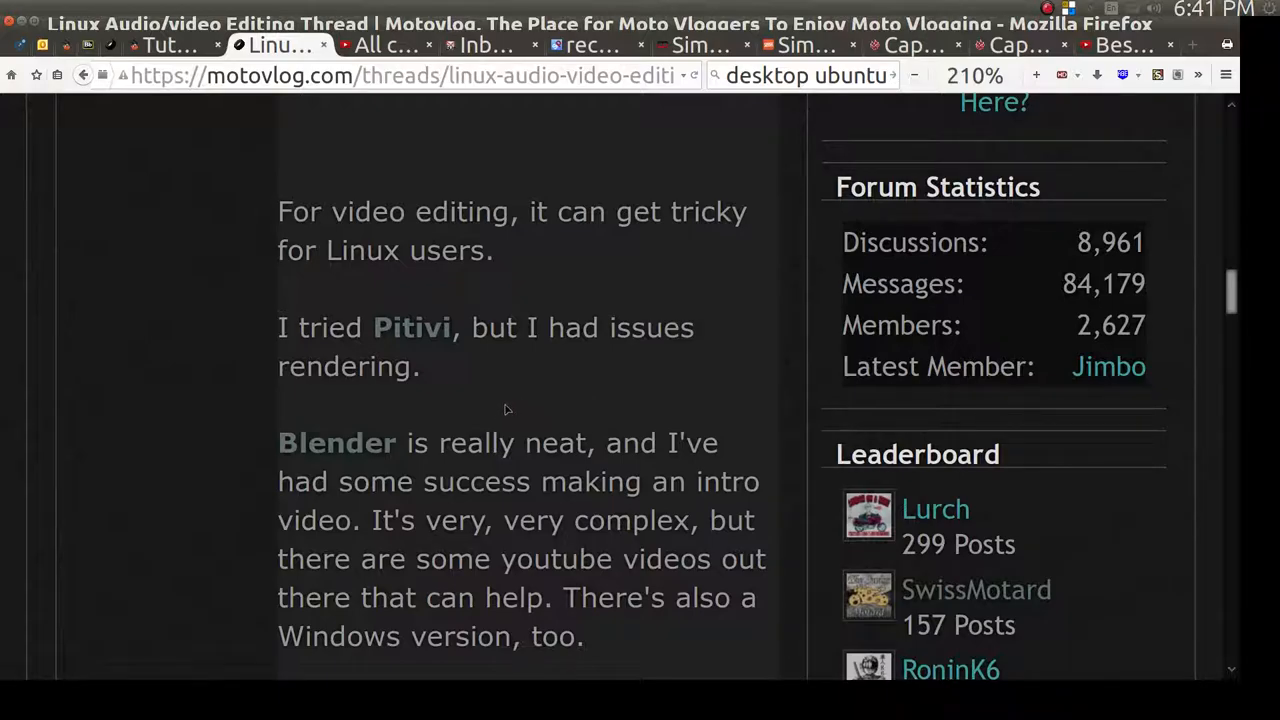
pyautogui.moveTo(512, 404)
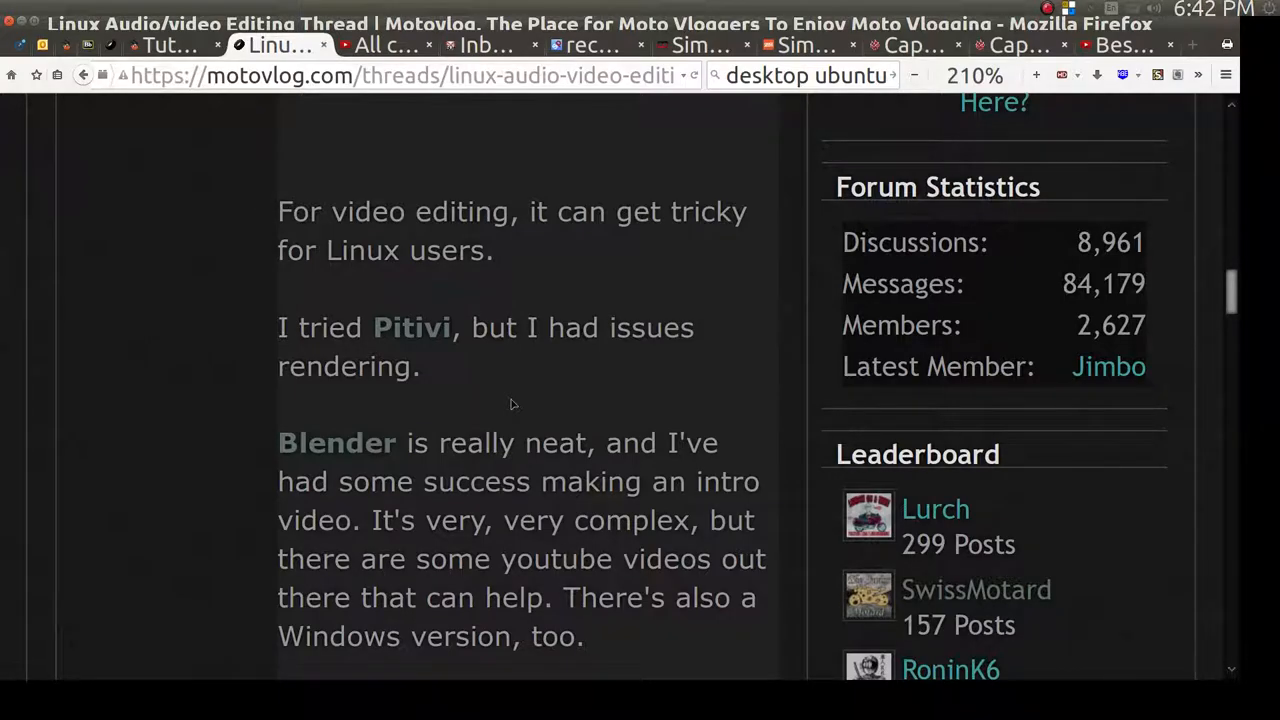
# Step: Reach the OpenShot paragraph, then launch the blender executable from Sunflower's blender folder
pyautogui.scroll(-3)
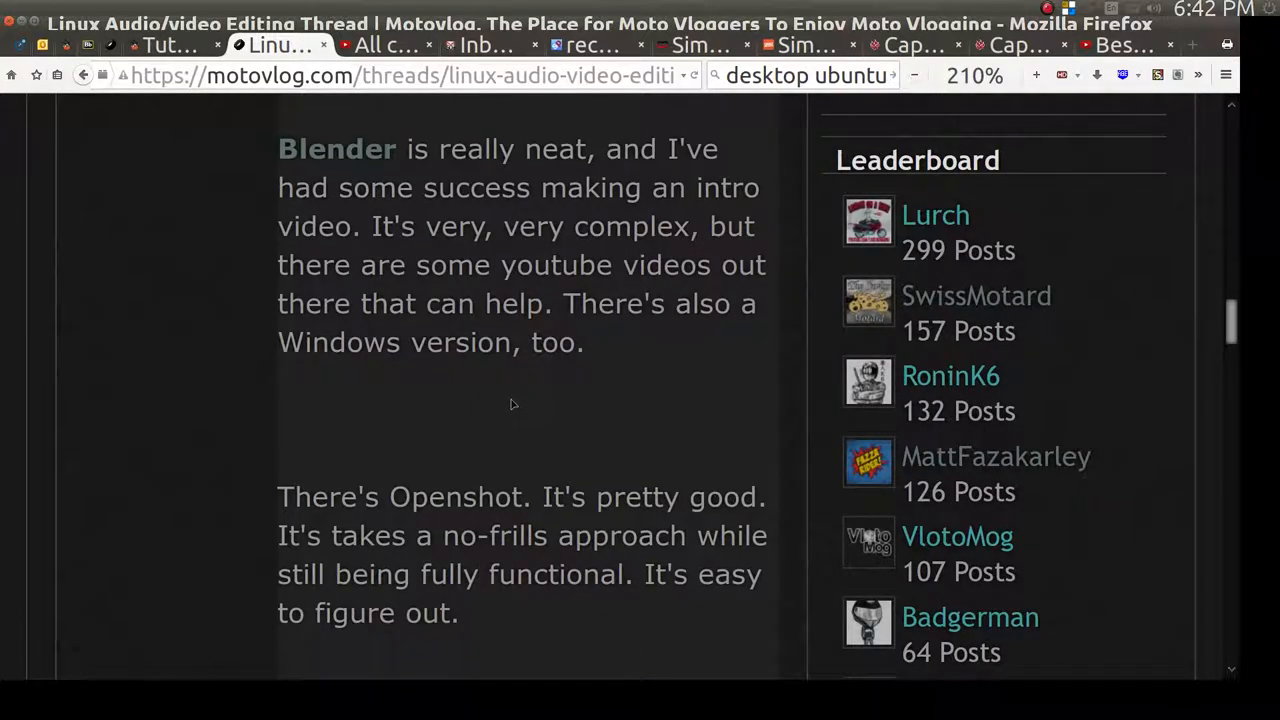
pyautogui.moveTo(452, 512)
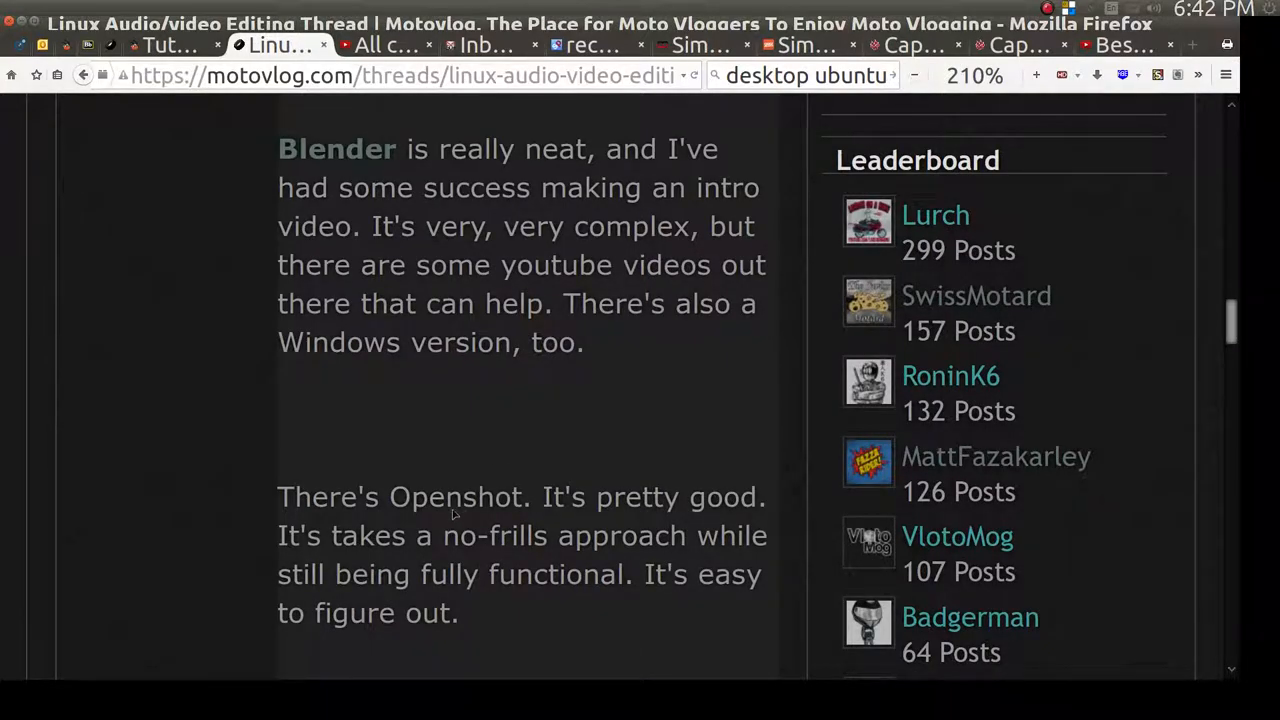
pyautogui.moveTo(464, 510)
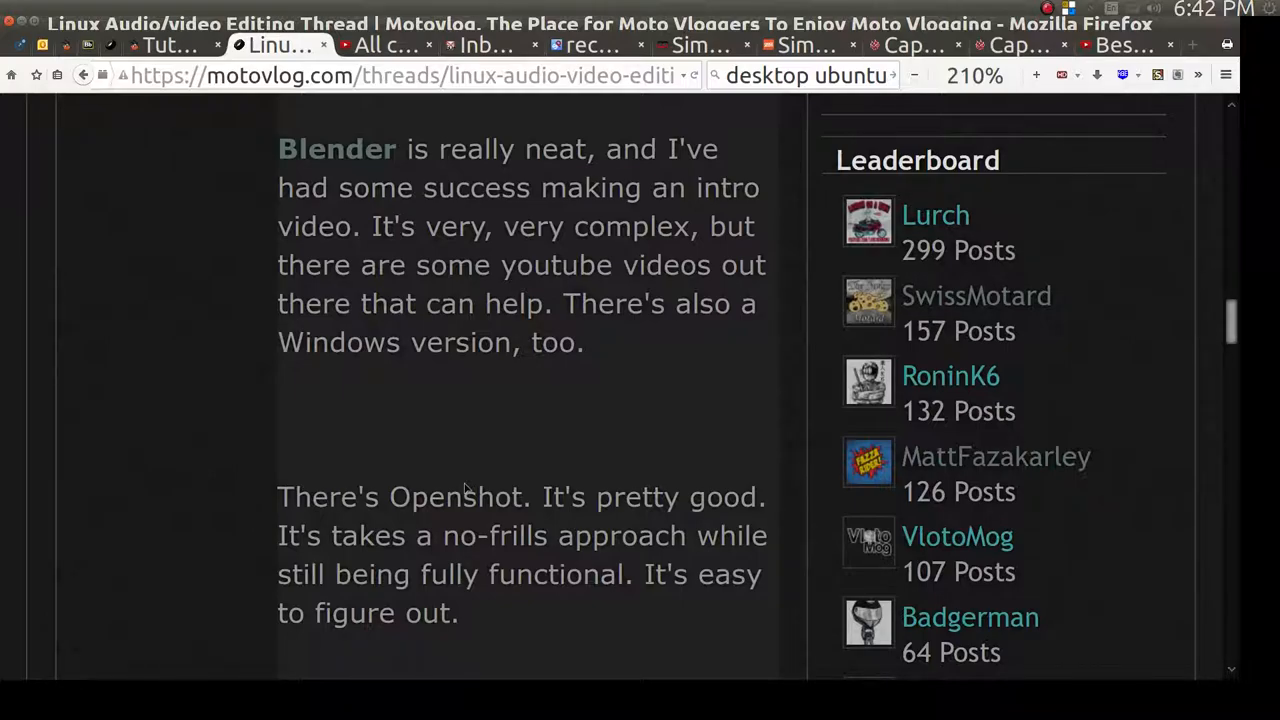
pyautogui.click(20, 36)
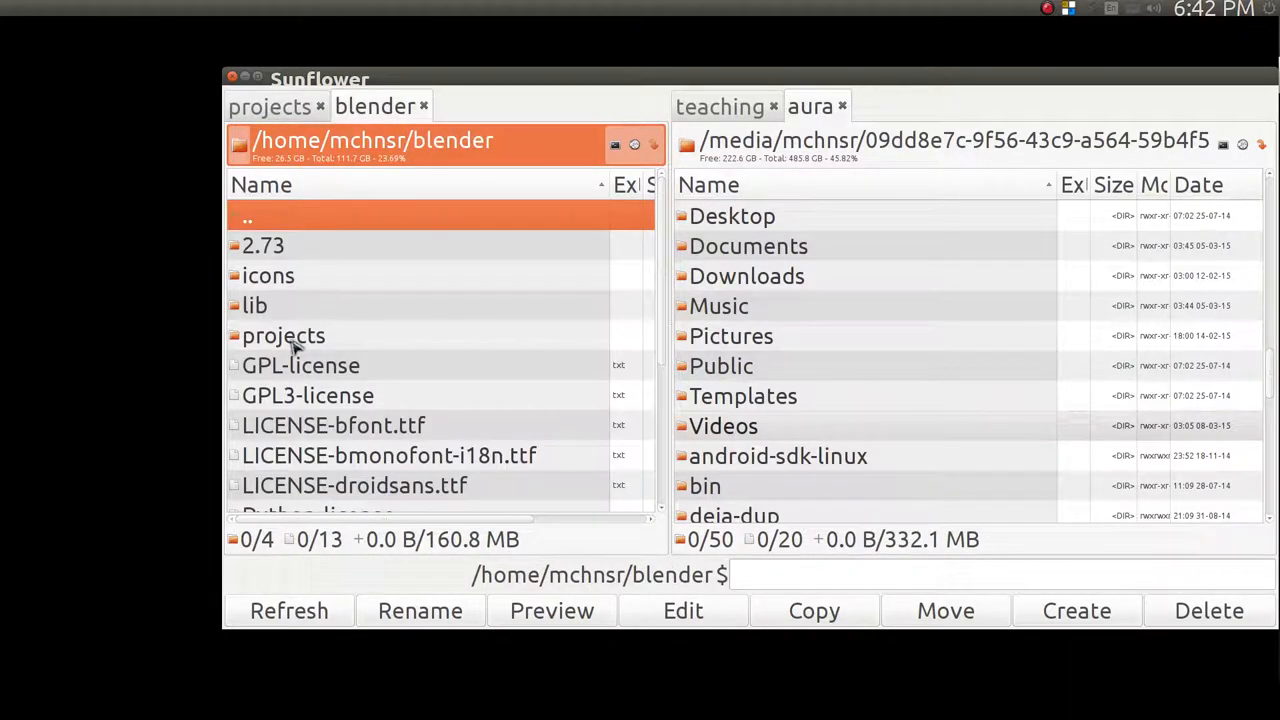
pyautogui.scroll(-3)
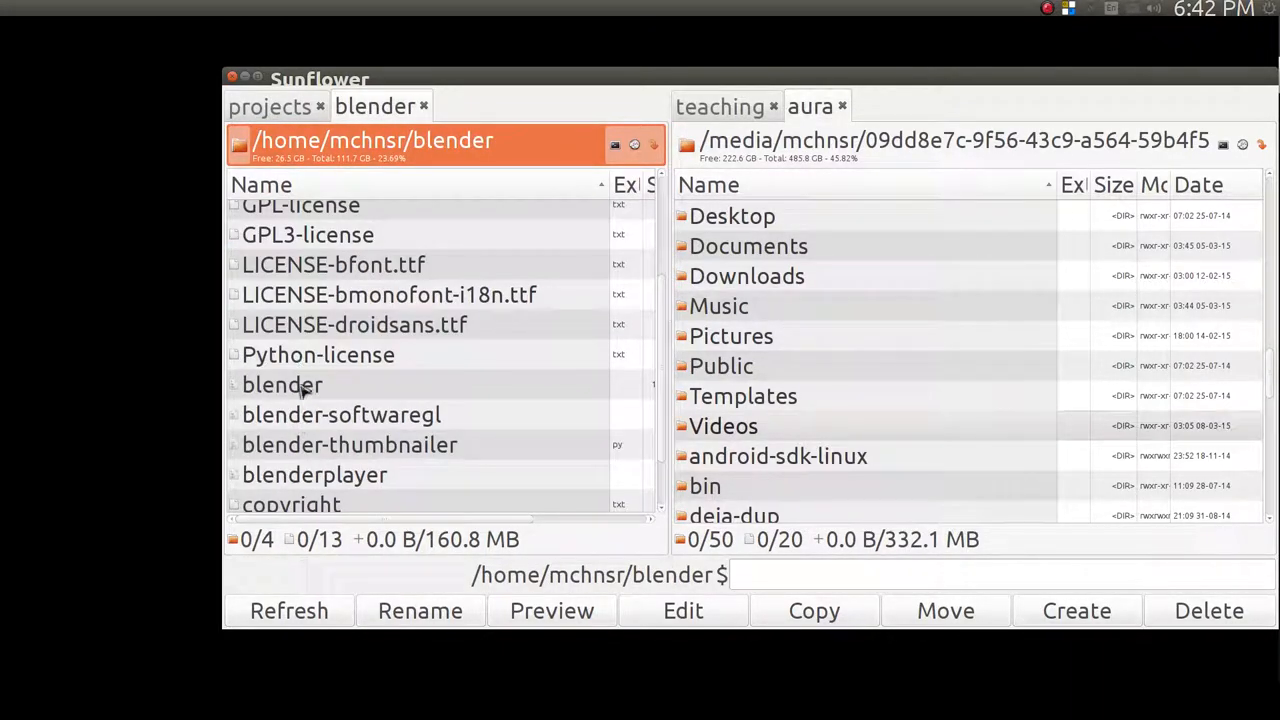
pyautogui.doubleClick(282, 384)
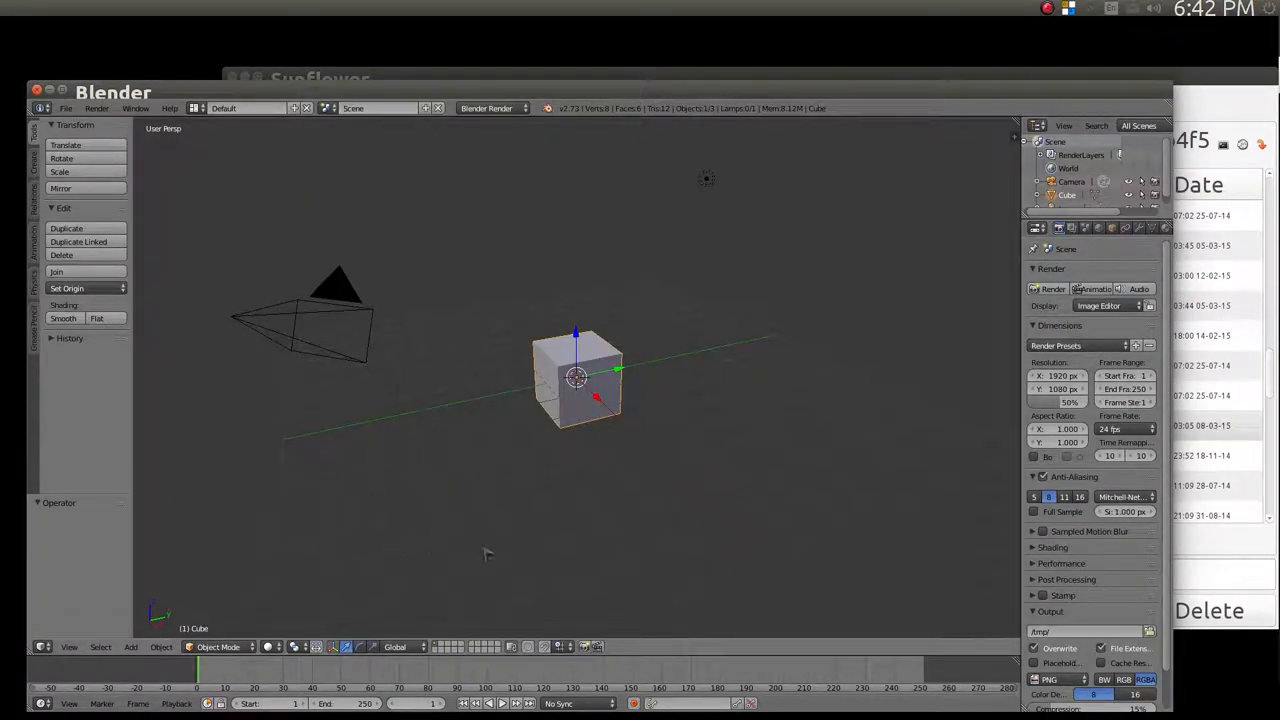
pyautogui.click(168, 108)
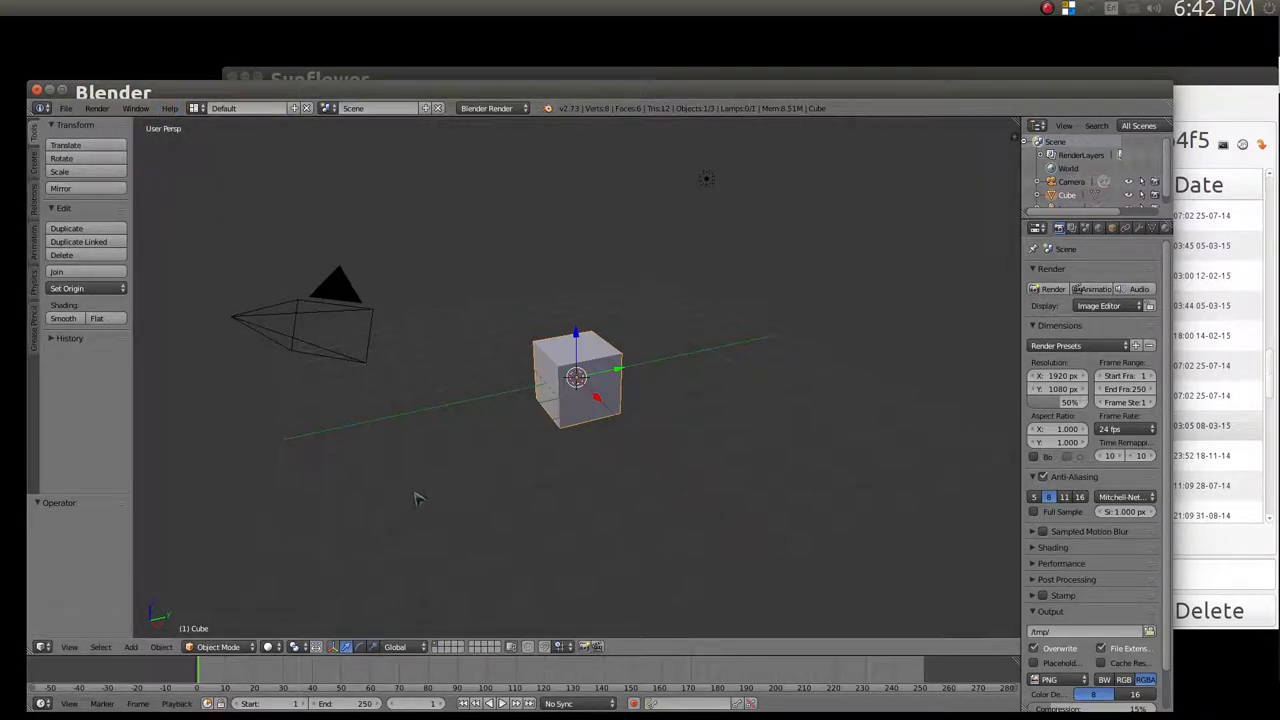
pyautogui.moveTo(262, 316)
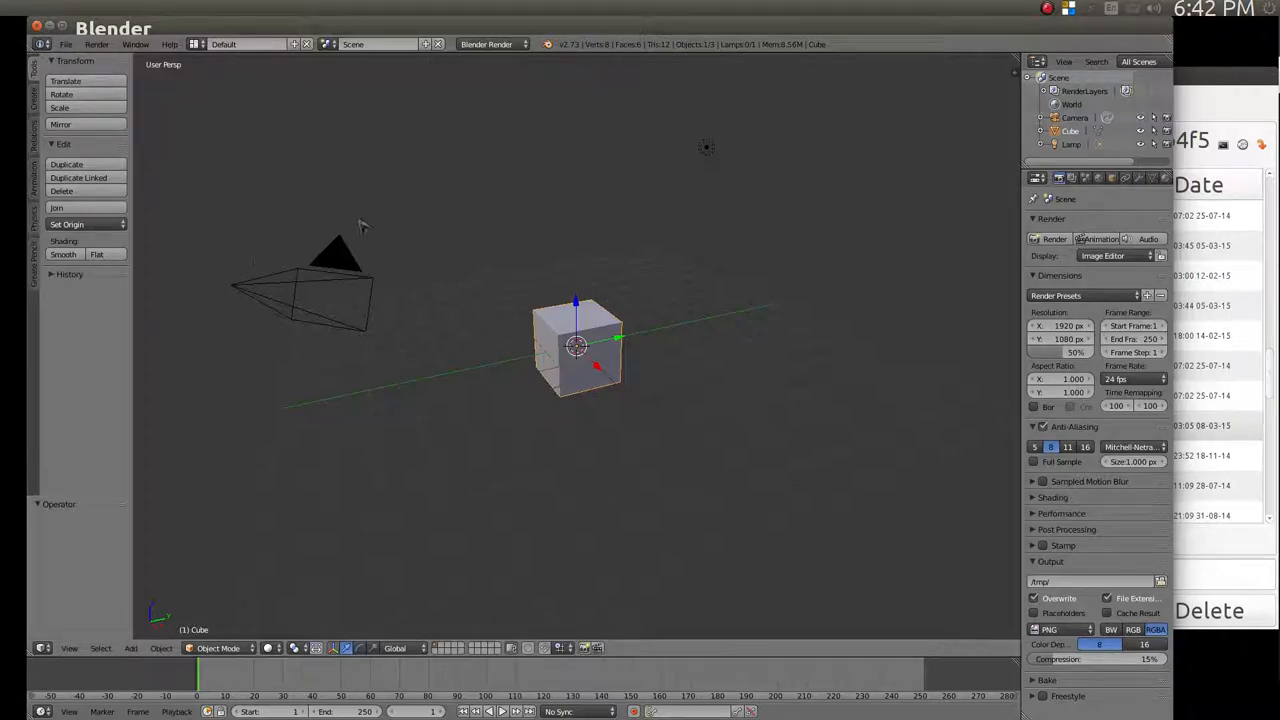
pyautogui.moveTo(1096, 150)
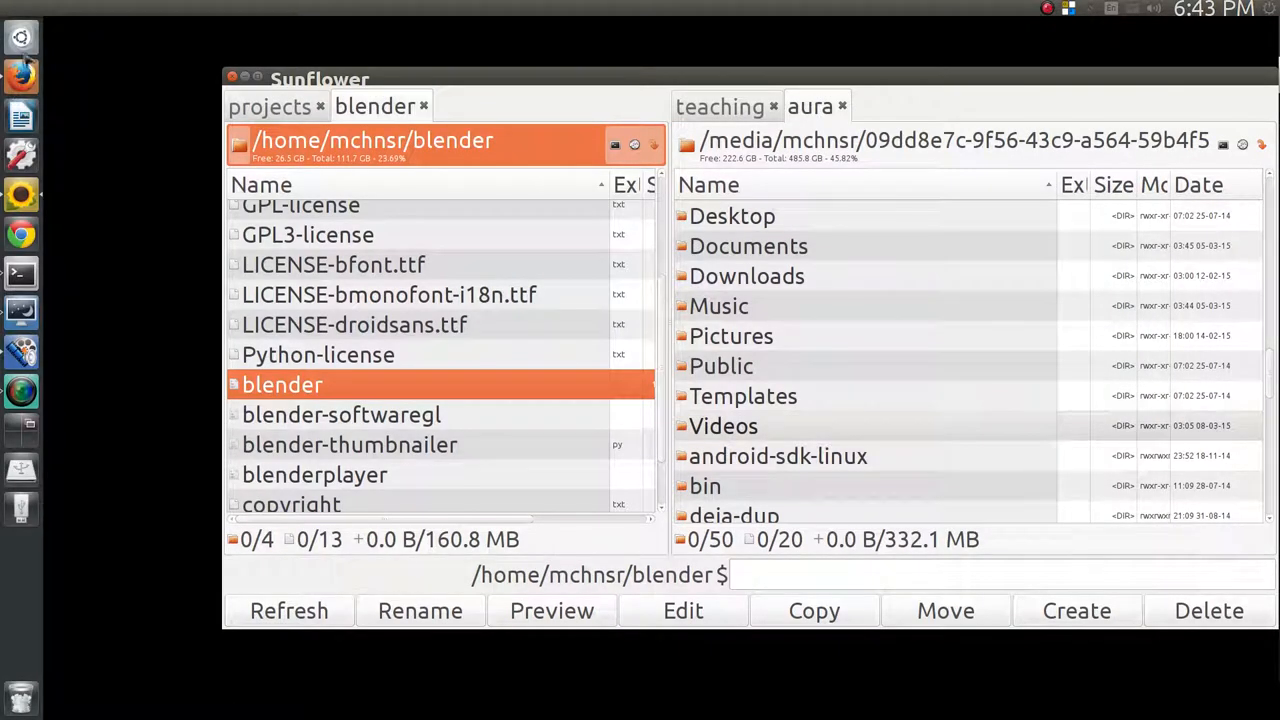
# Step: Search 'op' in the Dash and launch OpenShot Video Editor with its default project
pyautogui.write('op')
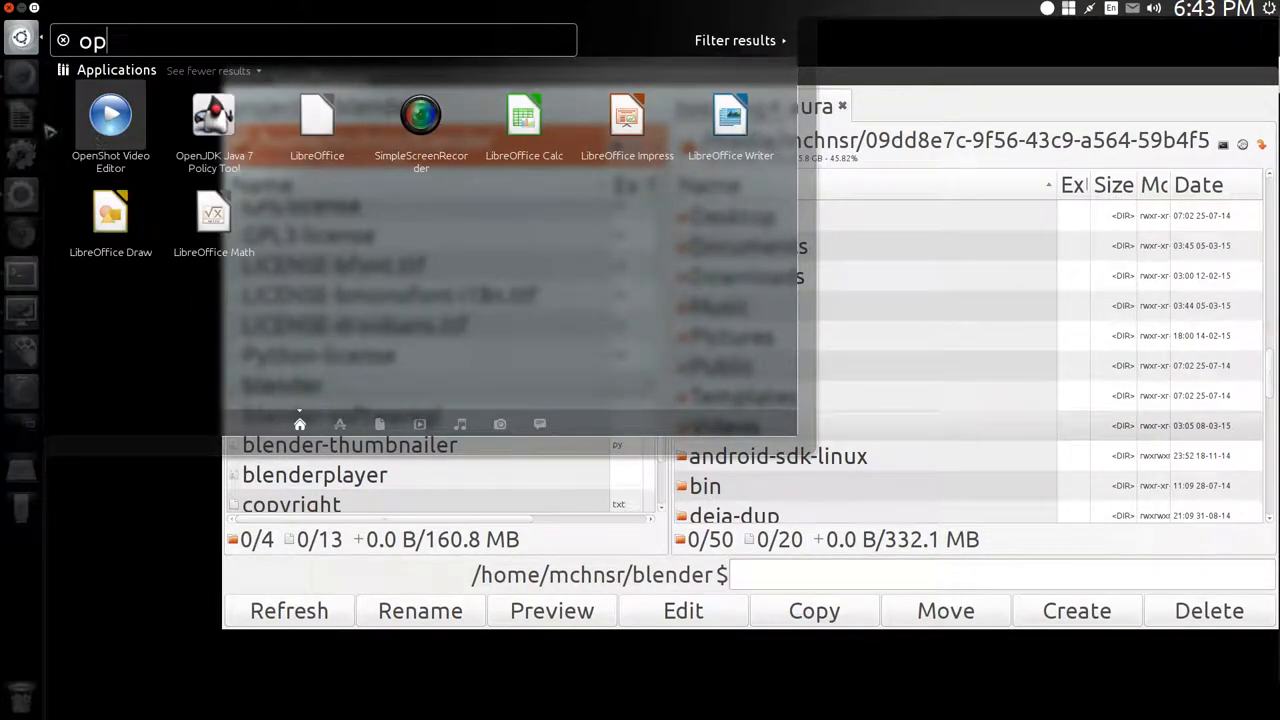
pyautogui.click(110, 112)
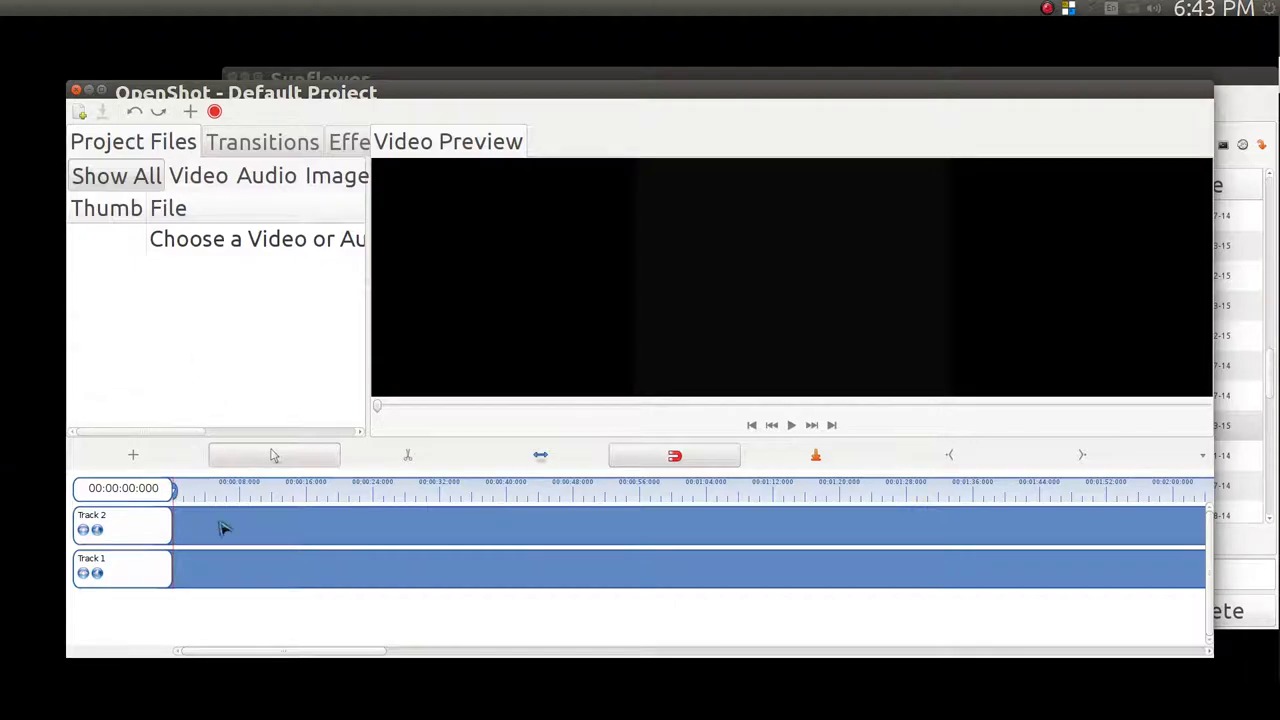
pyautogui.moveTo(428, 472)
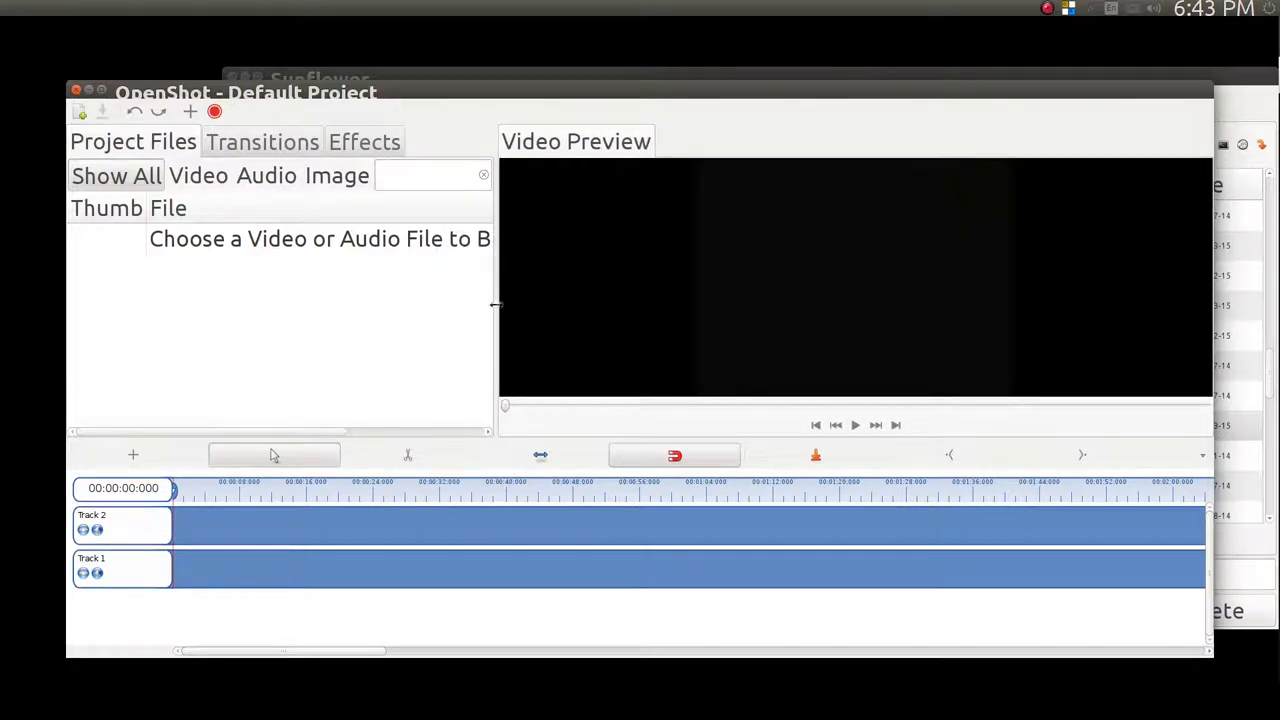
pyautogui.moveTo(210, 298)
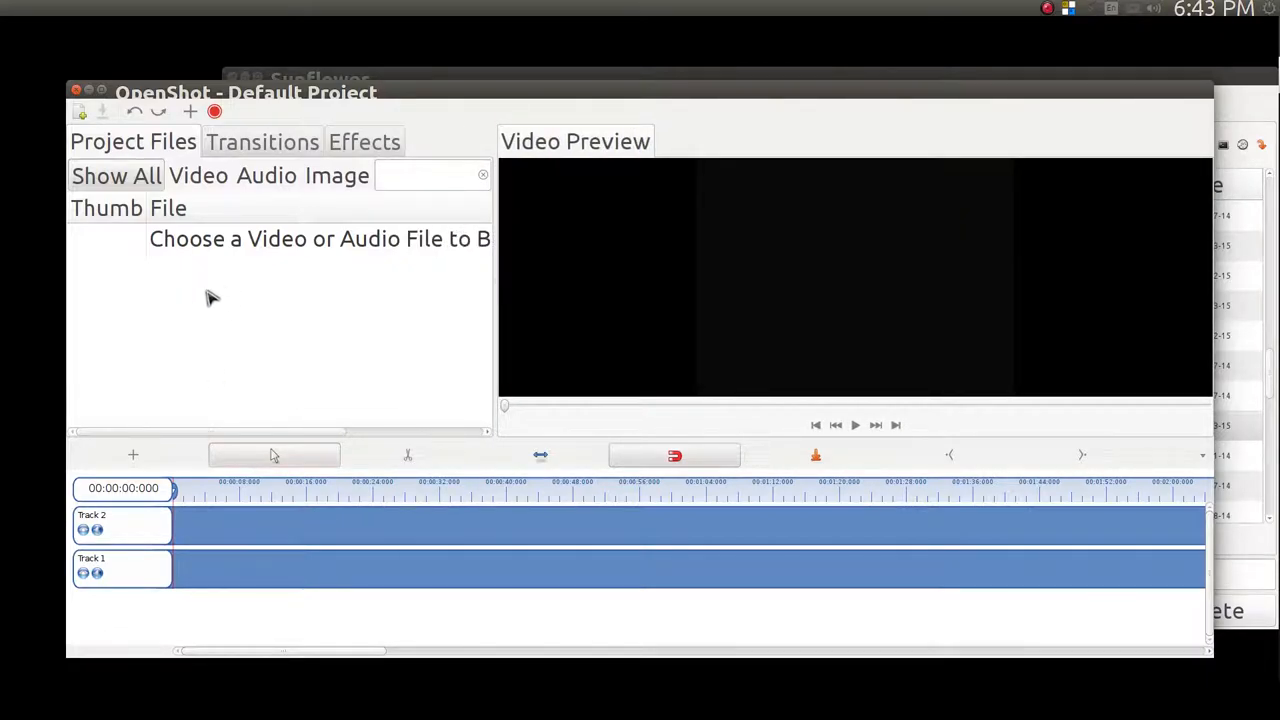
pyautogui.moveTo(252, 548)
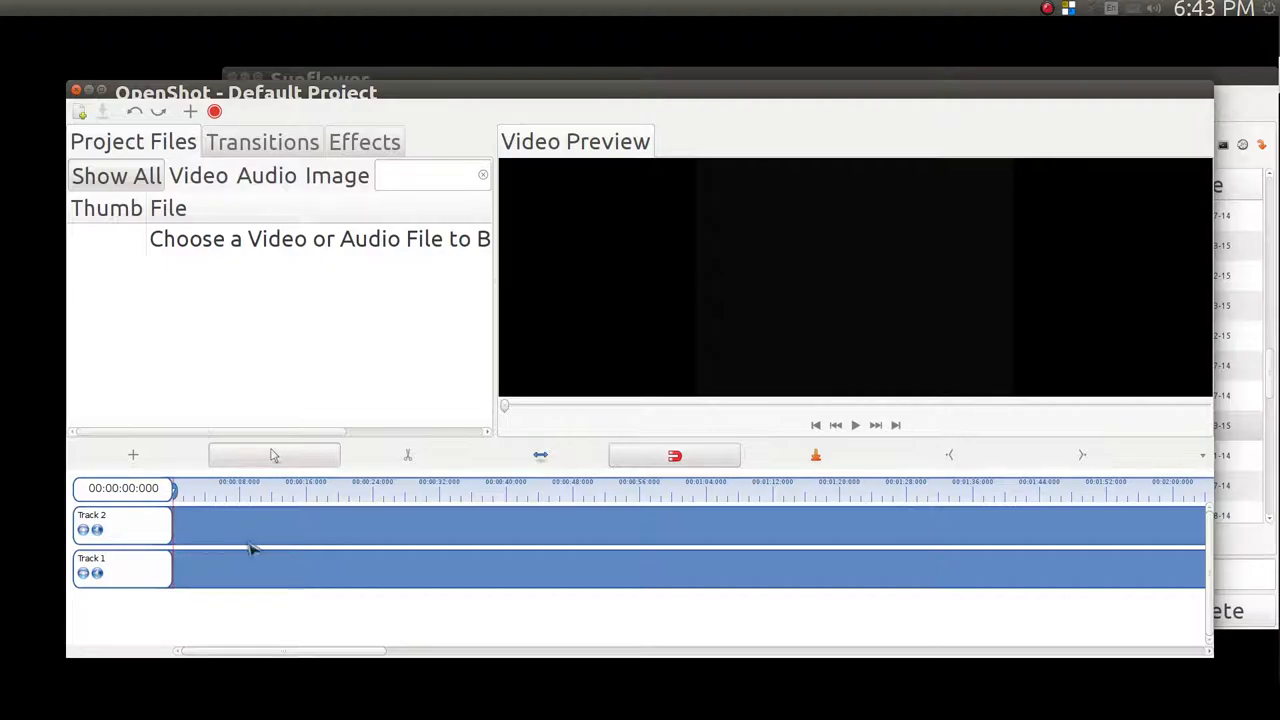
pyautogui.moveTo(378, 512)
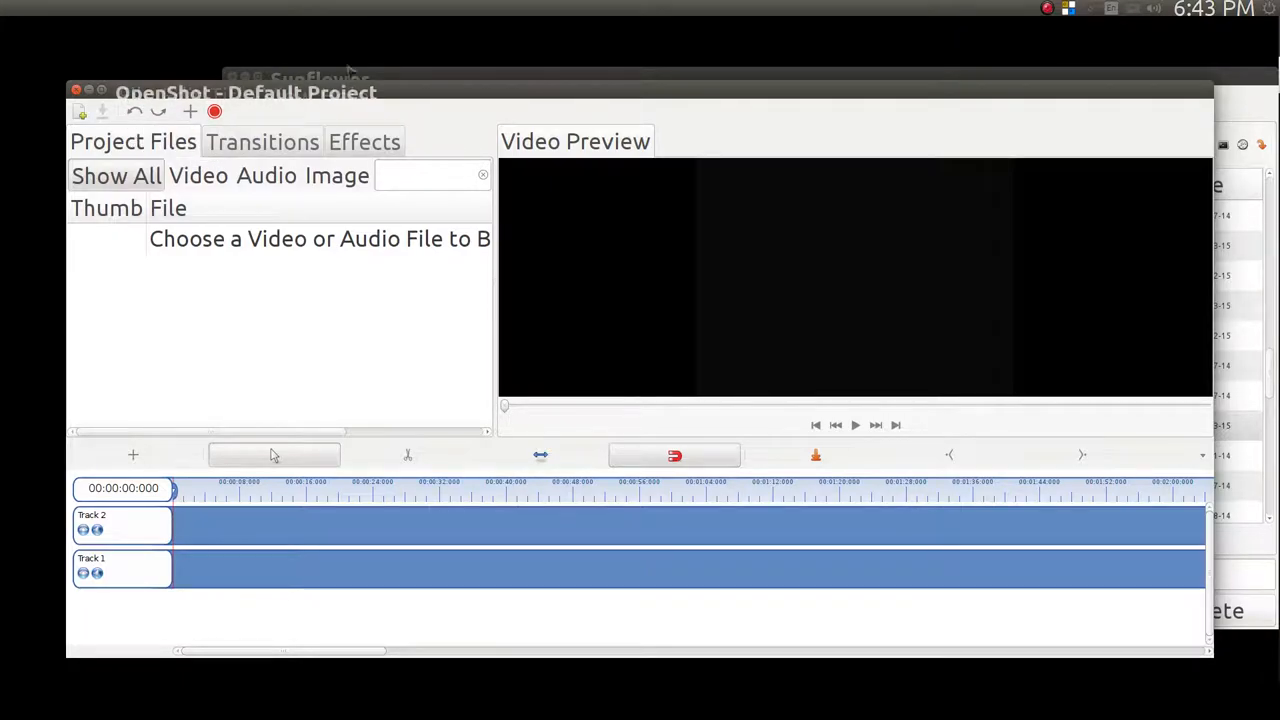
# Step: Browse OpenShot's Effects tab through video effects like Old Lines, Pixelate and Phaser
pyautogui.click(364, 140)
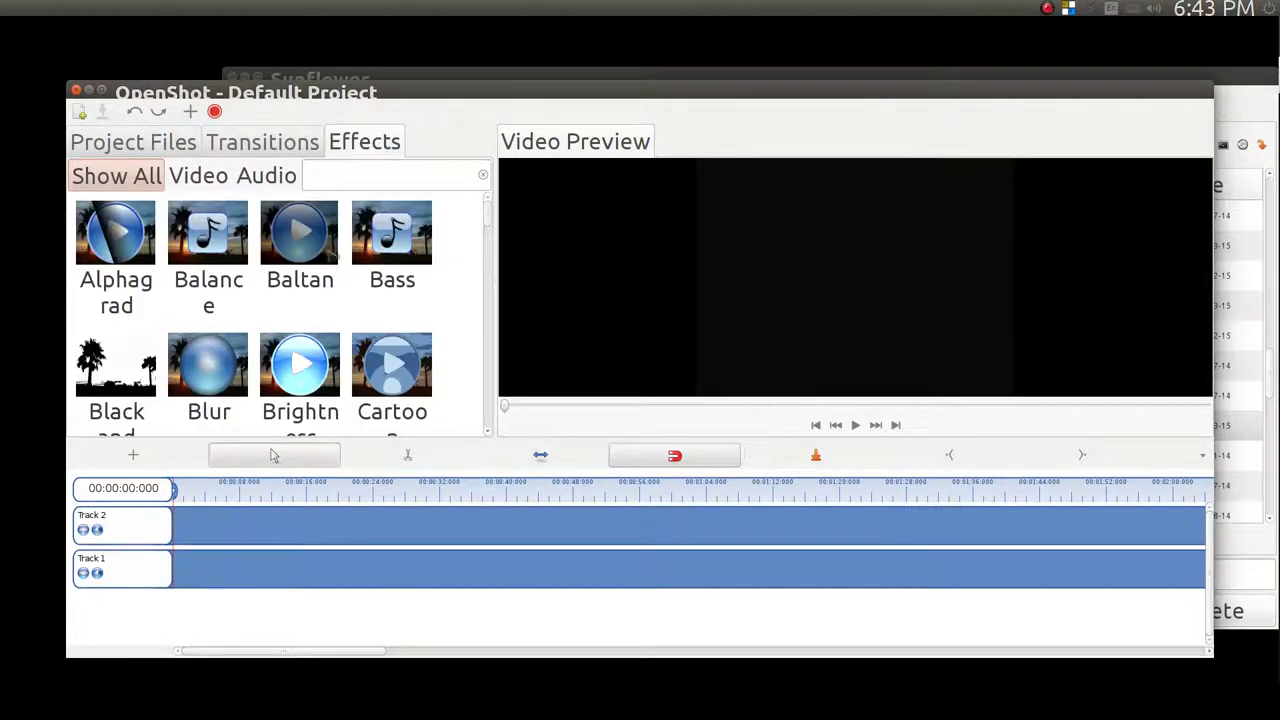
pyautogui.scroll(-3)
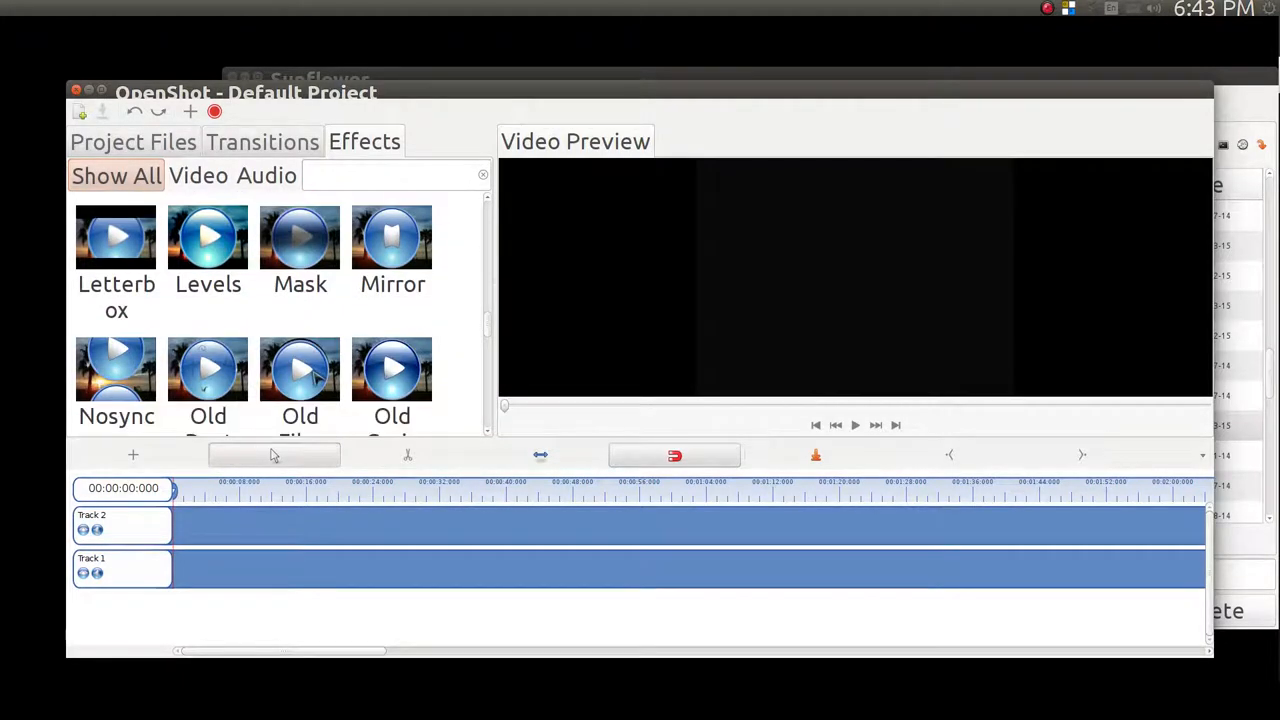
pyautogui.scroll(-3)
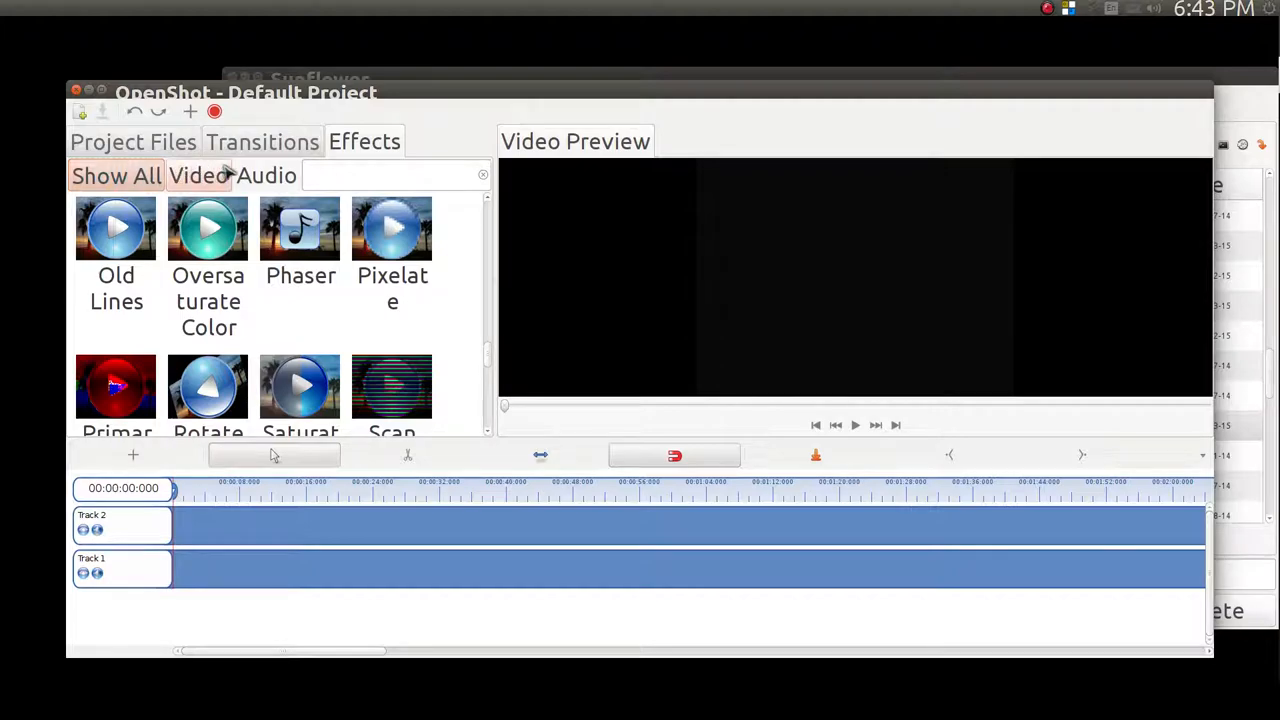
pyautogui.moveTo(266, 176)
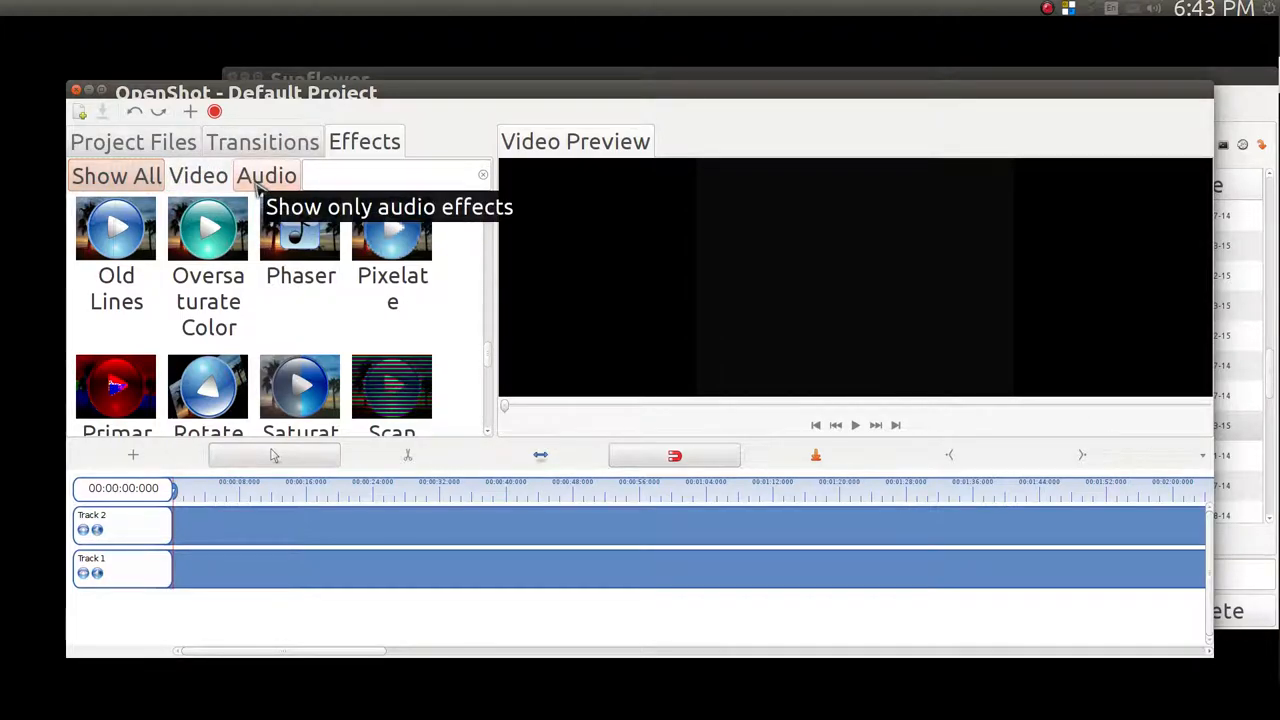
pyautogui.moveTo(488, 360)
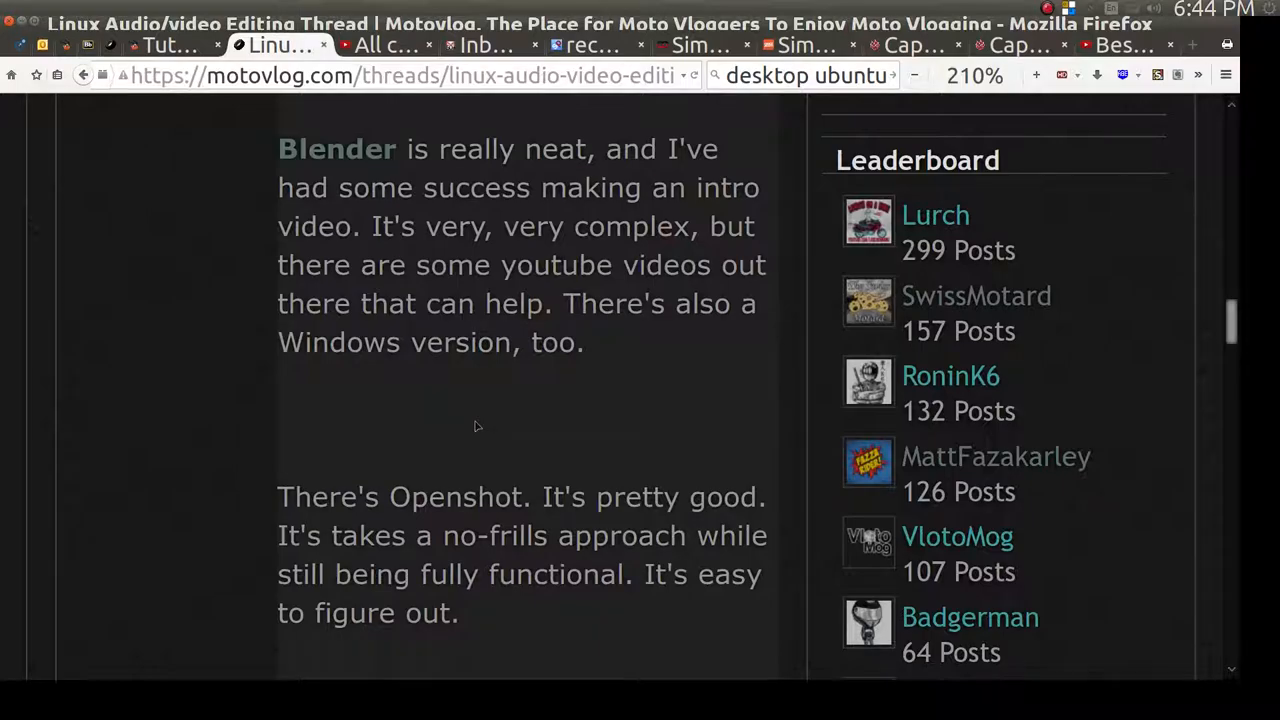
# Step: Scroll the forum thread to the Blender and OpenShot remarks
pyautogui.scroll(-3)
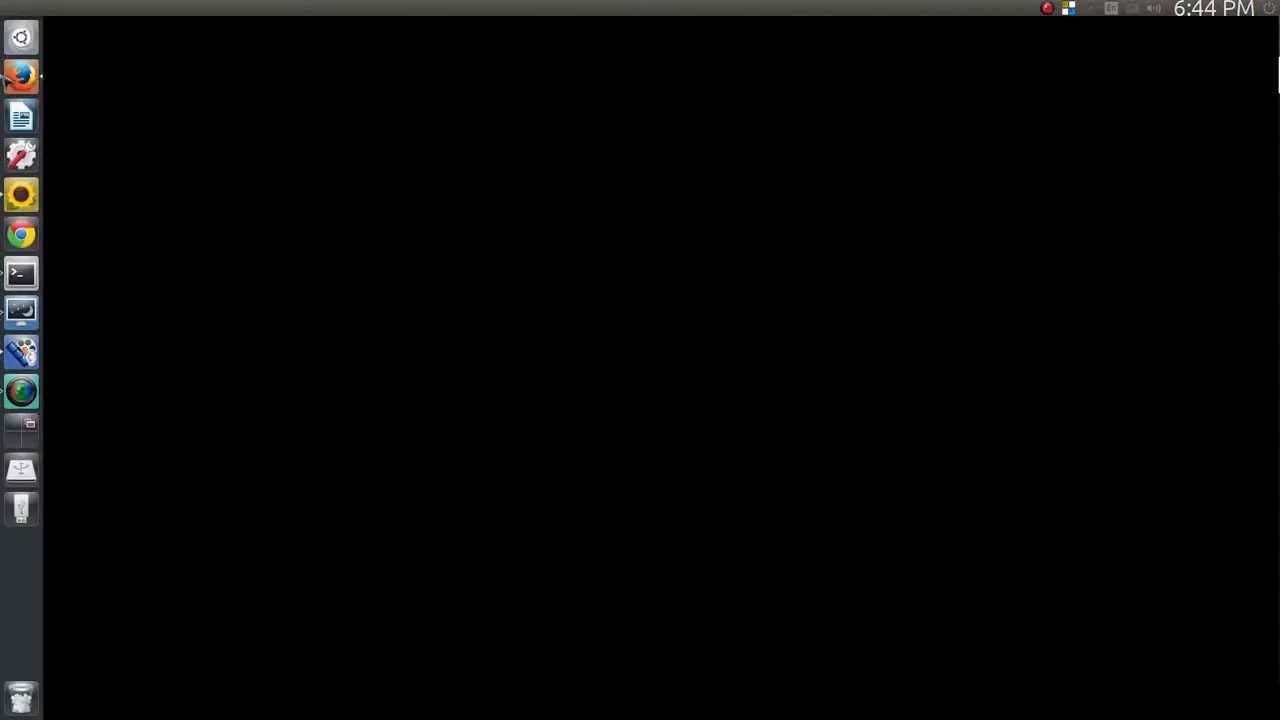
# Step: Search the Dash with 'op', 'a', then 'kd' to find and launch Kdenlive
pyautogui.write('op')
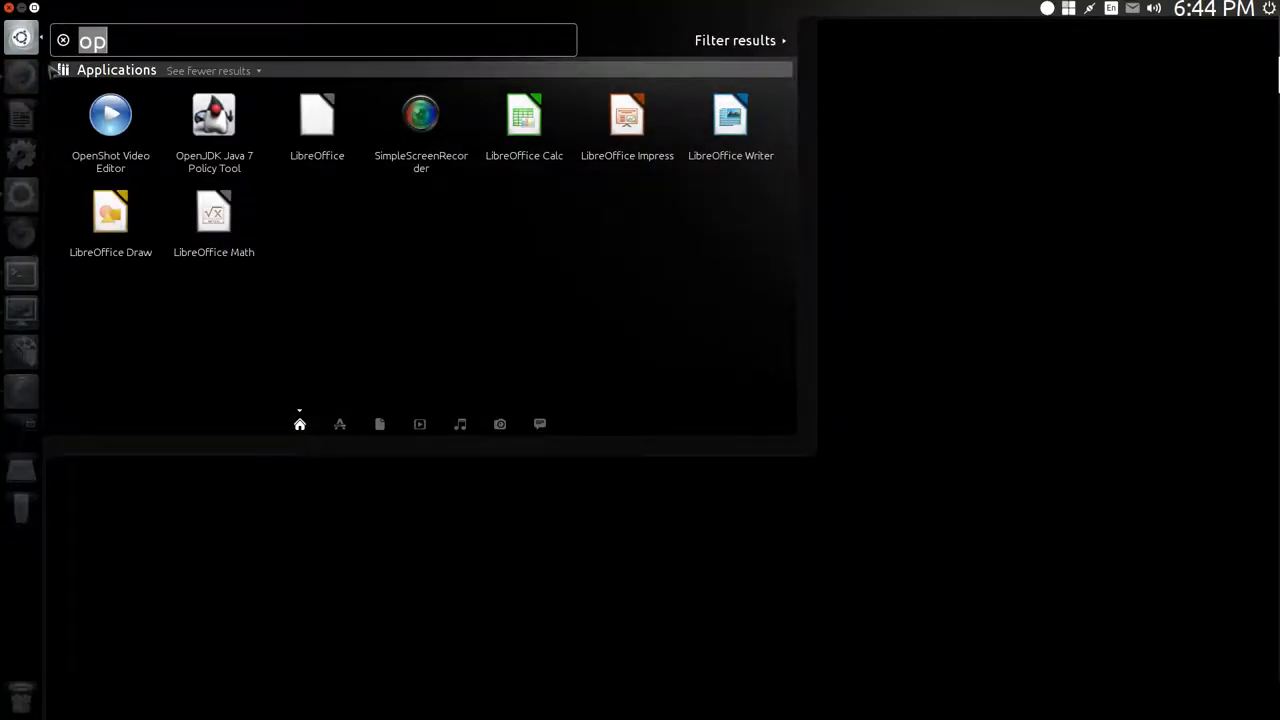
pyautogui.write('a')
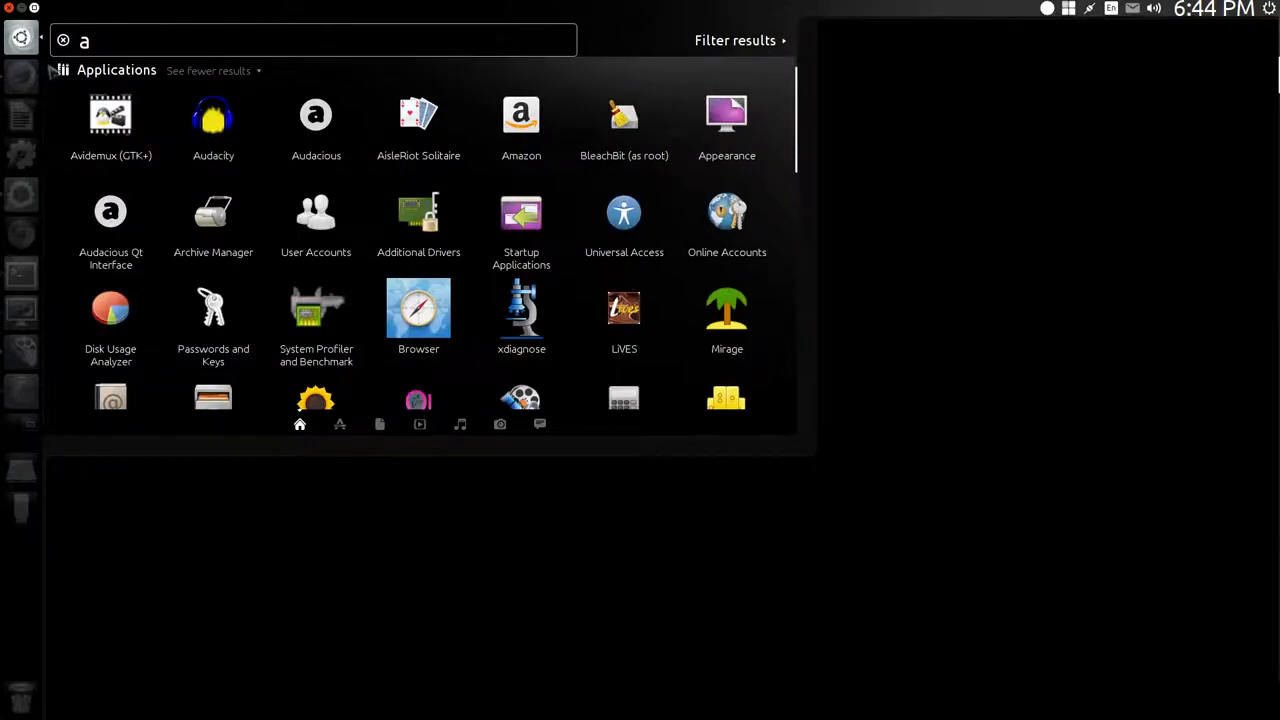
pyautogui.write('kd')
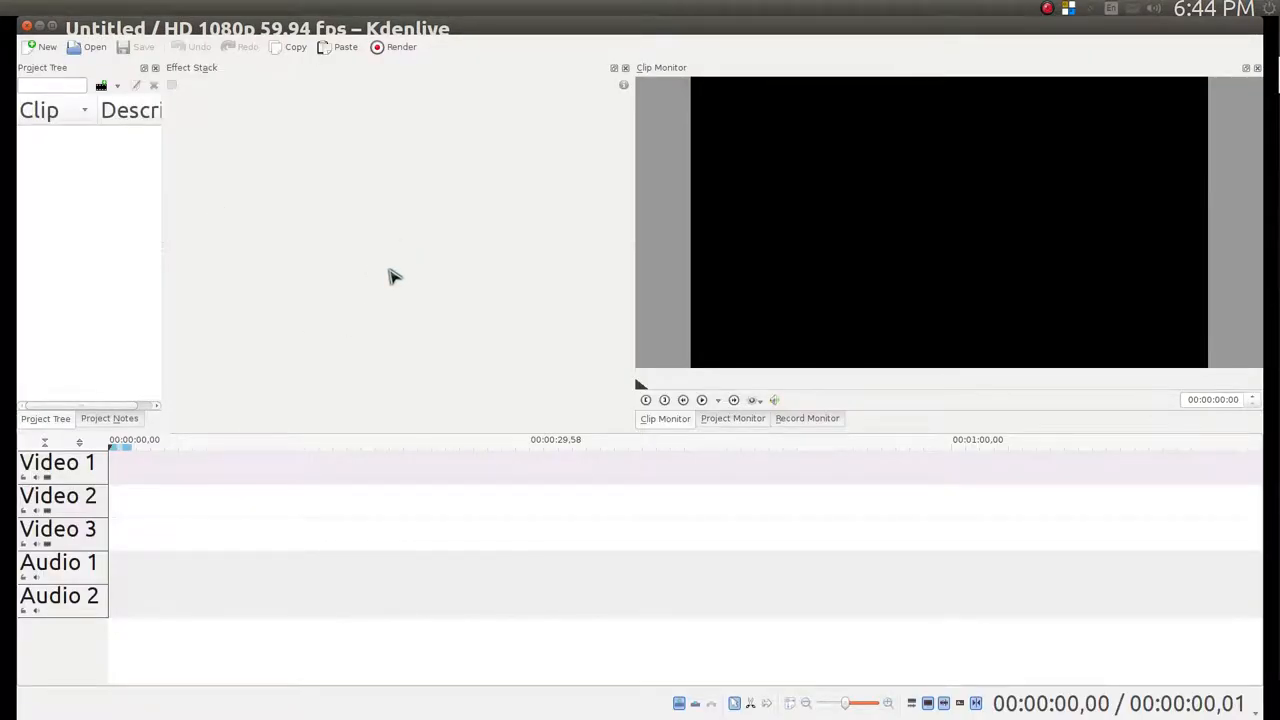
pyautogui.moveTo(388, 268)
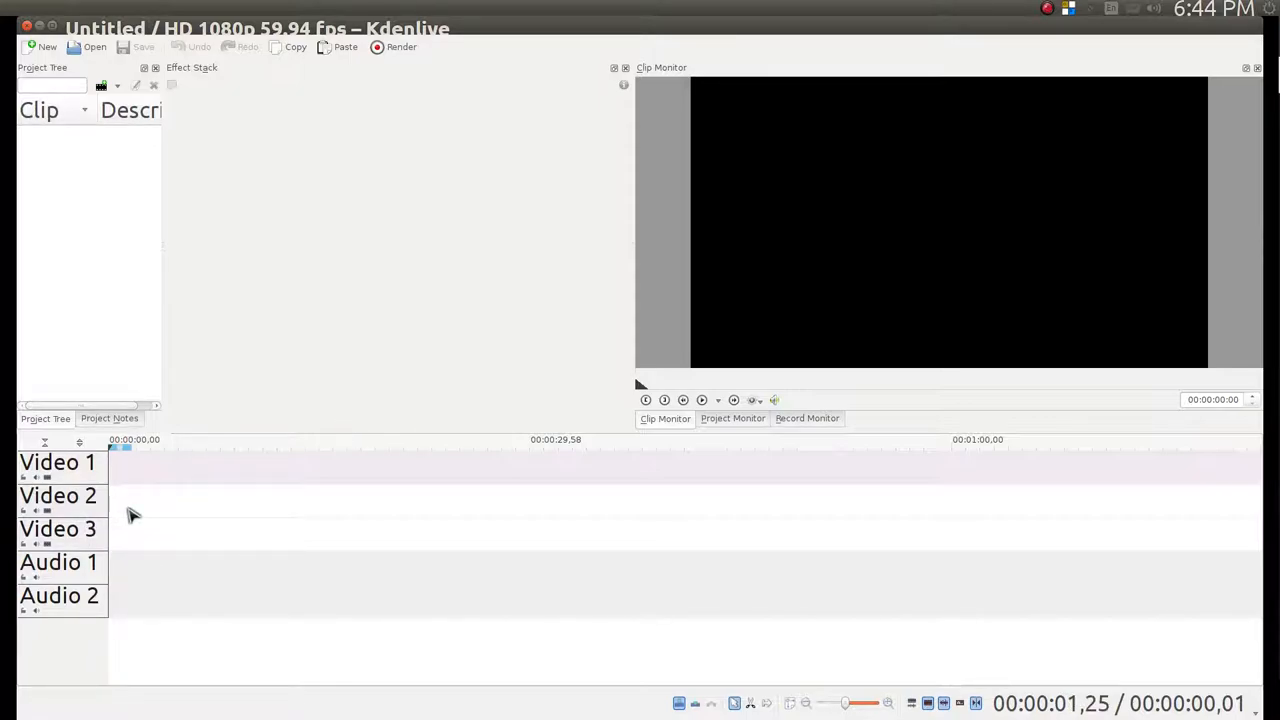
pyautogui.moveTo(150, 478)
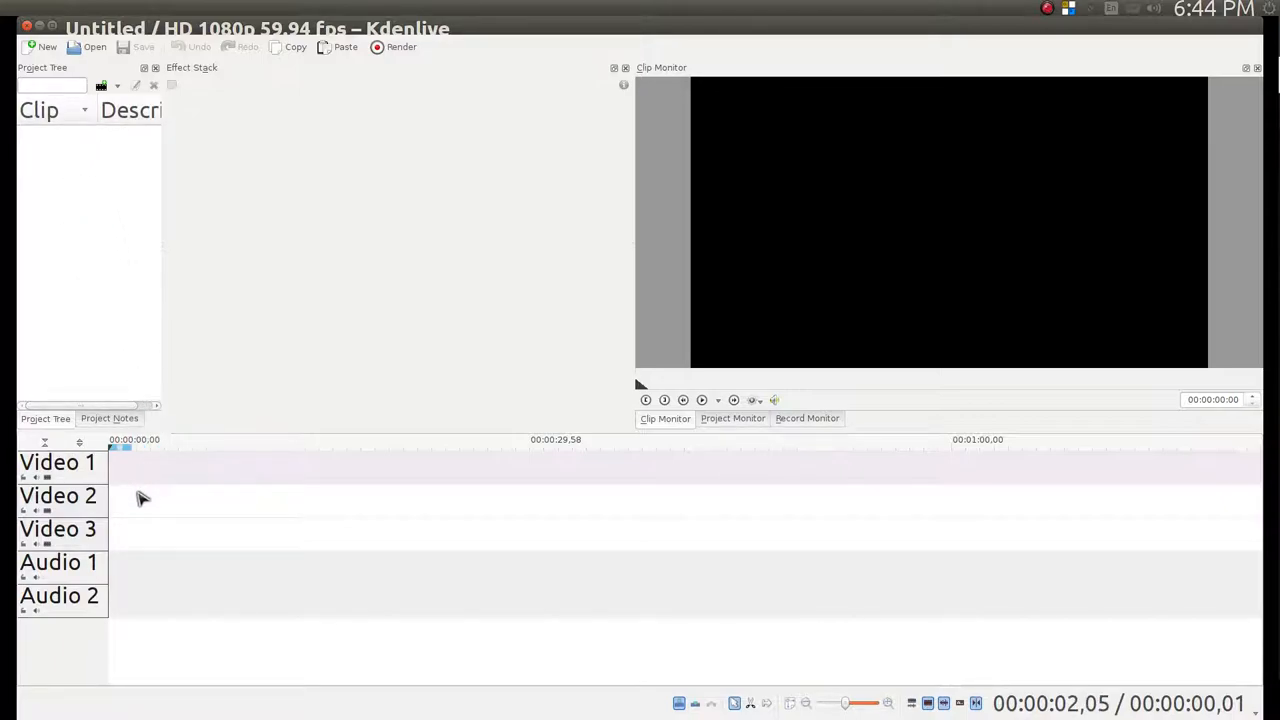
# Step: Show the whole untitled project in the monitor instead of a single clip
pyautogui.click(732, 418)
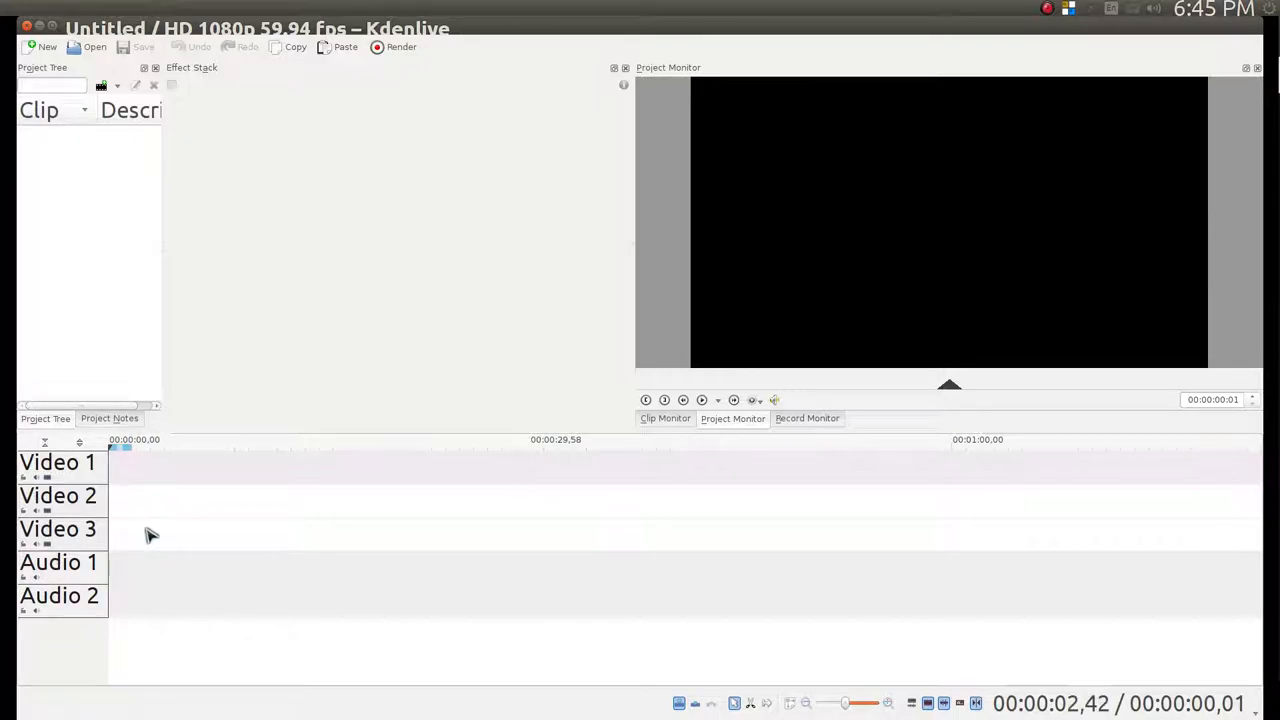
# Step: Load 03222015mvlog.kdenlive from the projects folder into the editor
pyautogui.click(88, 48)
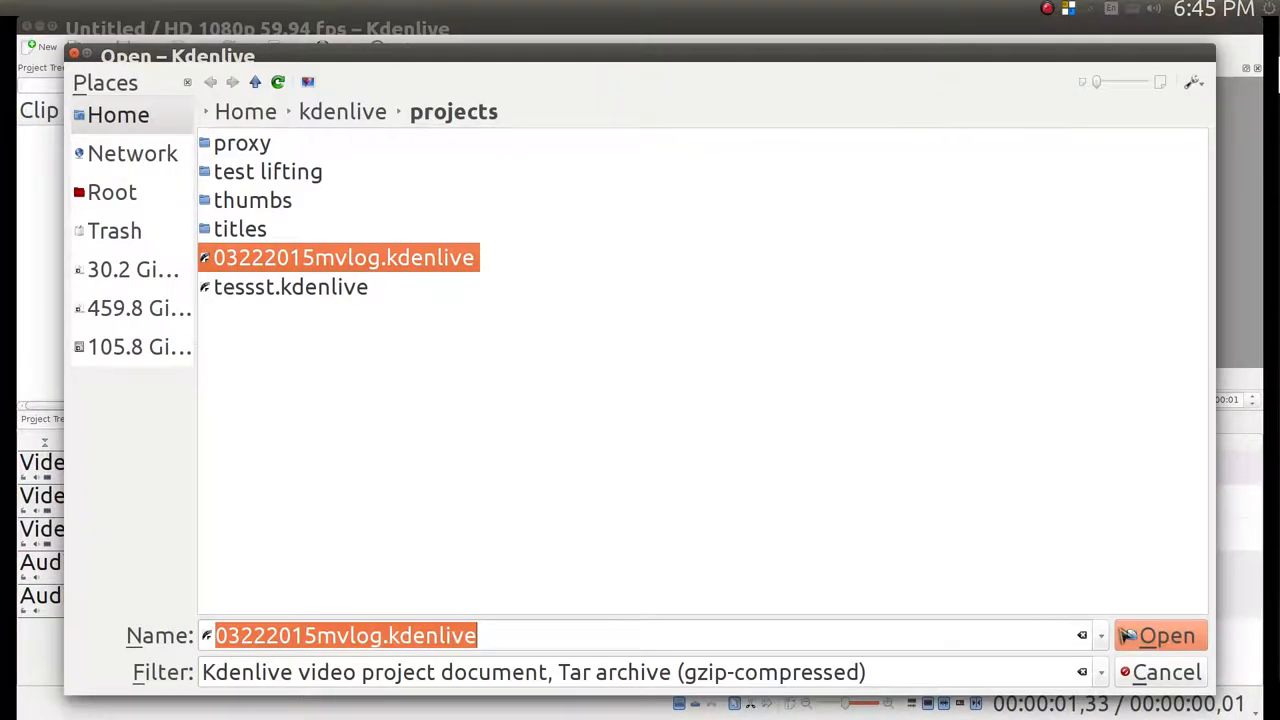
pyautogui.click(1168, 636)
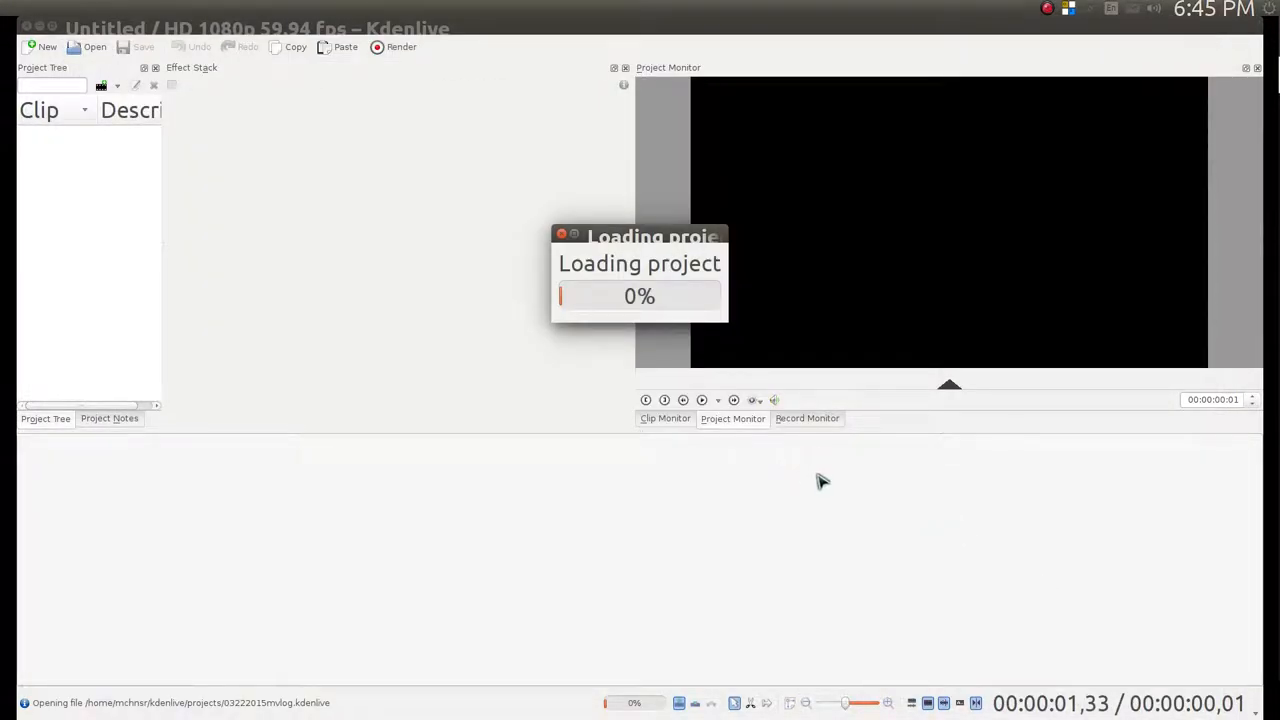
pyautogui.moveTo(696, 532)
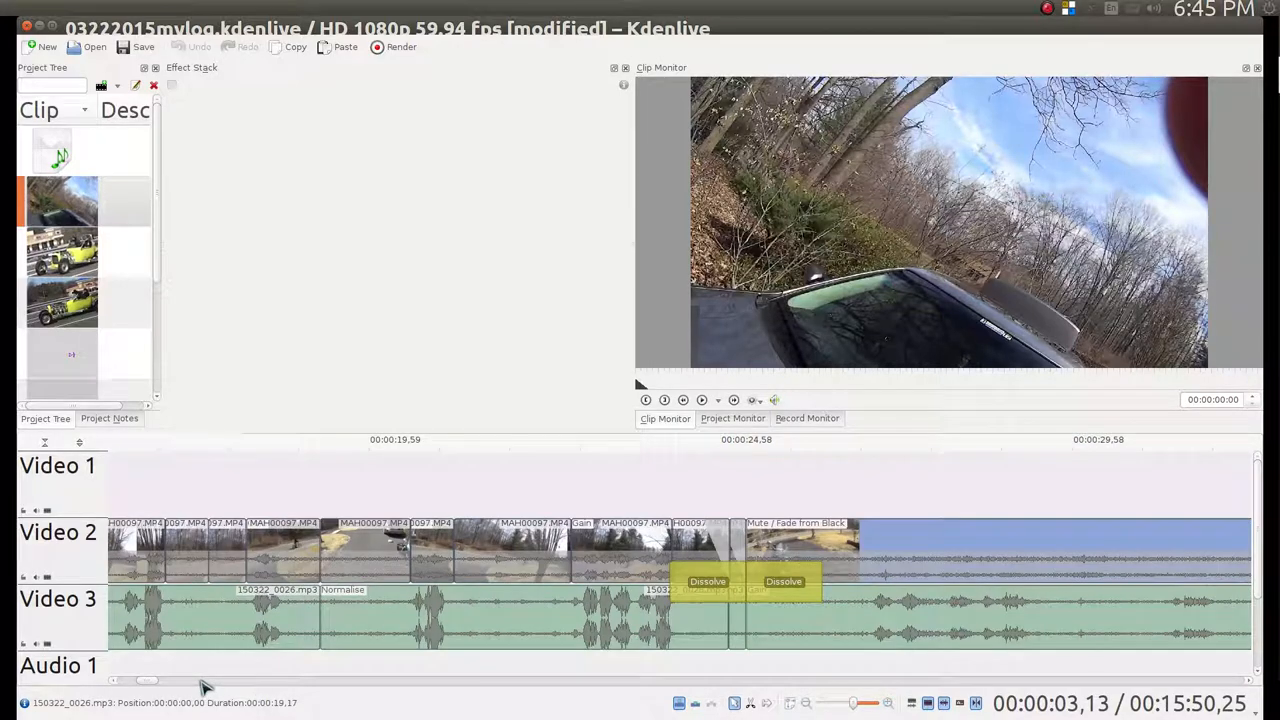
pyautogui.moveTo(408, 688)
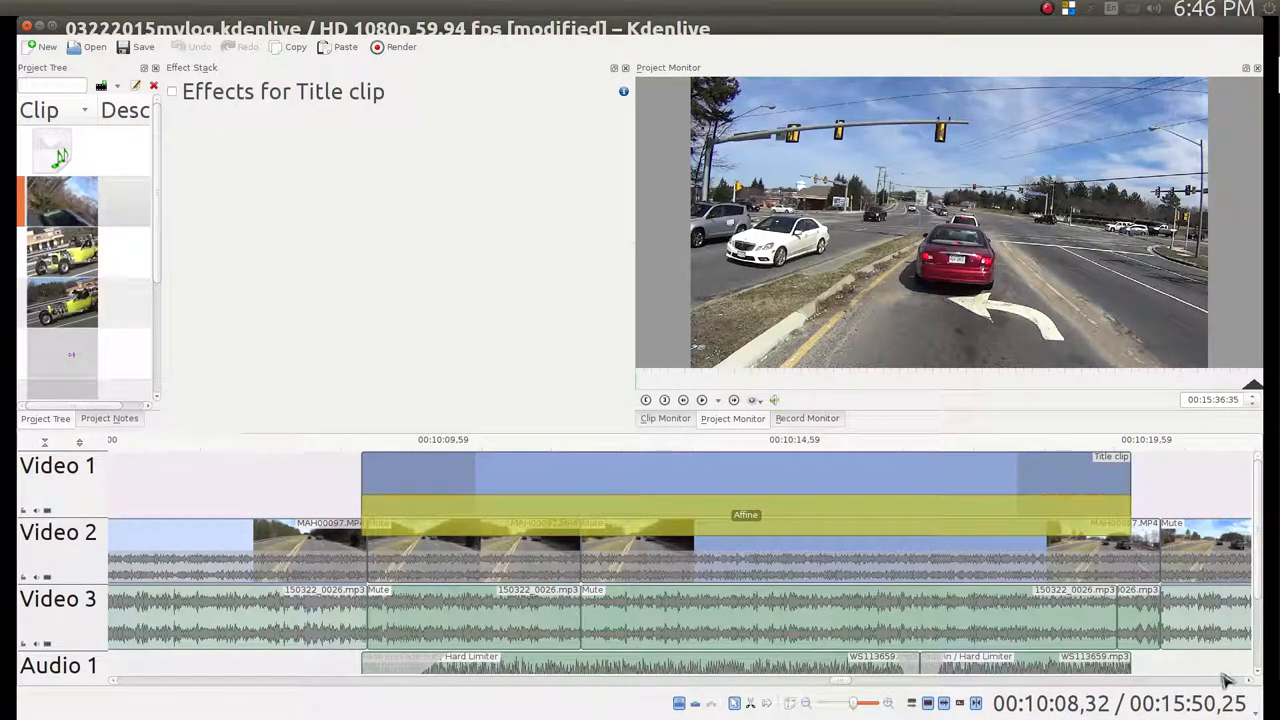
# Step: Move the playhead to about 00:09:40 to see the yellow hot-rod car footage
pyautogui.click(196, 596)
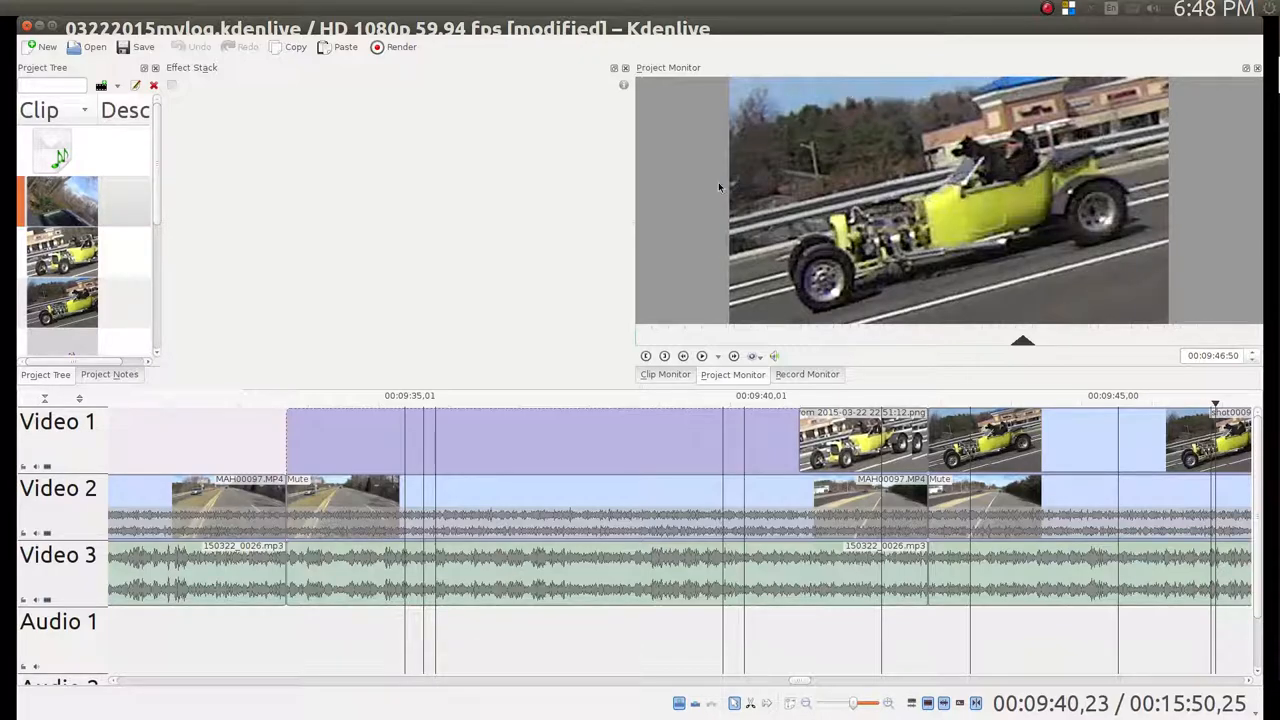
# Step: Jump back to about 00:09:37 to see the motorcycle road footage before the hot-rod
pyautogui.click(248, 402)
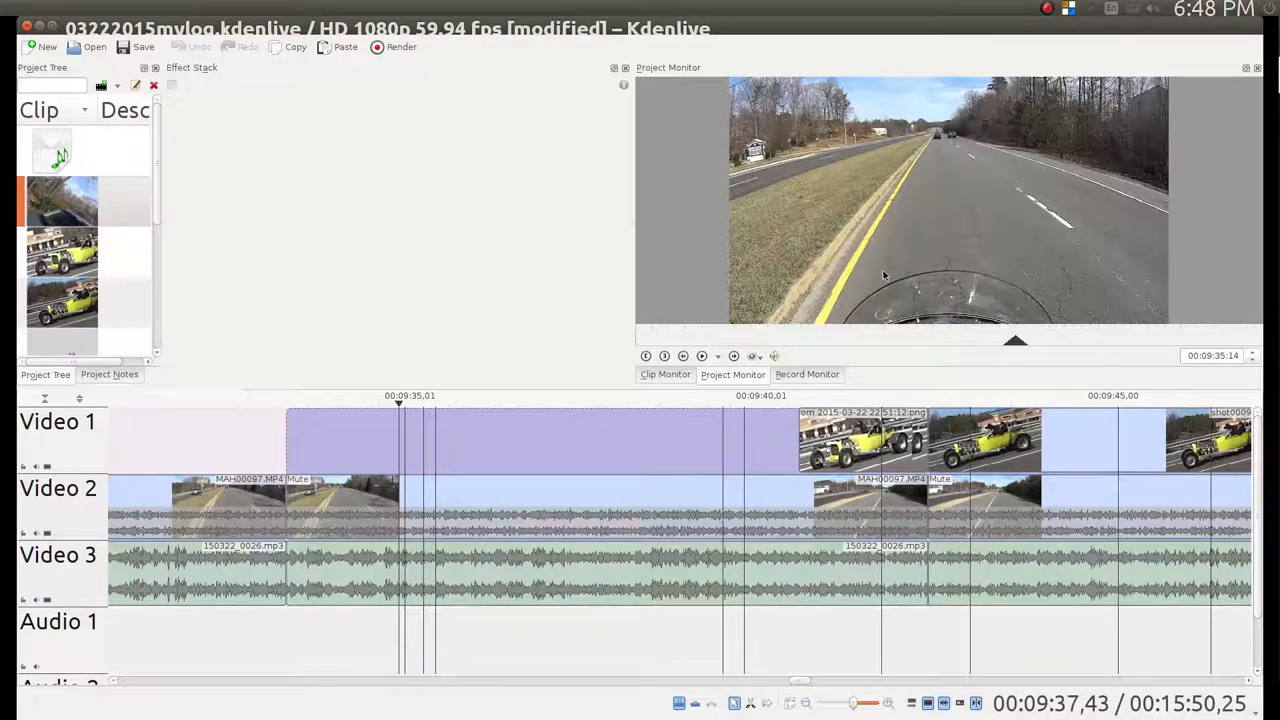
pyautogui.moveTo(1080, 244)
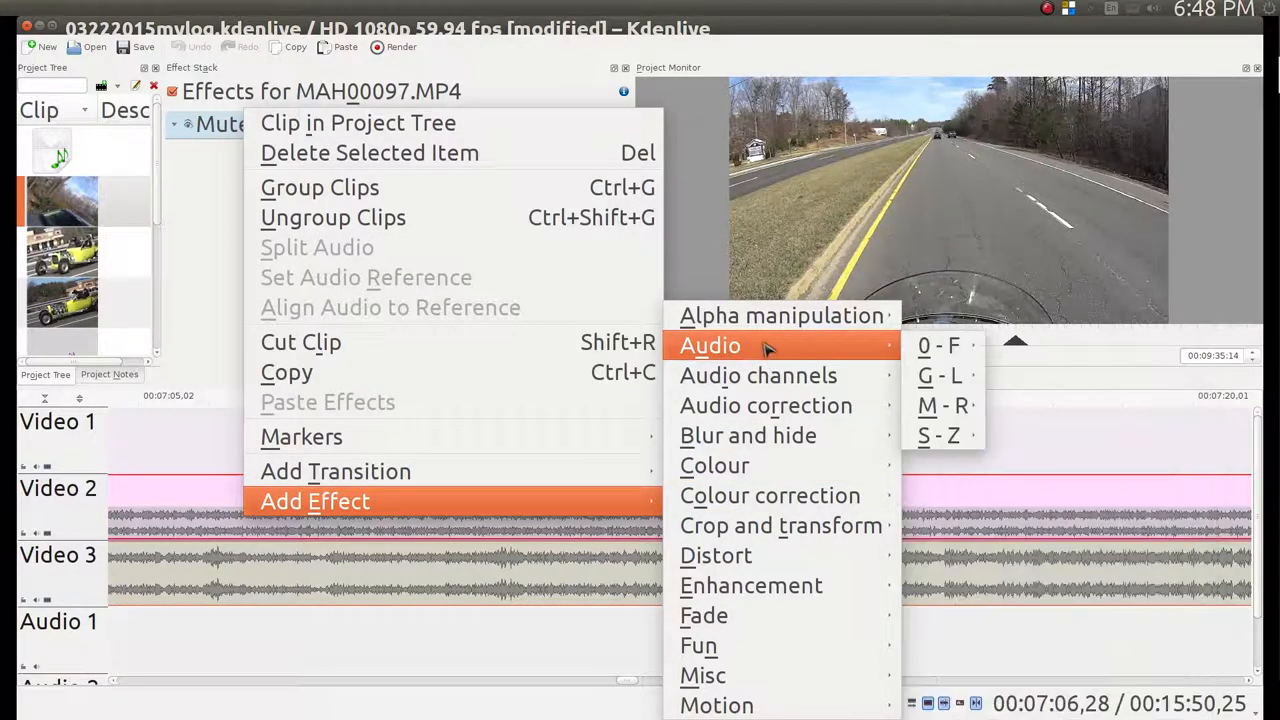
pyautogui.moveTo(764, 404)
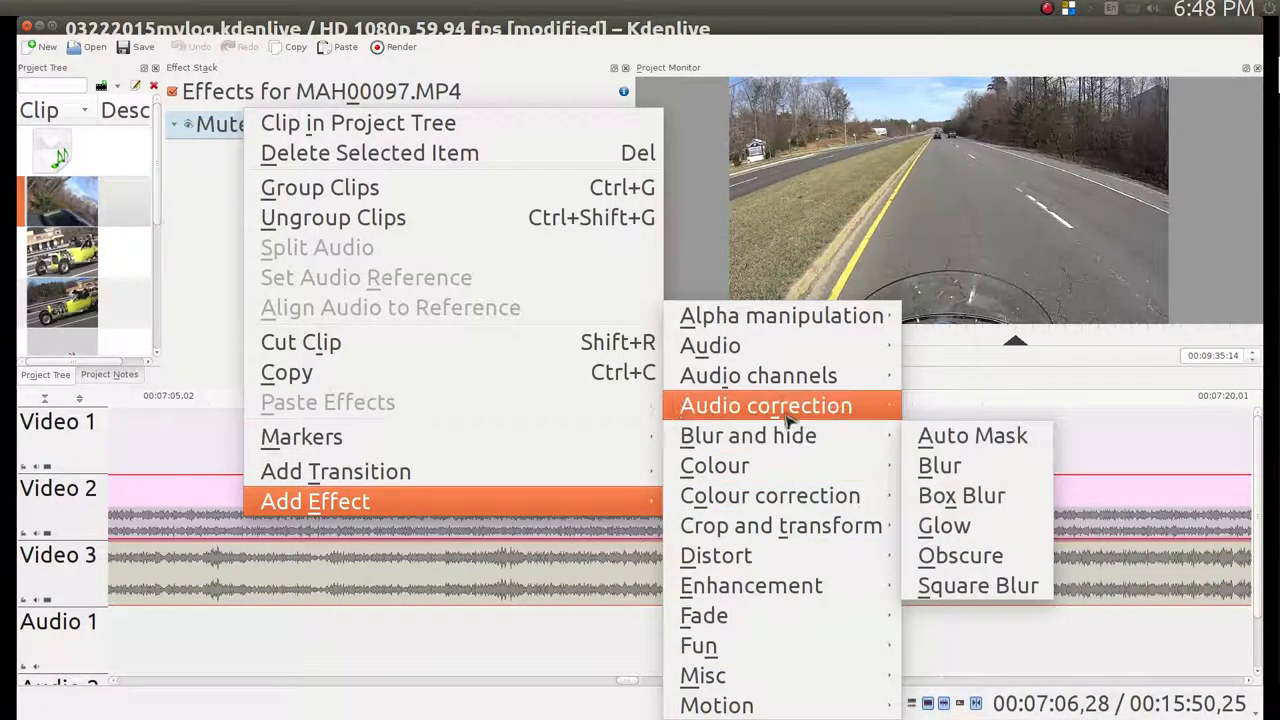
pyautogui.moveTo(710, 344)
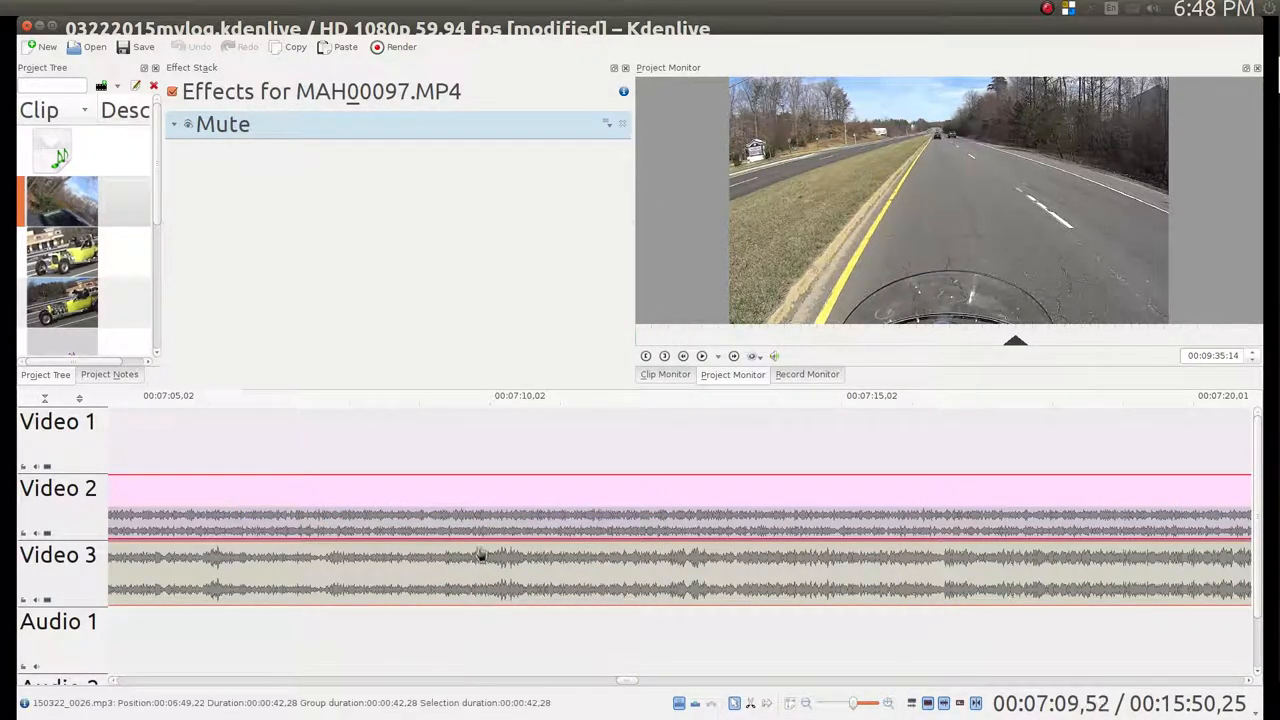
pyautogui.moveTo(456, 164)
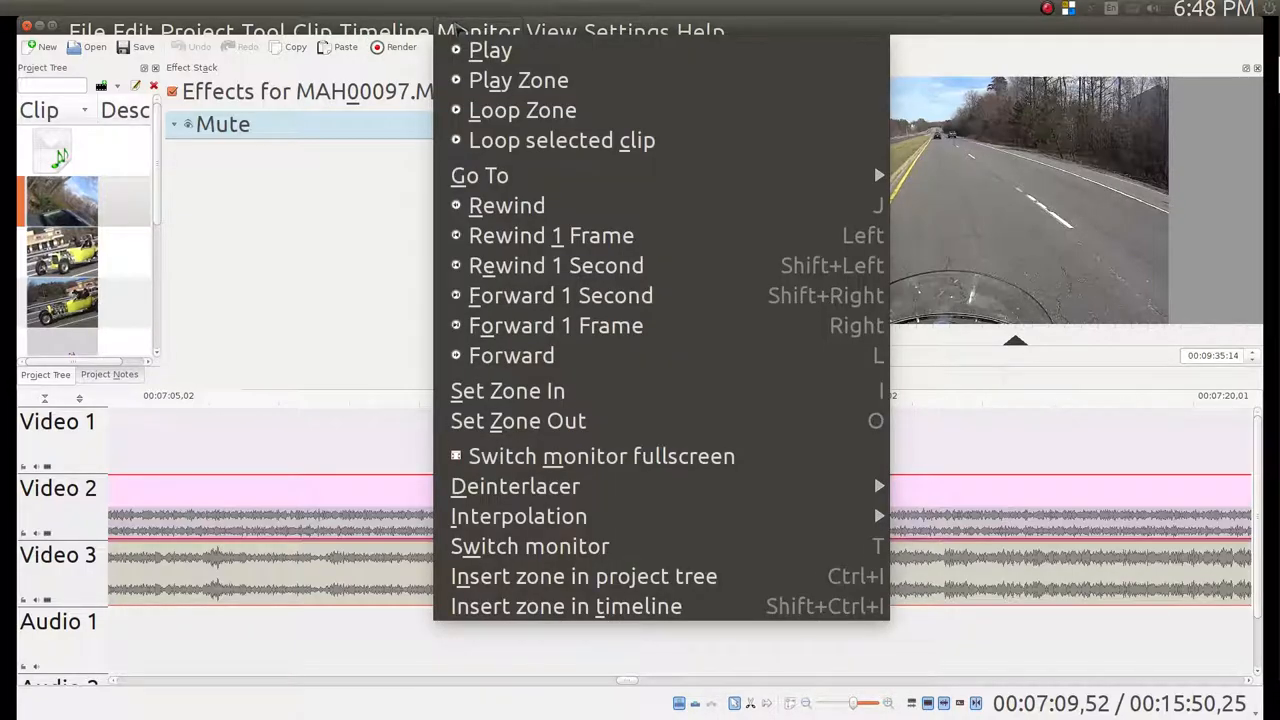
# Step: Show the Timeline menu with grouping, effects and snapping options
pyautogui.click(384, 32)
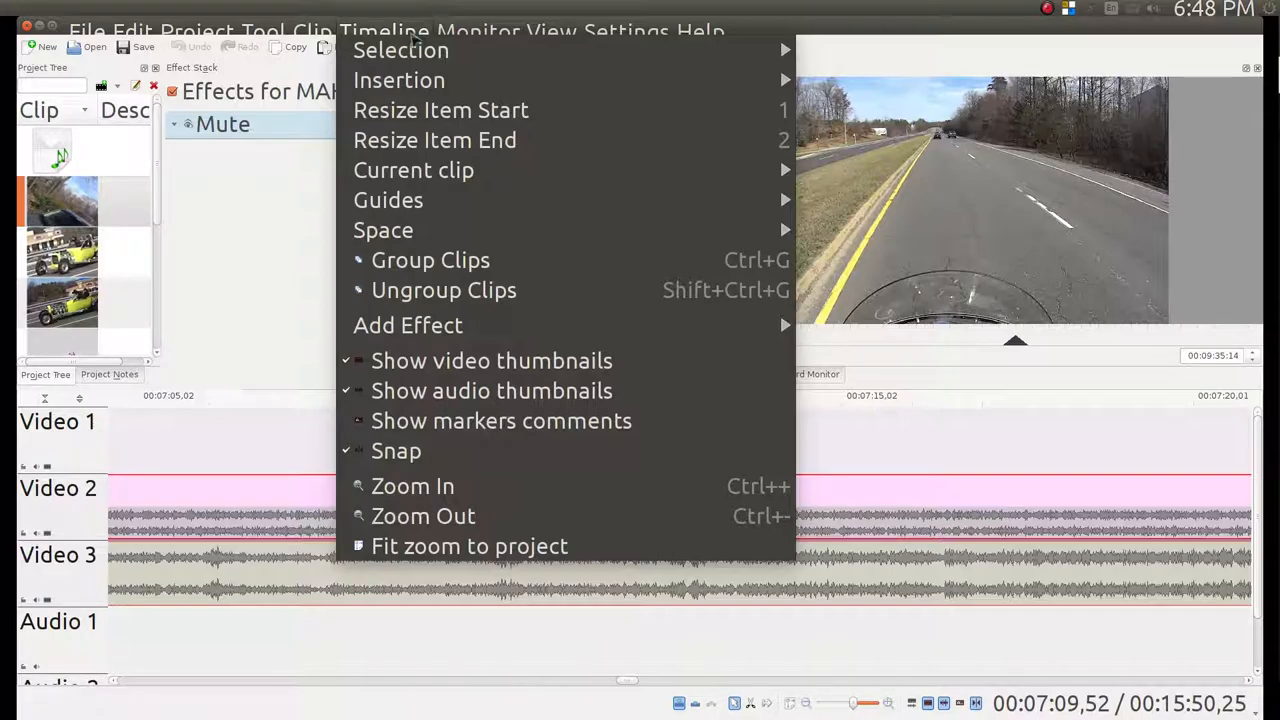
pyautogui.moveTo(410, 610)
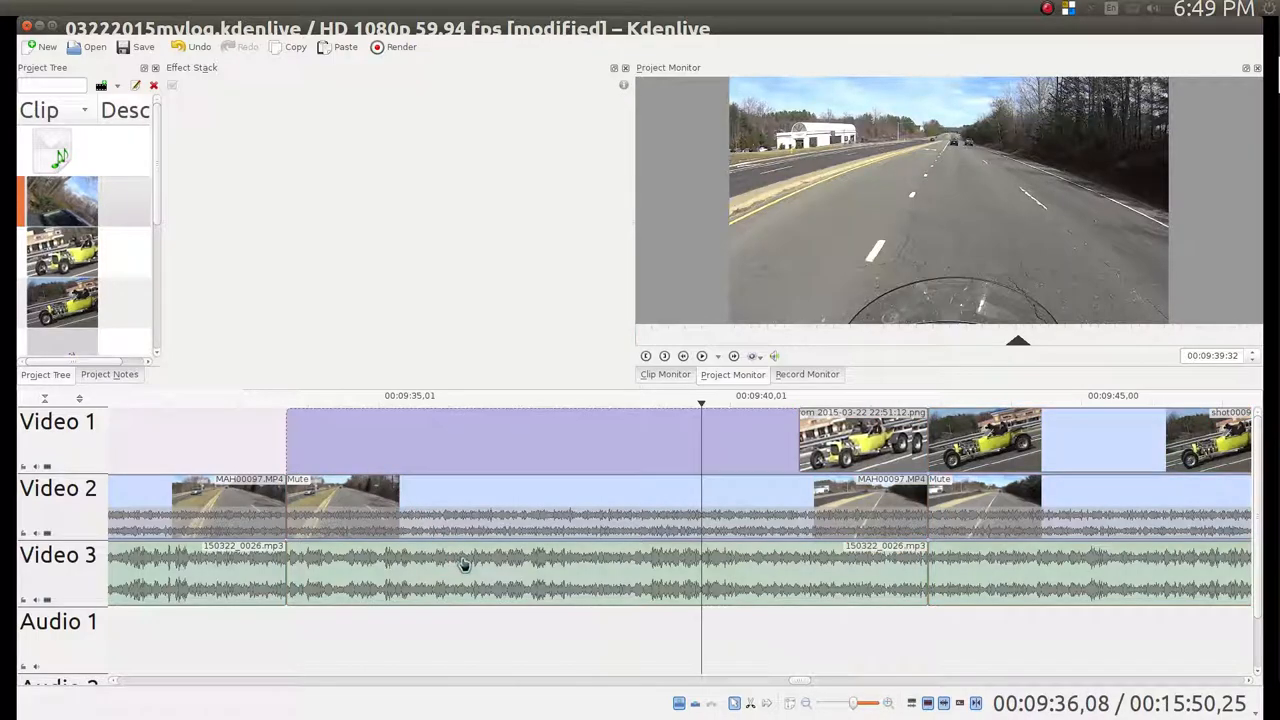
# Step: Select the MAH00097.MP4 clip group near 9:34 that carries the Mute effect
pyautogui.click(340, 504)
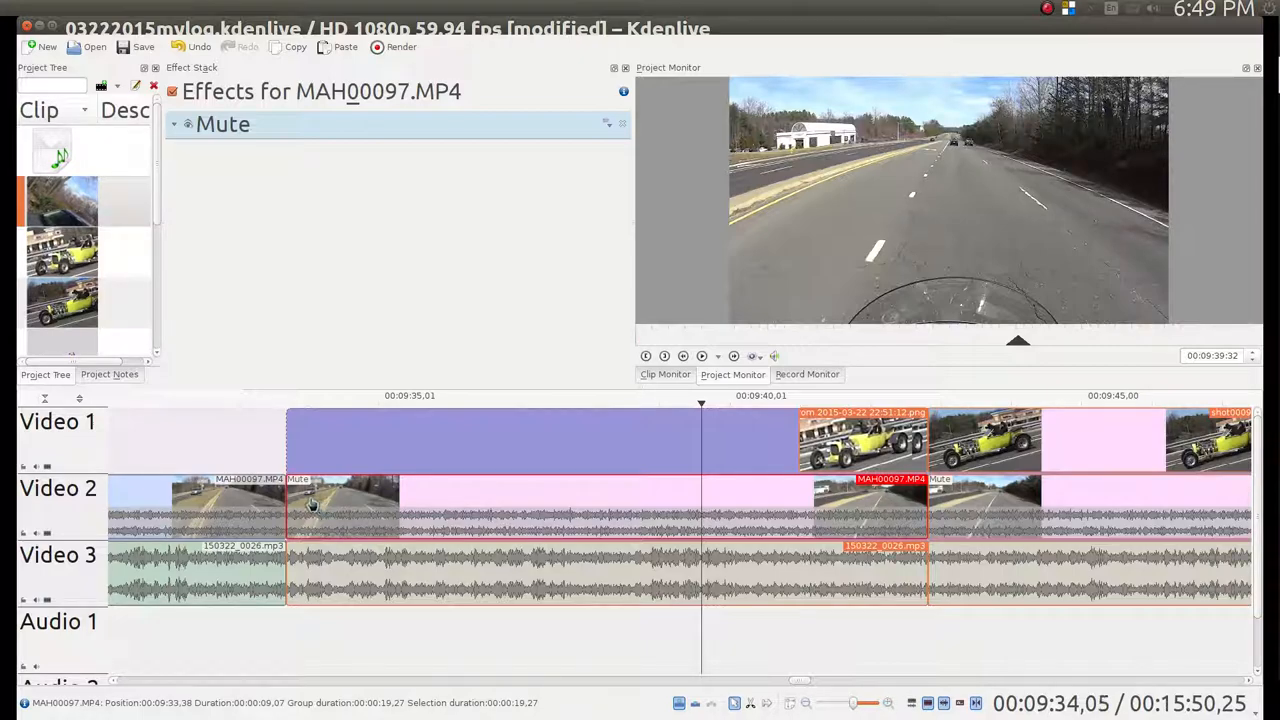
pyautogui.moveTo(492, 496)
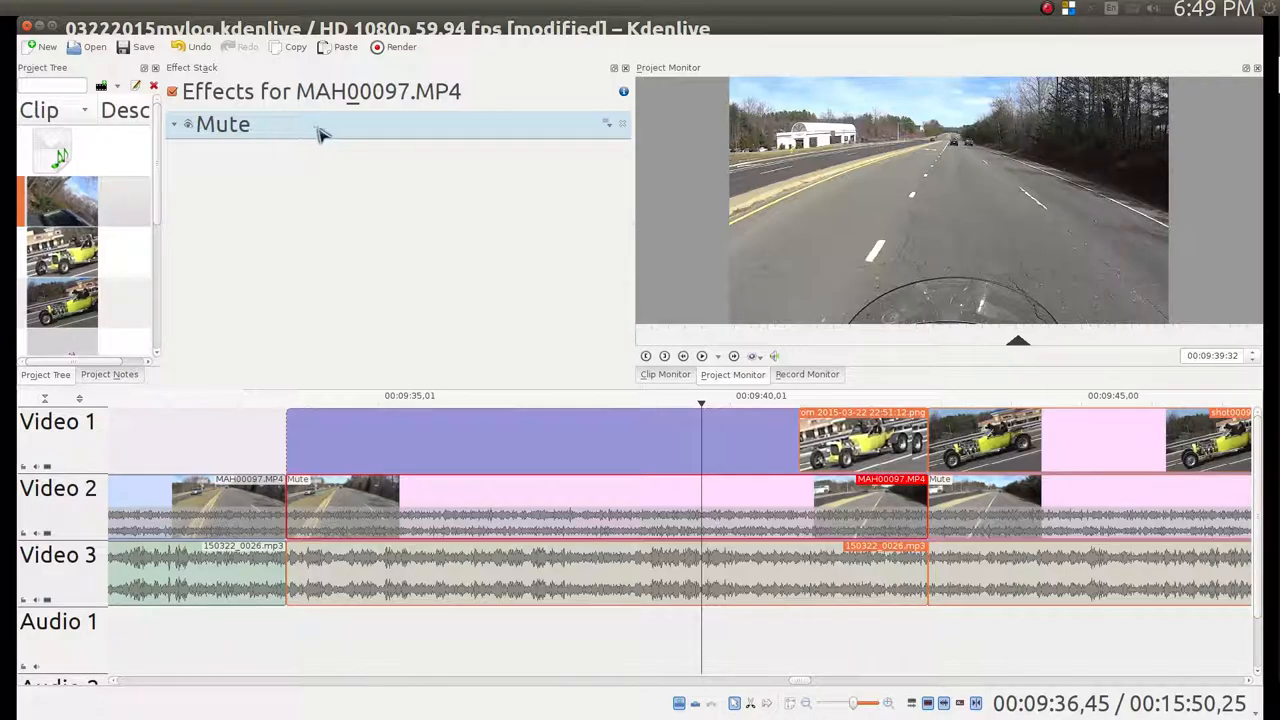
# Step: Inspect the clip's effect in the Effect Stack before setting 150322_0026.mp3 to 79% gain
pyautogui.click(460, 588)
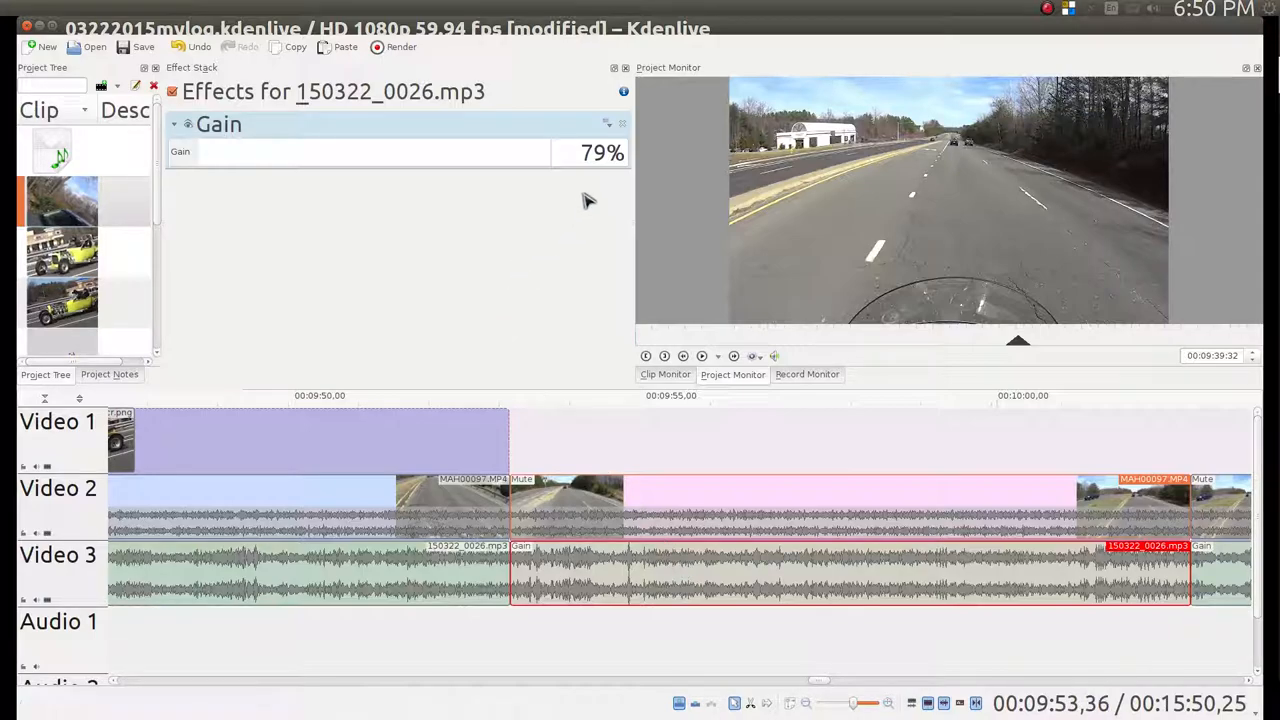
pyautogui.moveTo(516, 276)
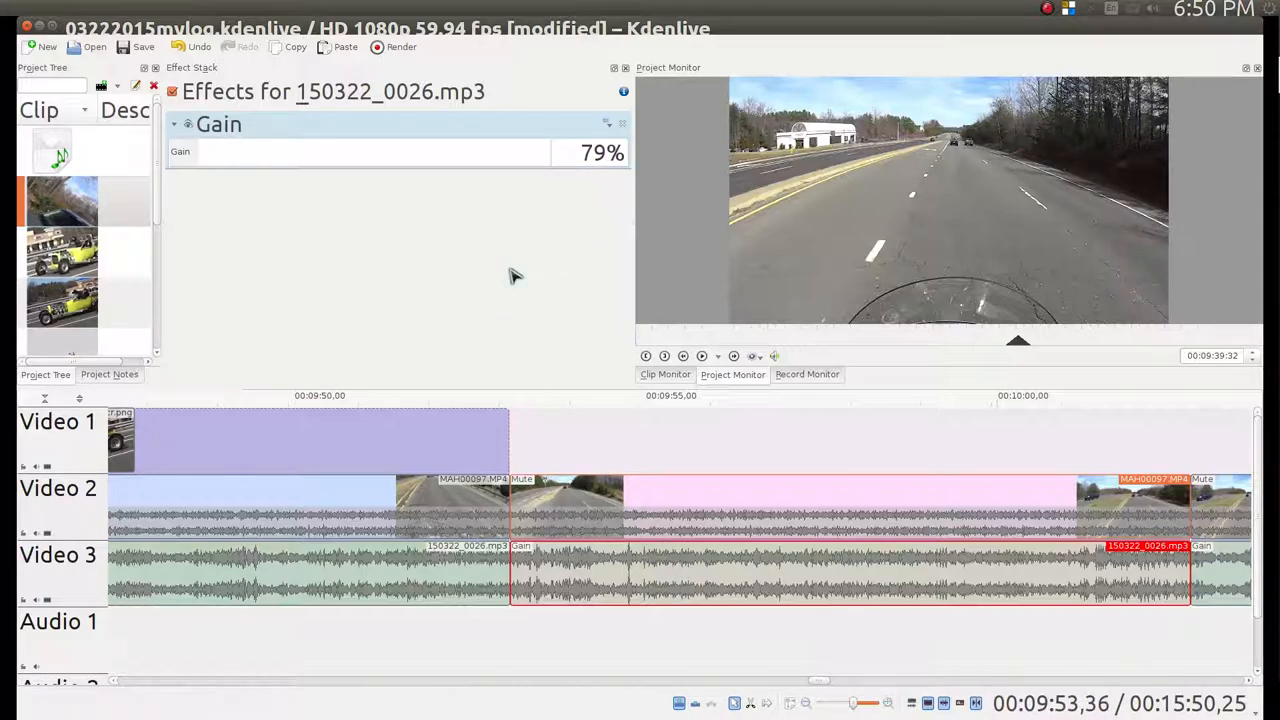
pyautogui.moveTo(158, 232)
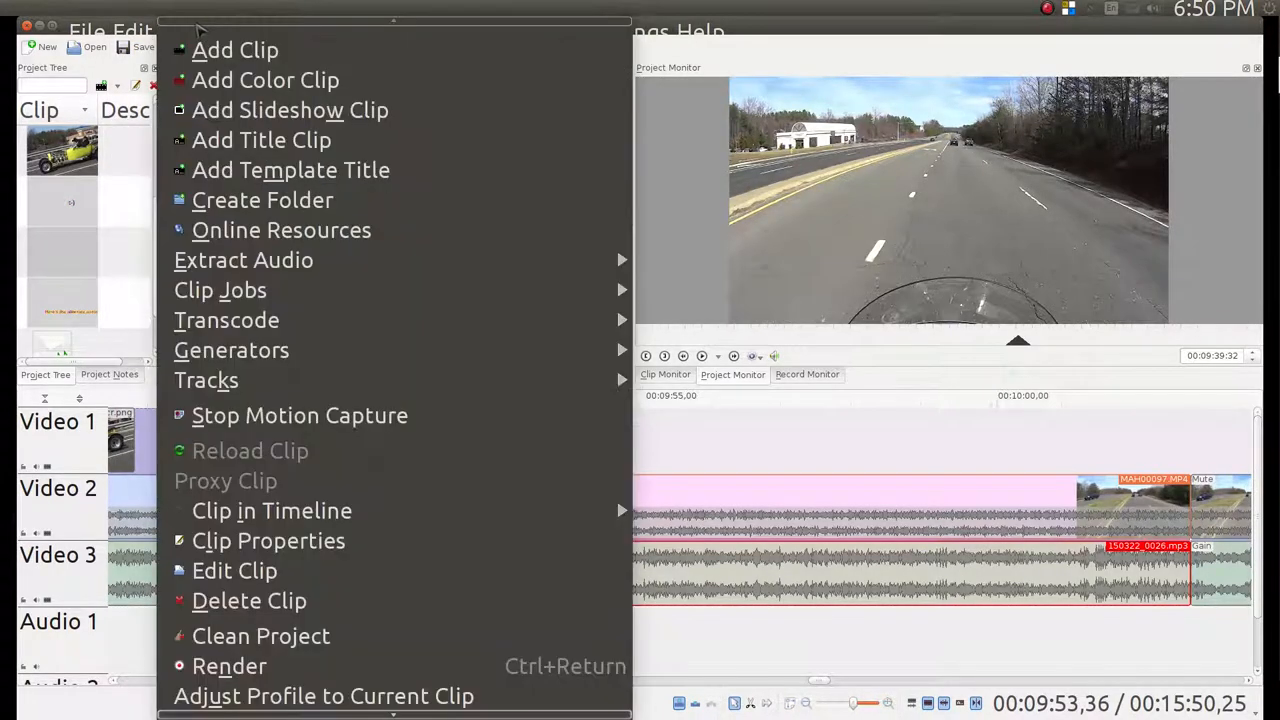
pyautogui.moveTo(290, 168)
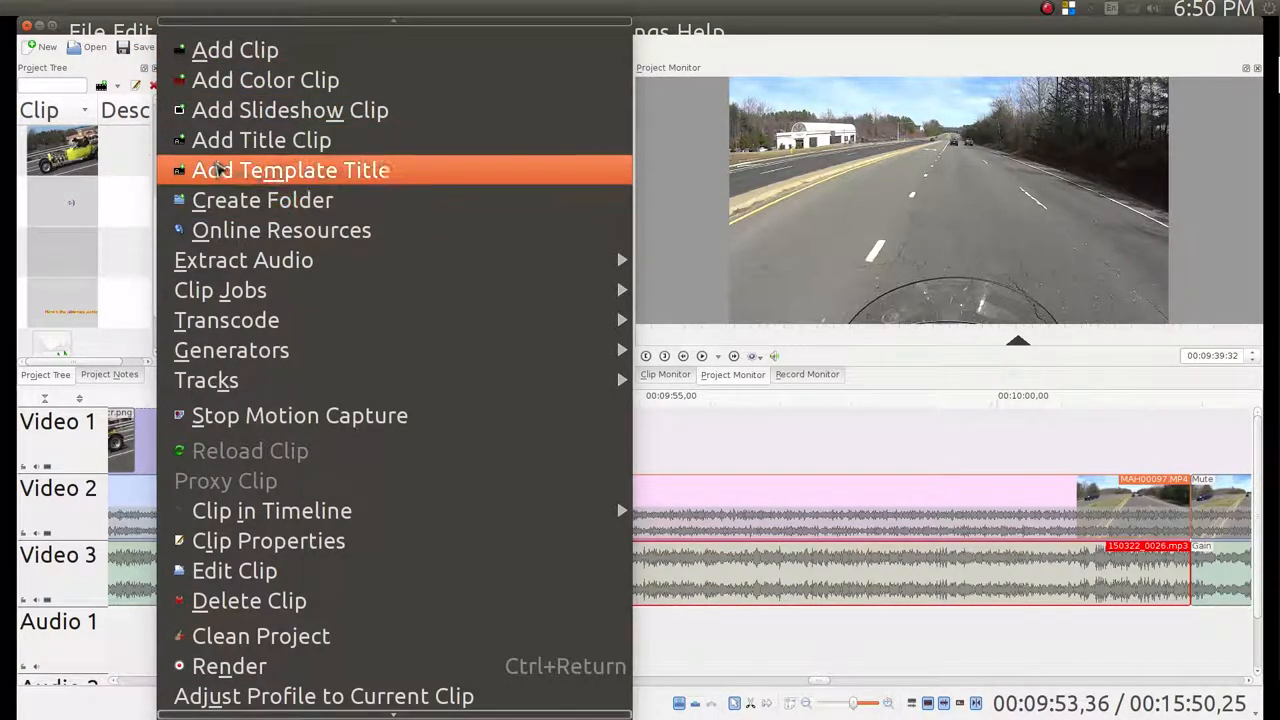
pyautogui.moveTo(260, 140)
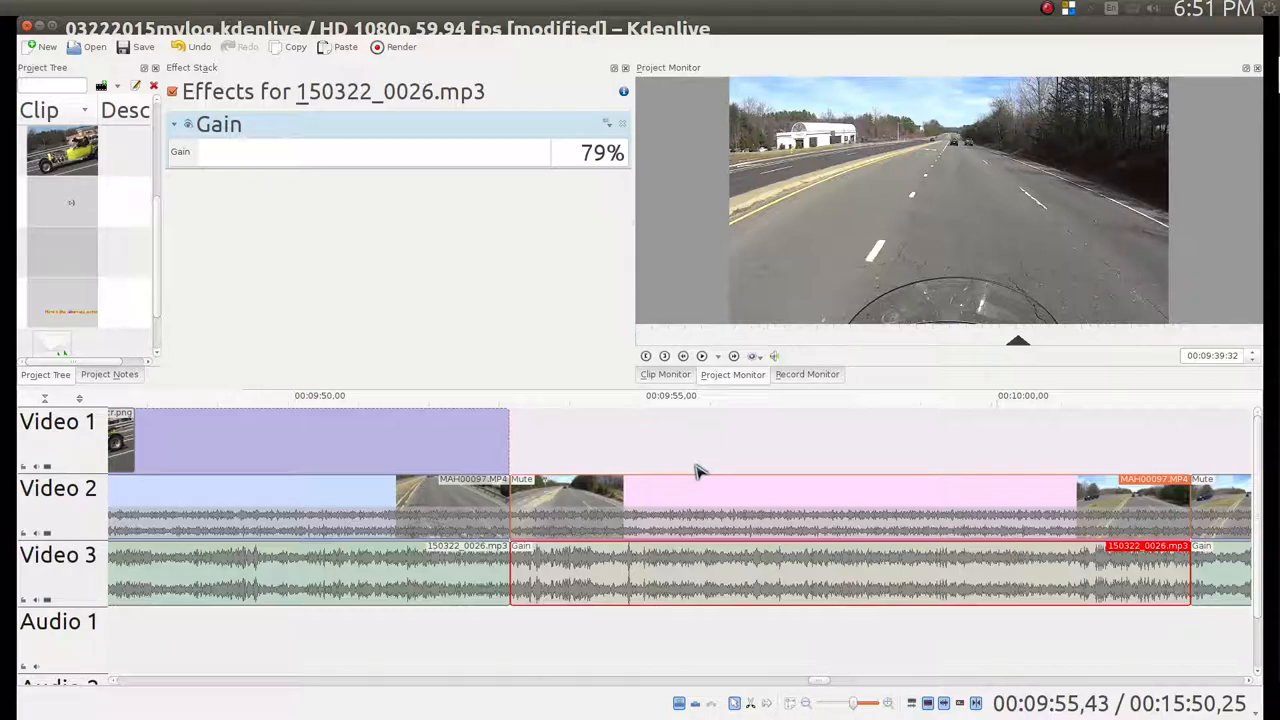
# Step: Nudge the playhead back, then bring up the Rendering dialog with MP4 H.264/AAC profiles
pyautogui.click(672, 500)
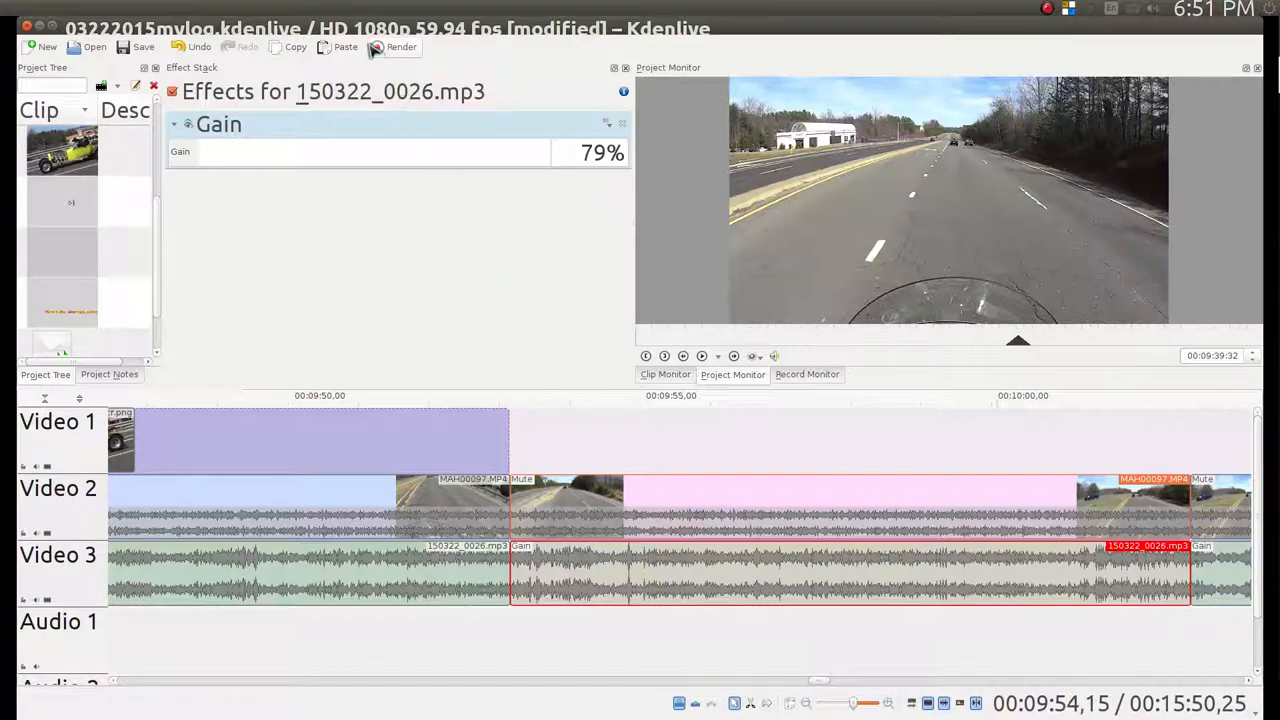
pyautogui.moveTo(400, 48)
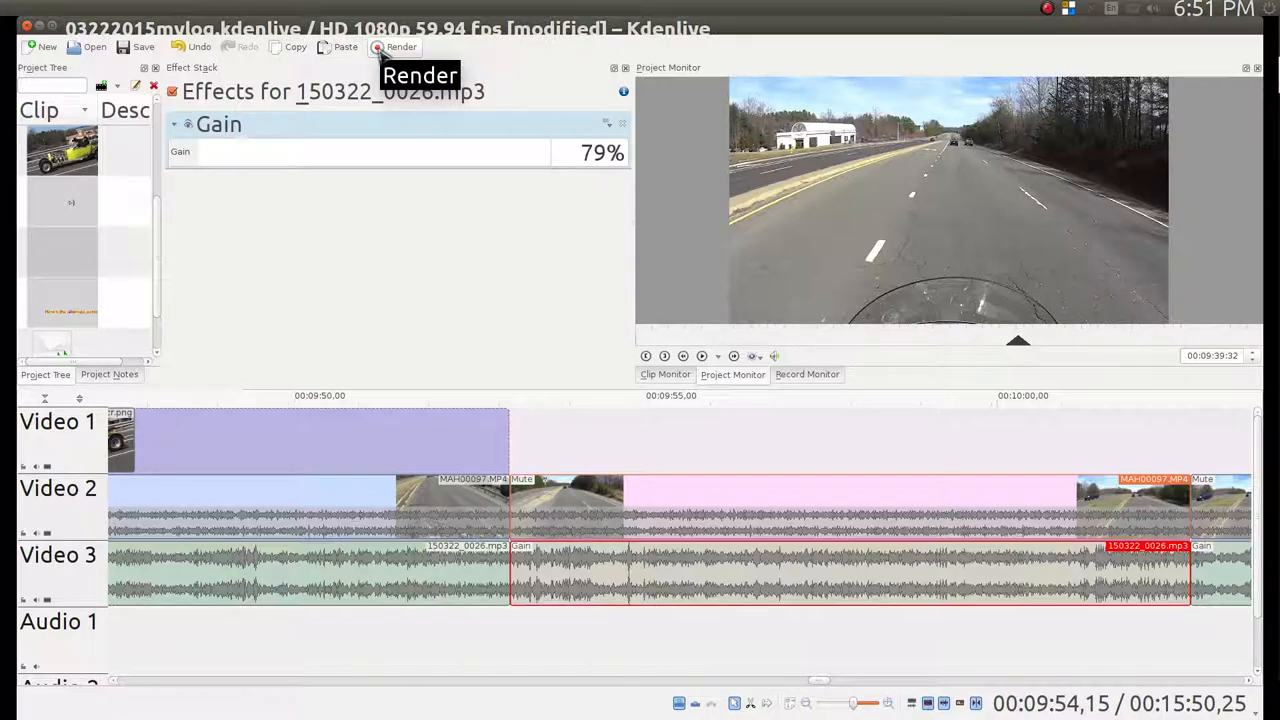
pyautogui.click(400, 48)
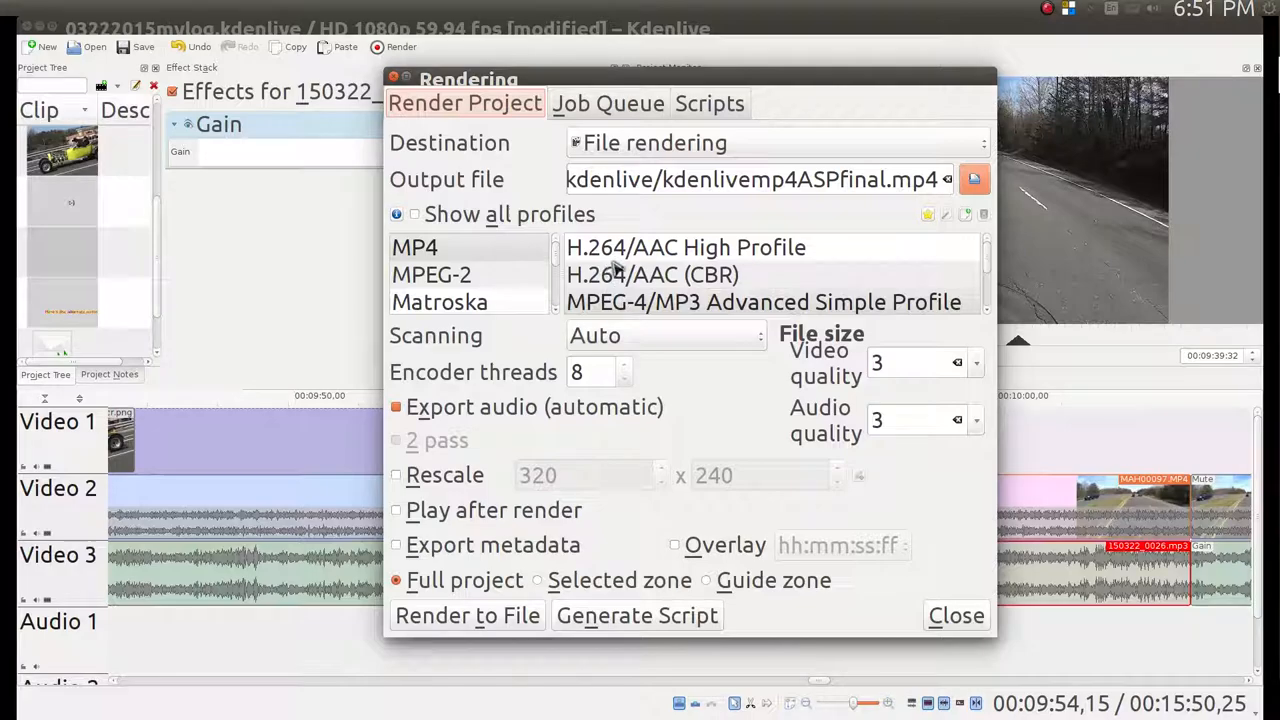
# Step: Choose MP4 with the MPEG-4/MP3 Advanced Simple Profile as the render format
pyautogui.click(764, 300)
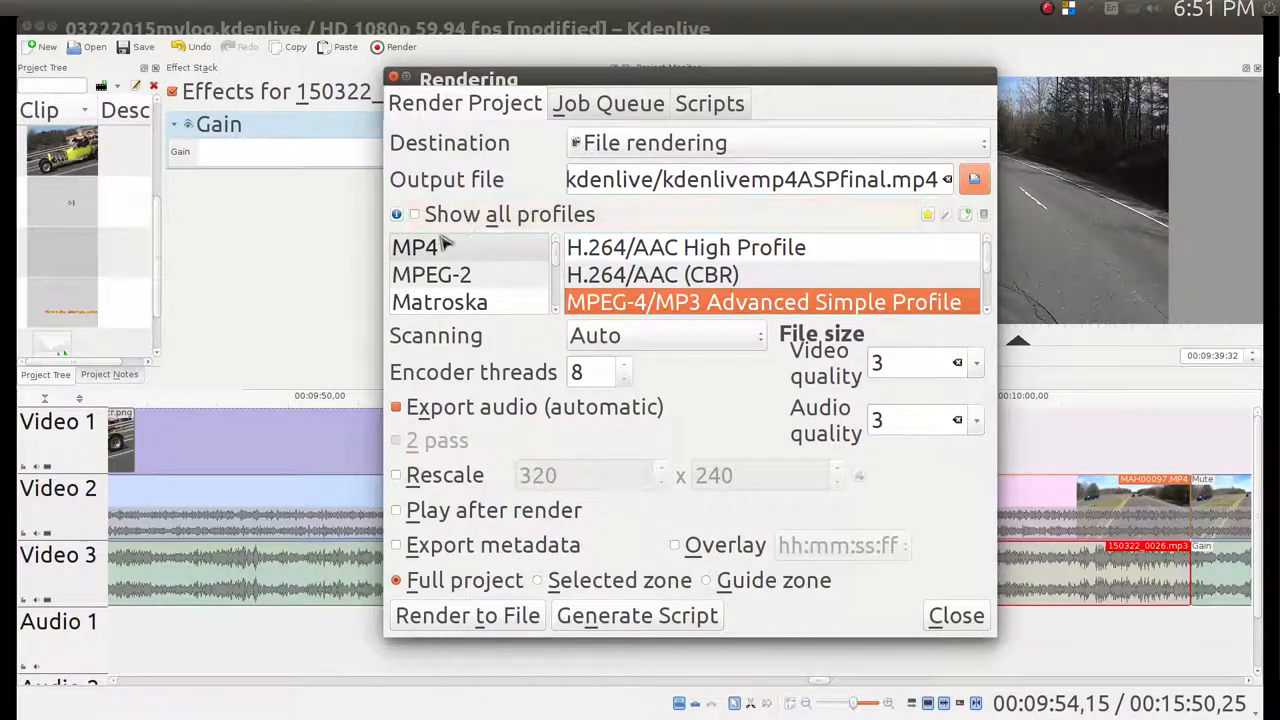
pyautogui.moveTo(632, 272)
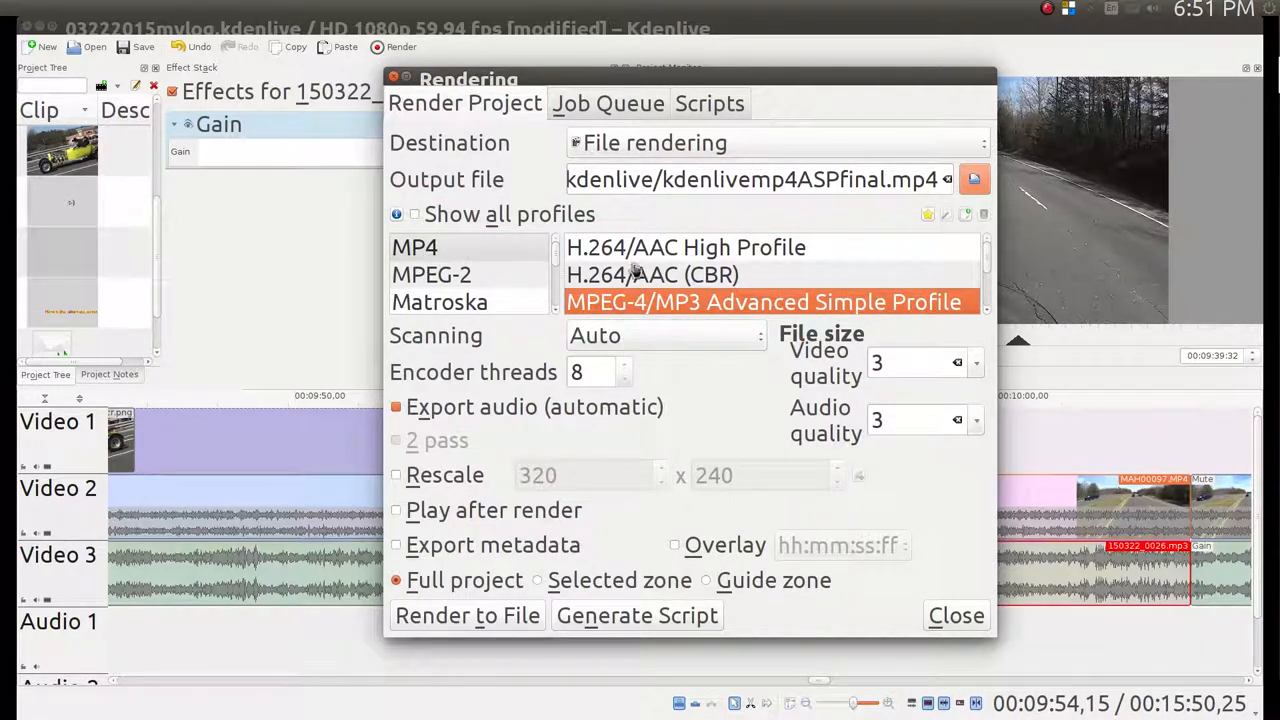
pyautogui.moveTo(716, 308)
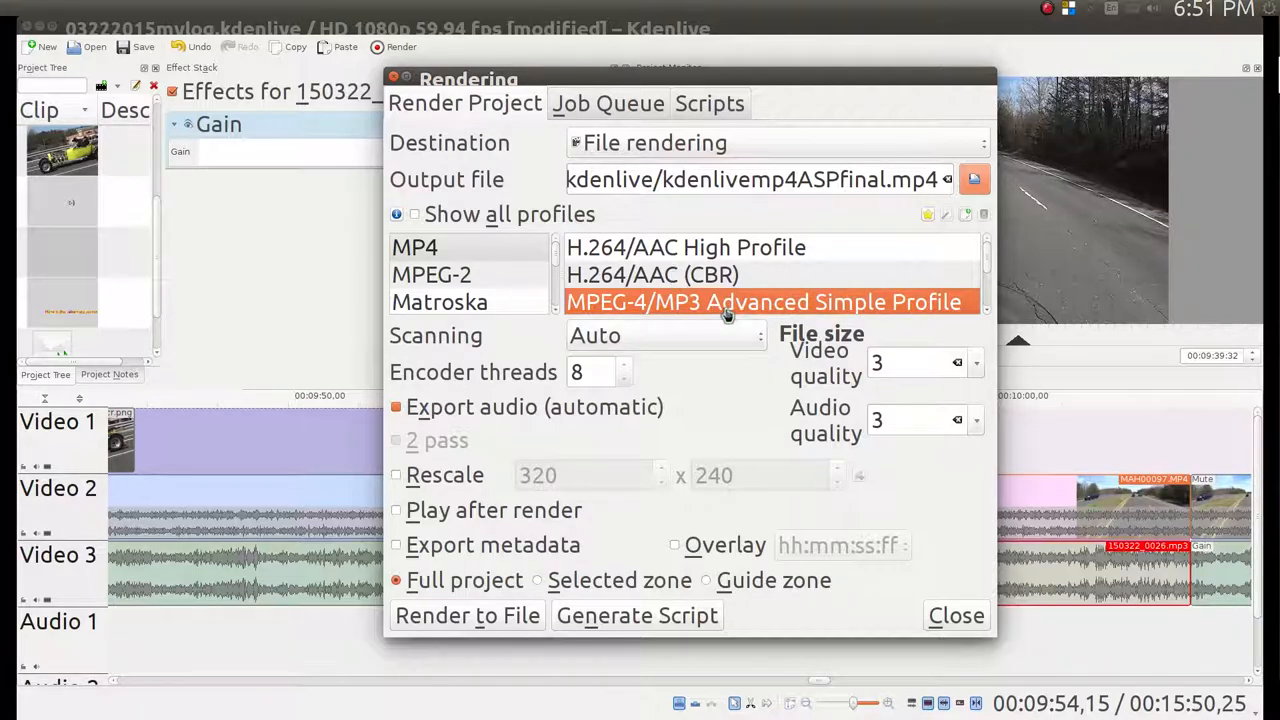
pyautogui.moveTo(716, 310)
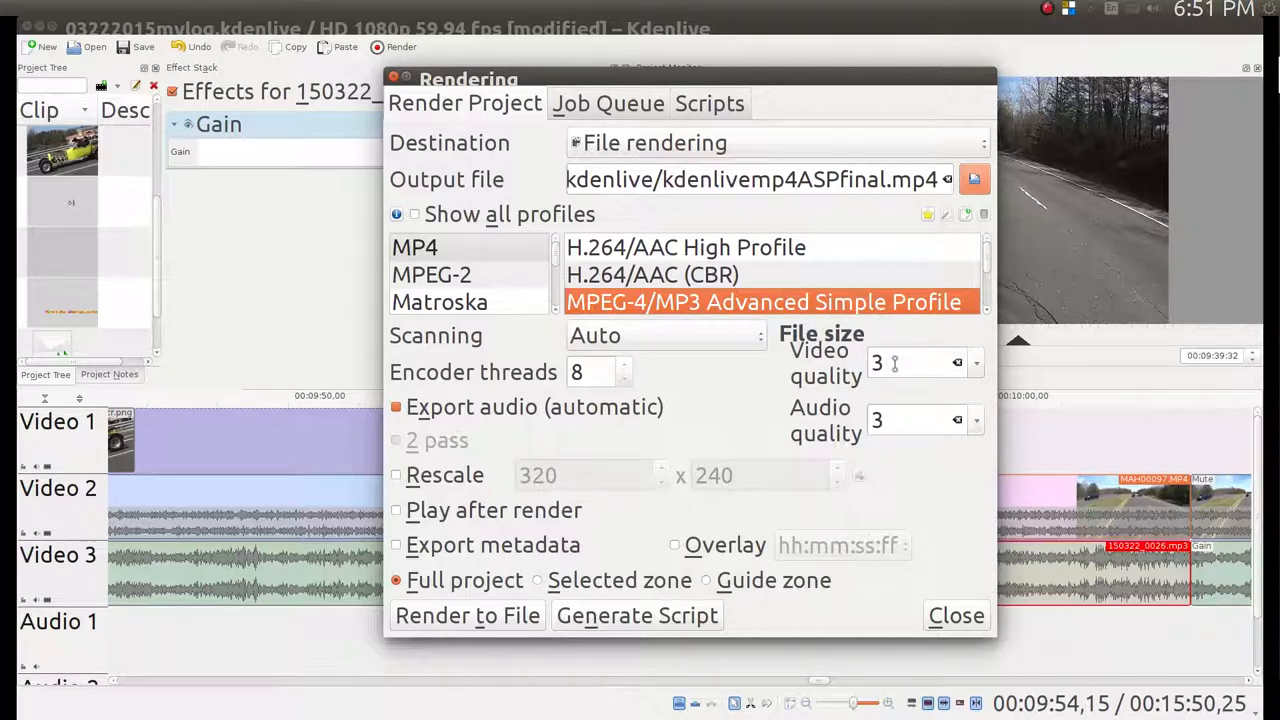
pyautogui.moveTo(896, 362)
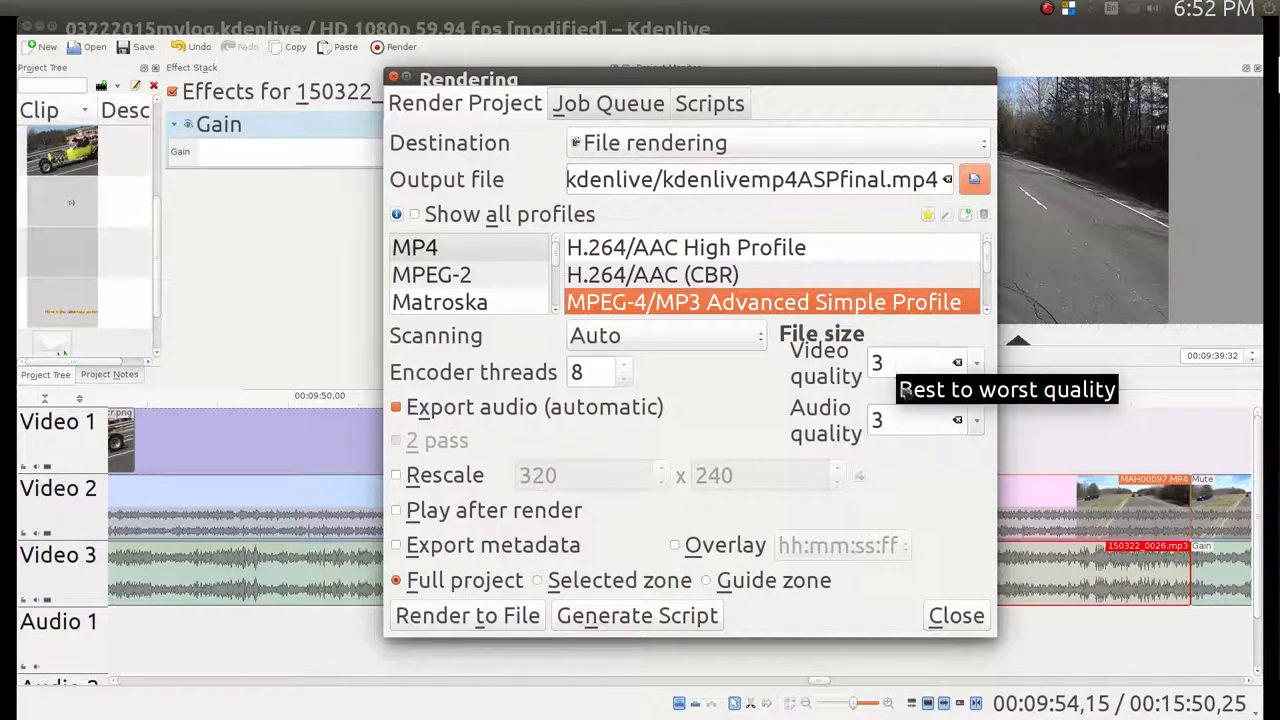
pyautogui.moveTo(704, 582)
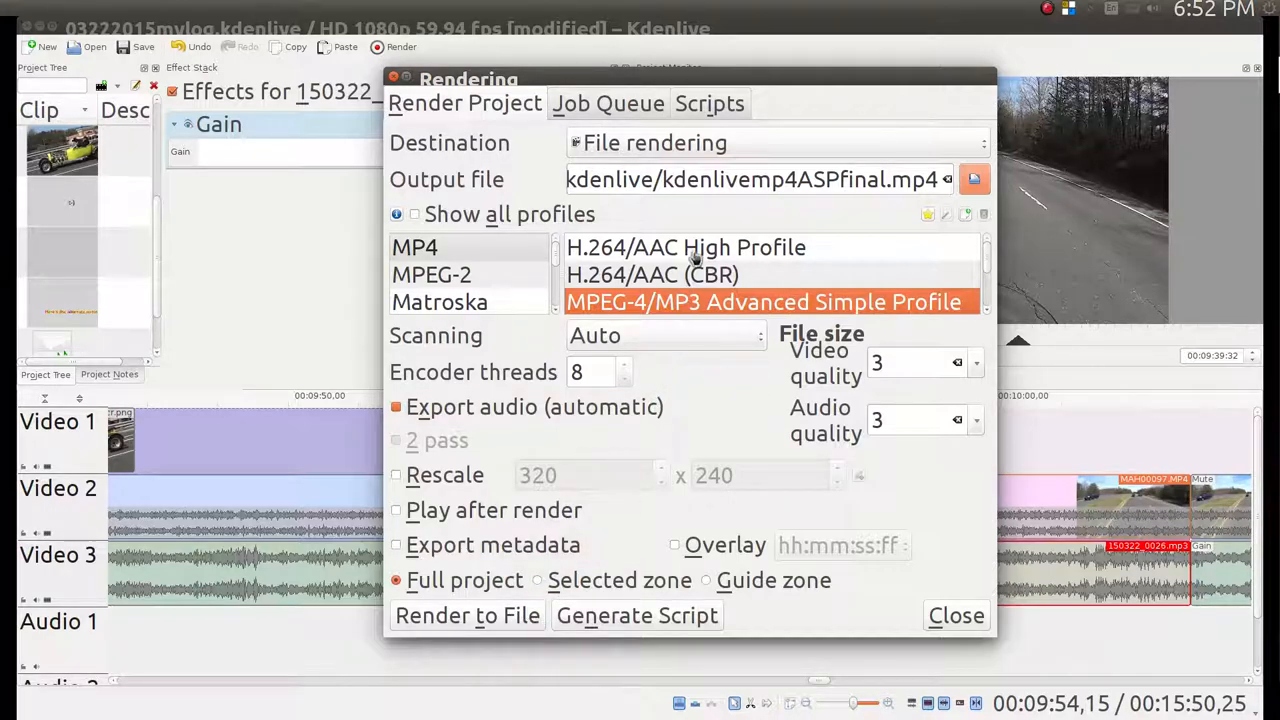
pyautogui.click(776, 142)
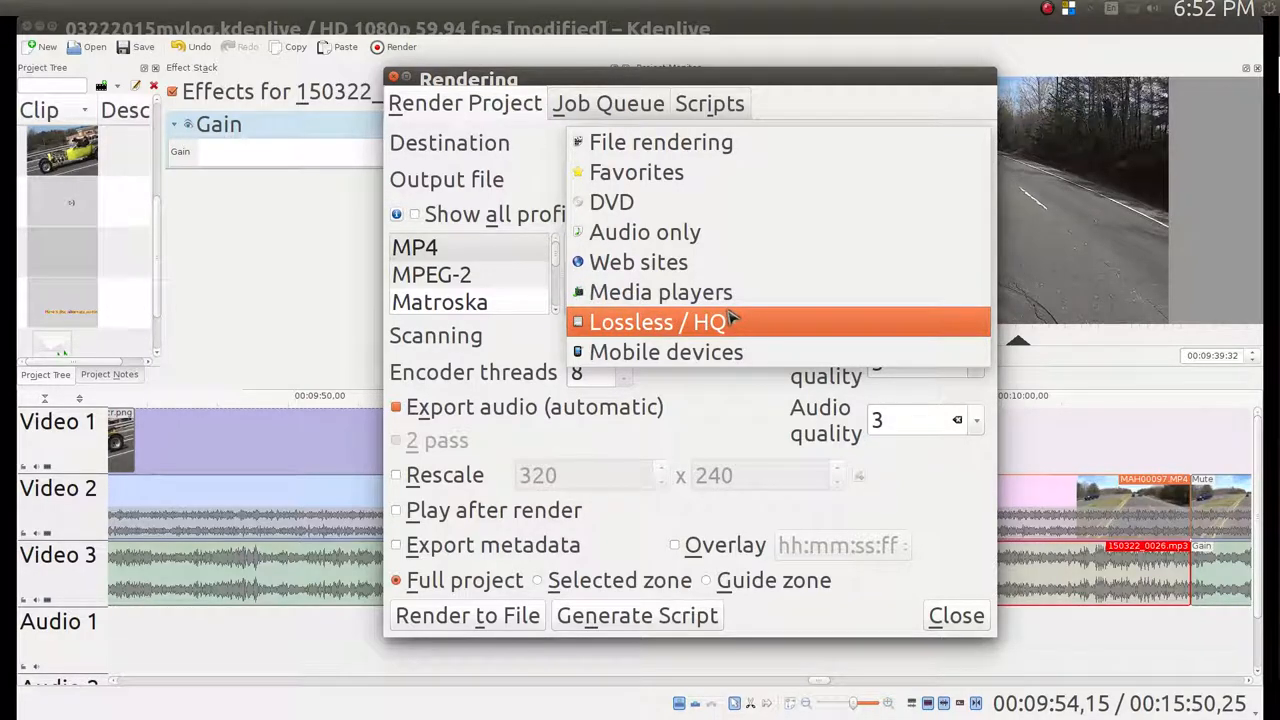
pyautogui.click(660, 140)
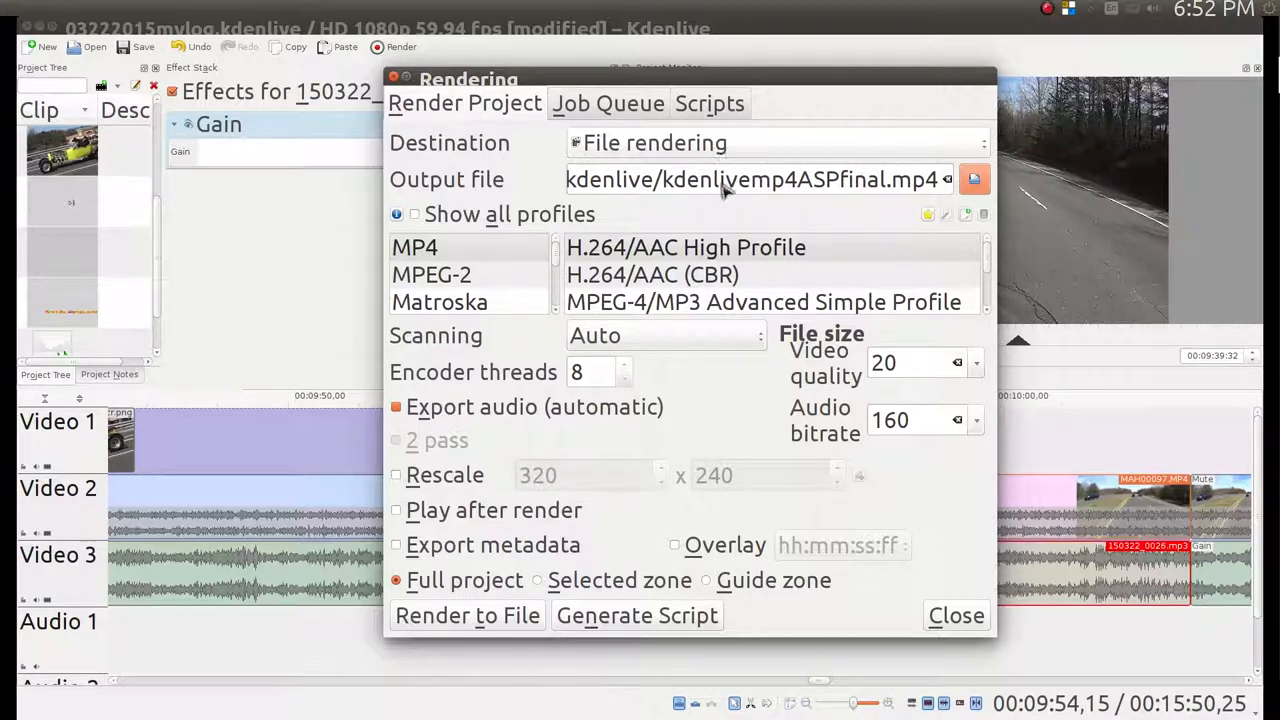
pyautogui.click(764, 274)
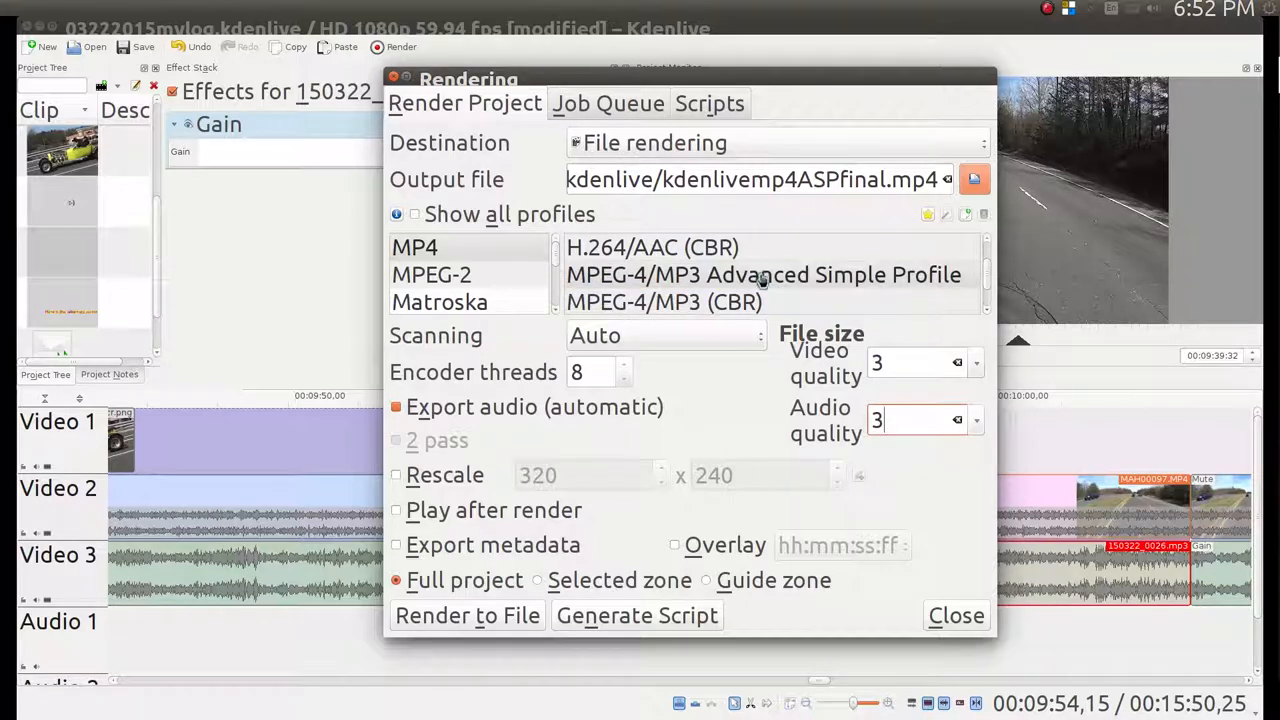
pyautogui.moveTo(728, 284)
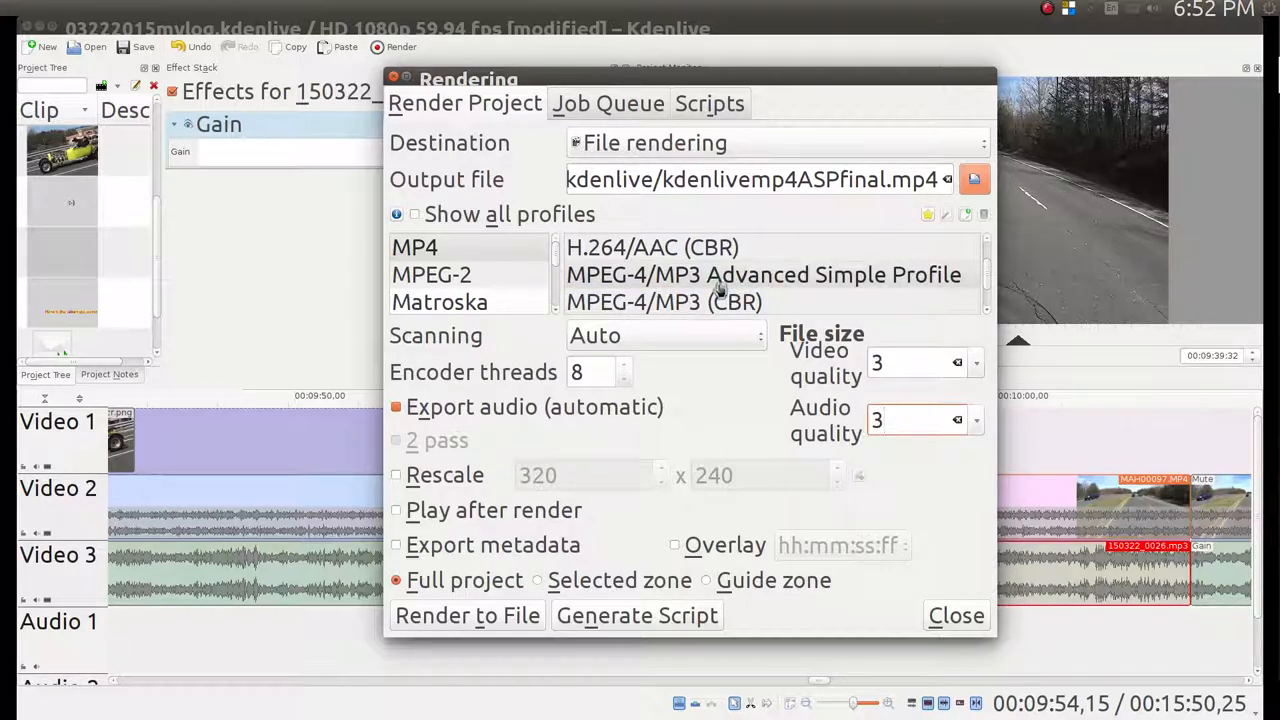
pyautogui.moveTo(724, 290)
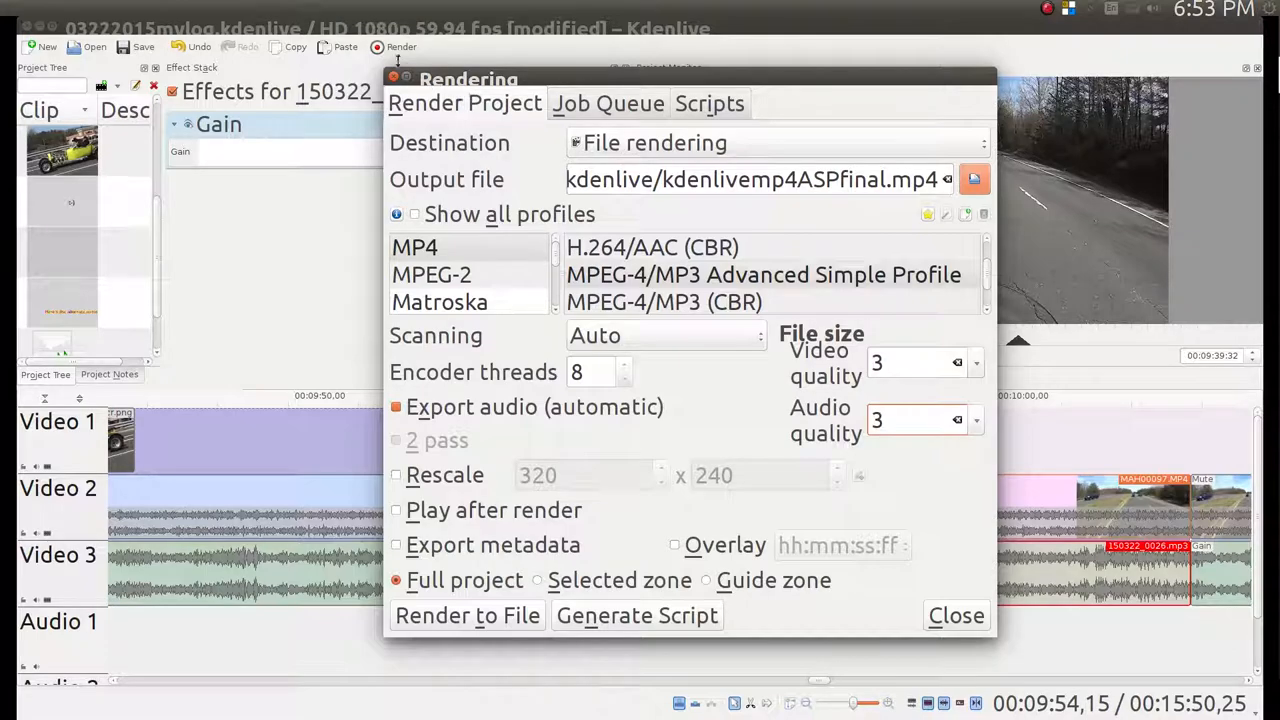
pyautogui.moveTo(478, 28)
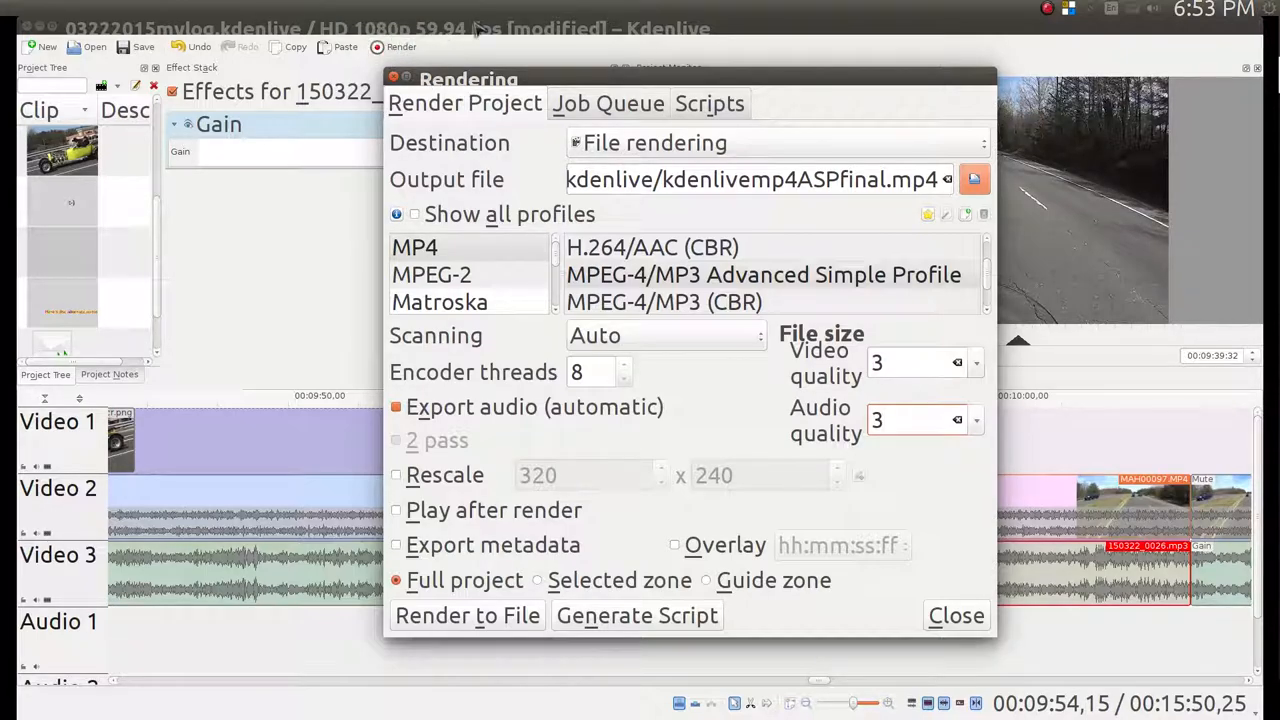
pyautogui.moveTo(678, 336)
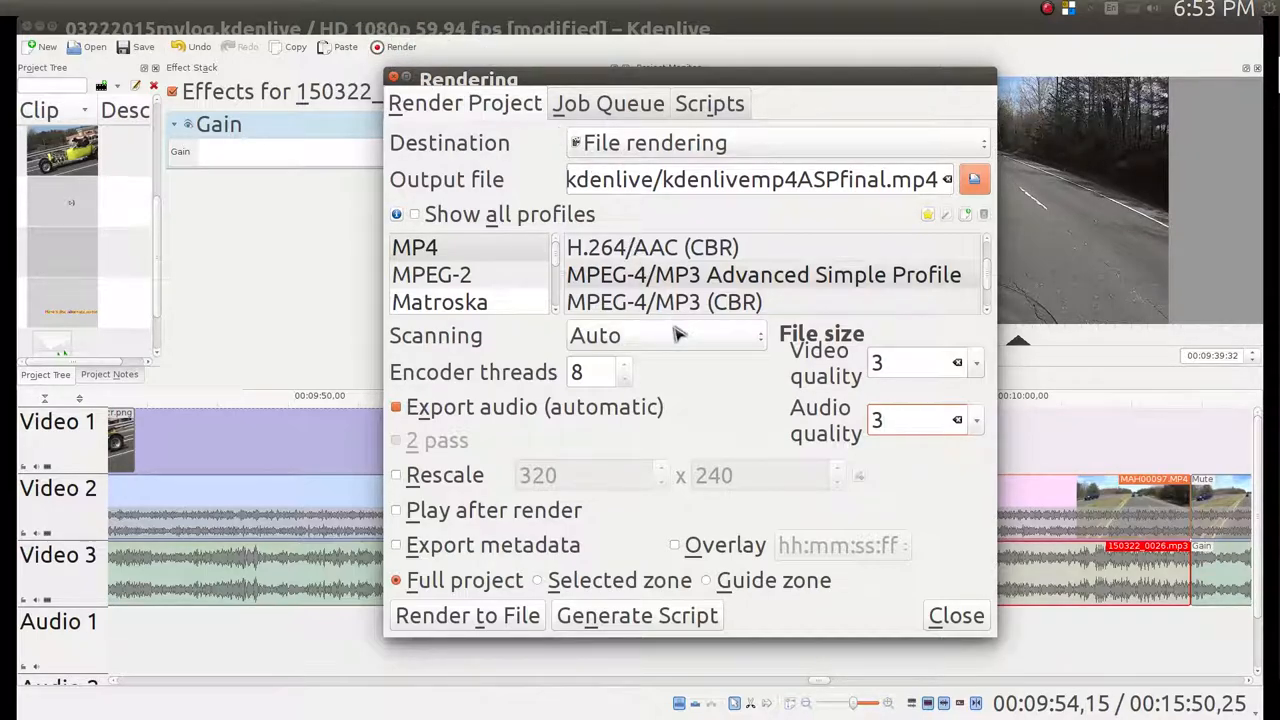
pyautogui.moveTo(848, 292)
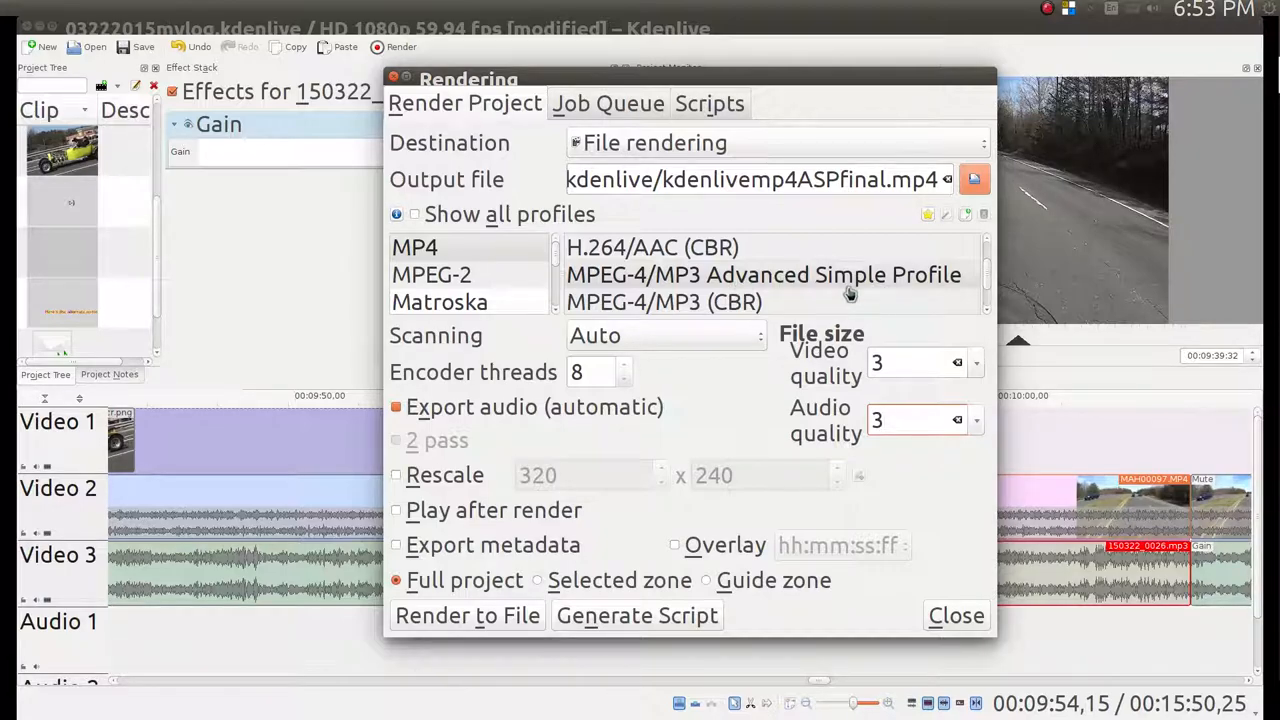
pyautogui.moveTo(844, 300)
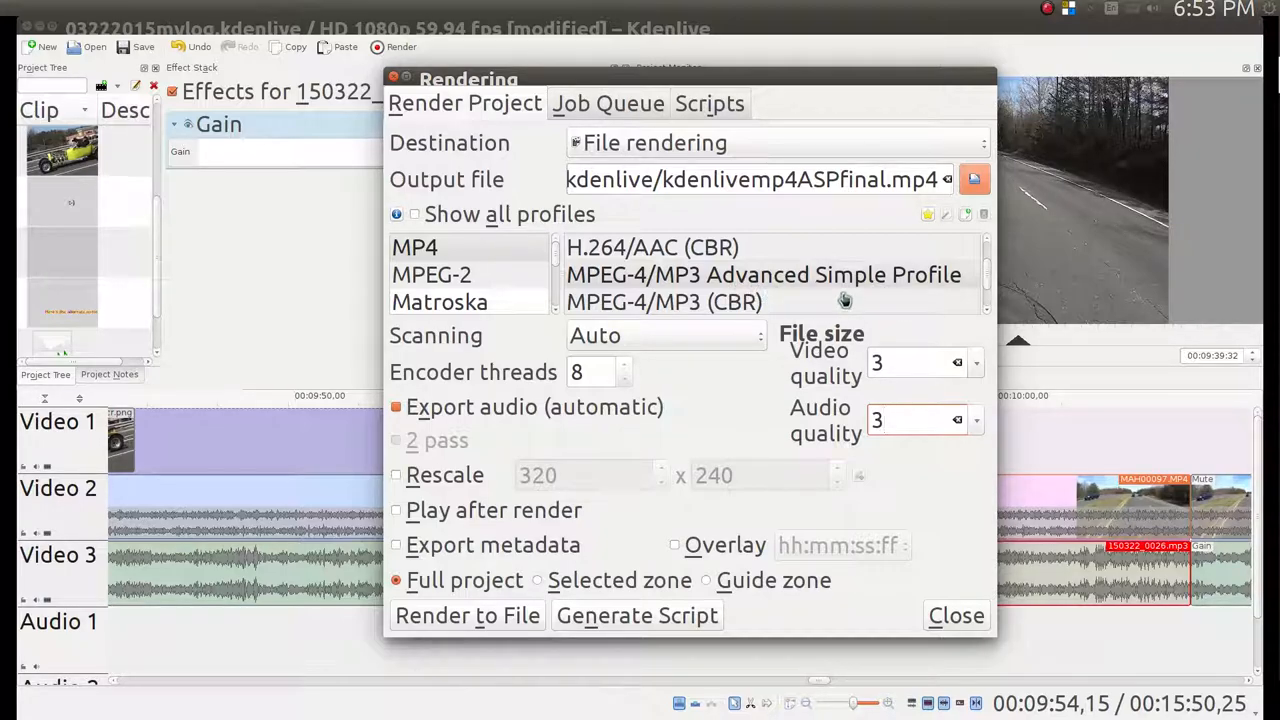
pyautogui.moveTo(420, 84)
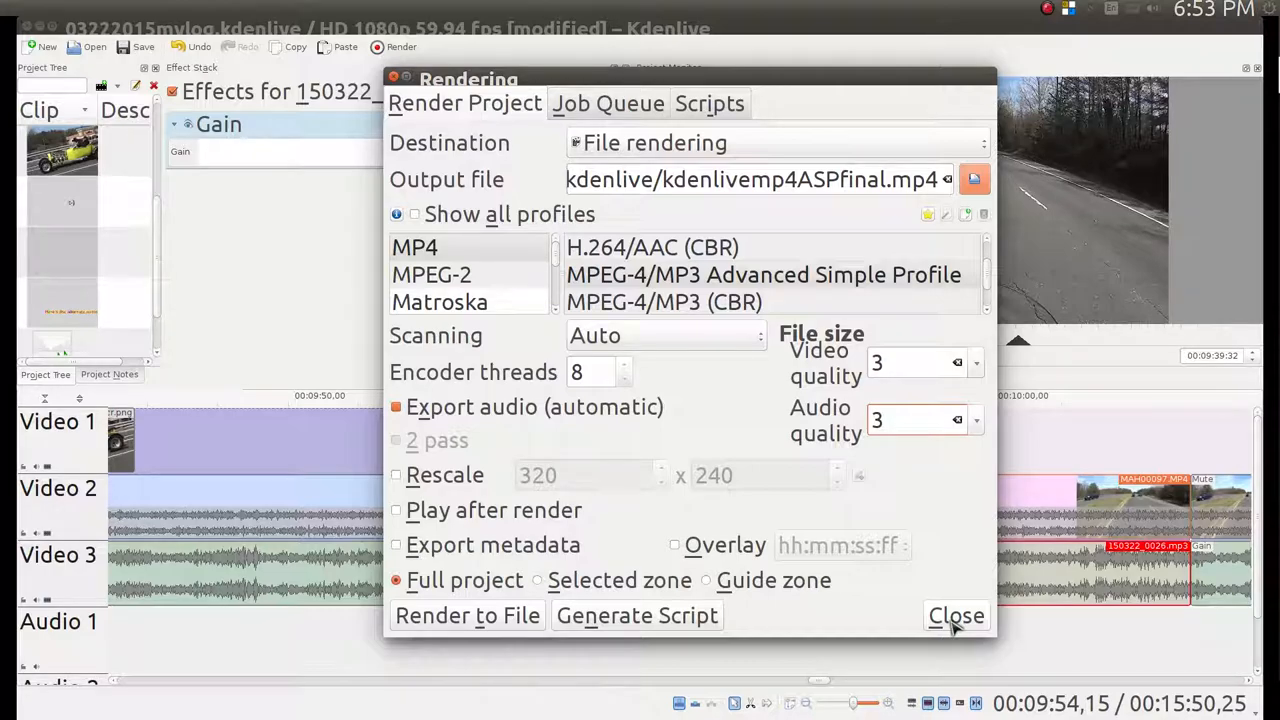
# Step: Leave the Rendering dialog without rendering, returning to the YouTube motovlog page in Firefox
pyautogui.click(956, 616)
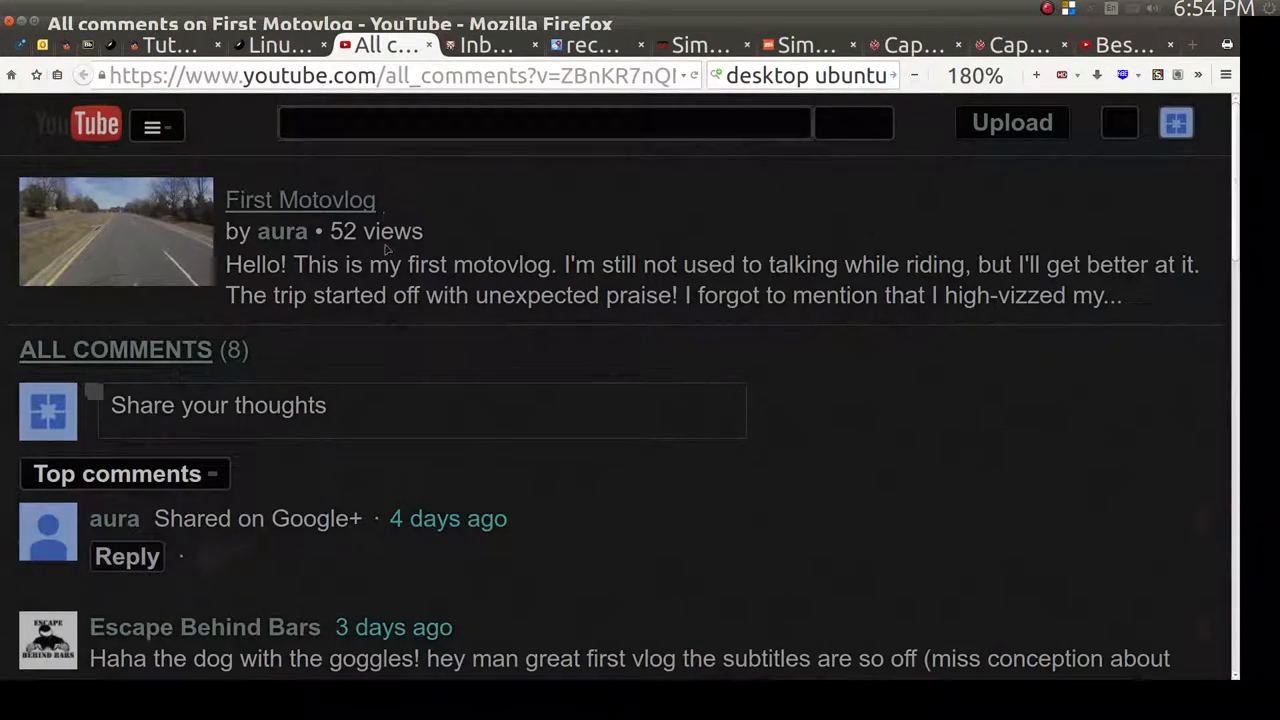
pyautogui.scroll(-3)
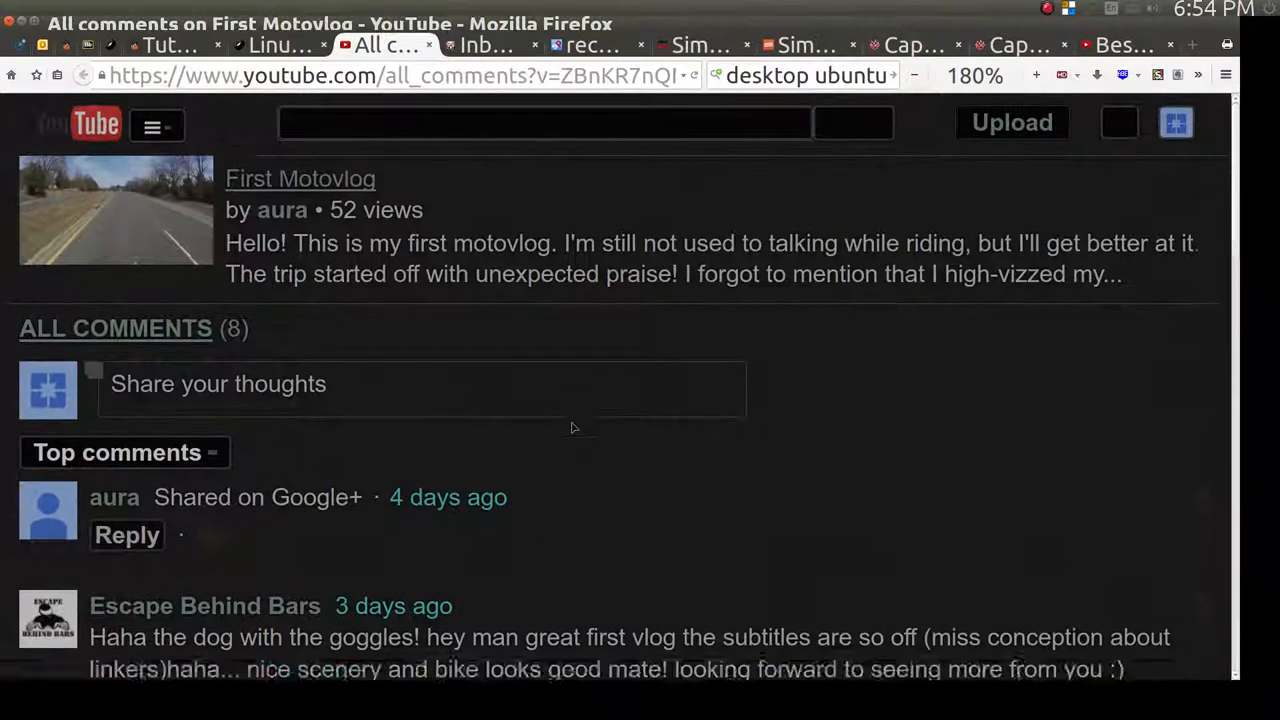
pyautogui.scroll(-3)
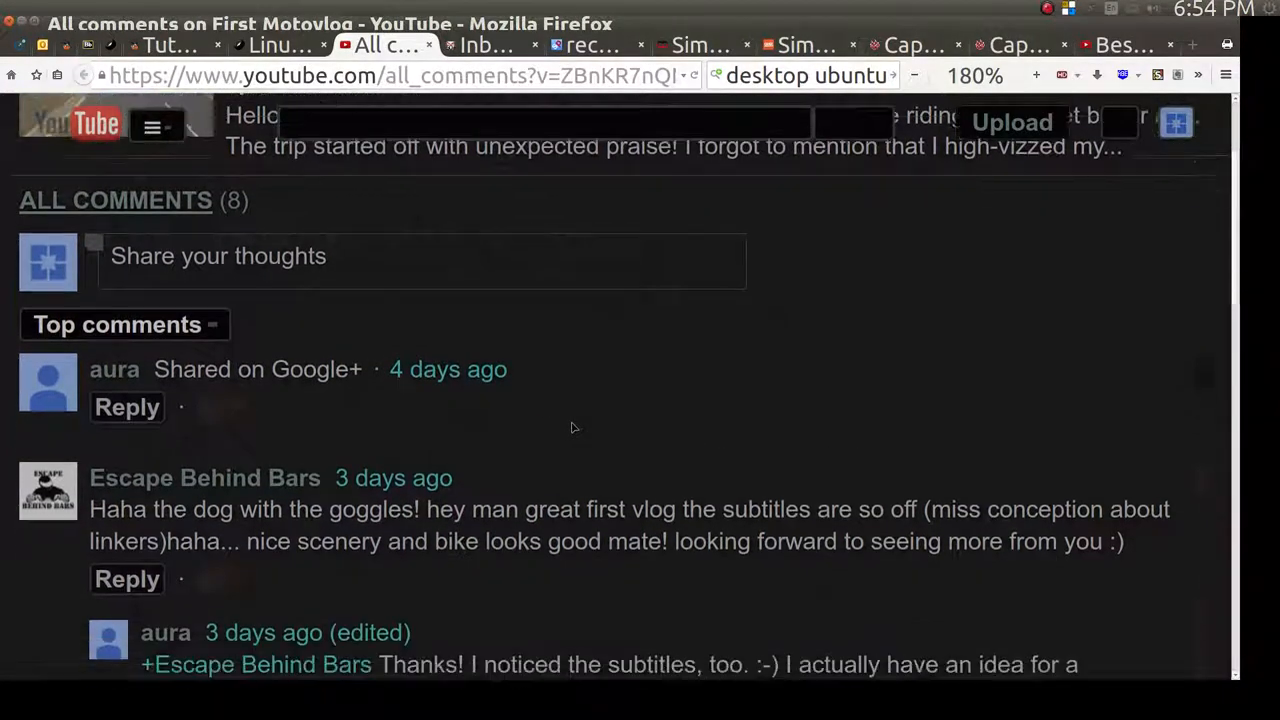
pyautogui.scroll(-3)
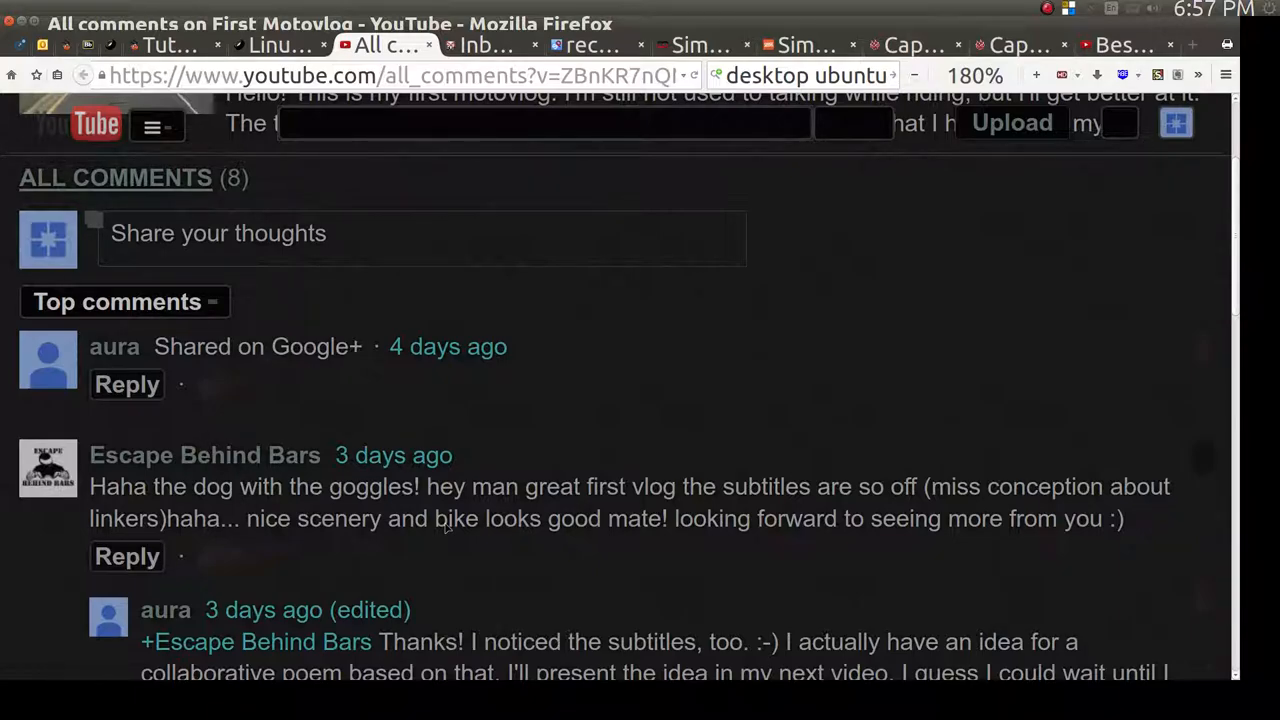
pyautogui.moveTo(476, 540)
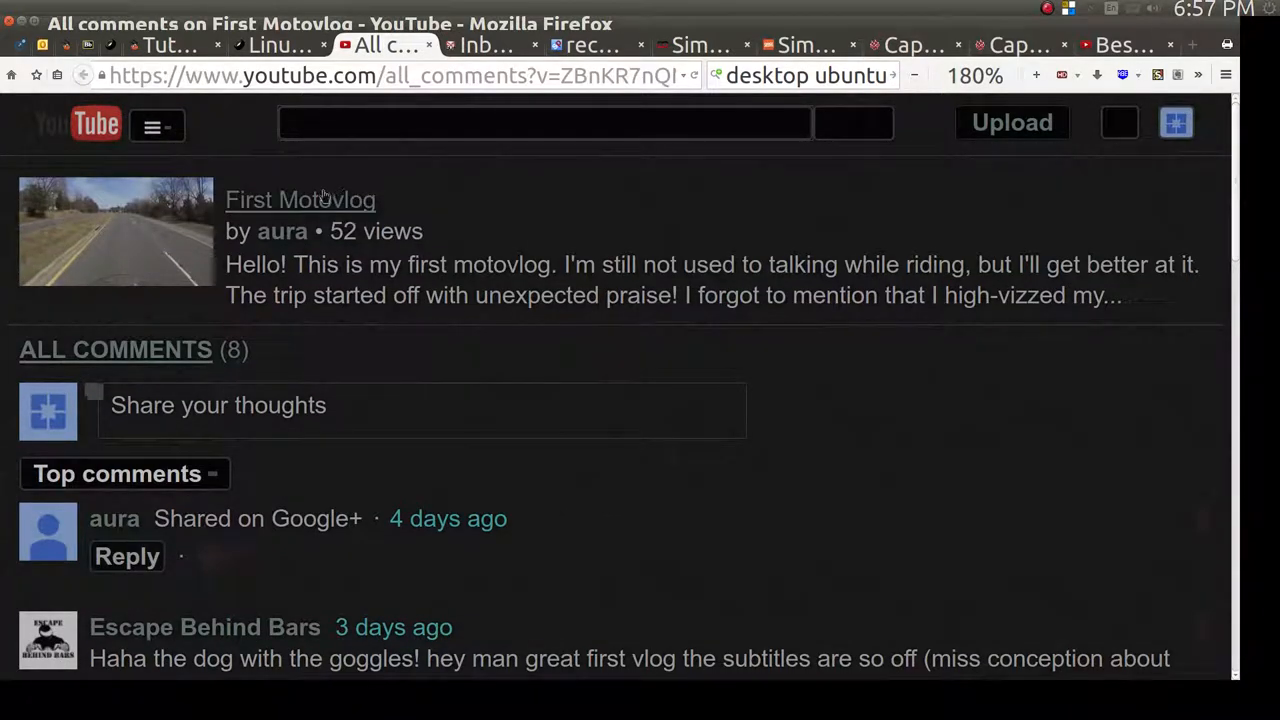
pyautogui.moveTo(300, 200)
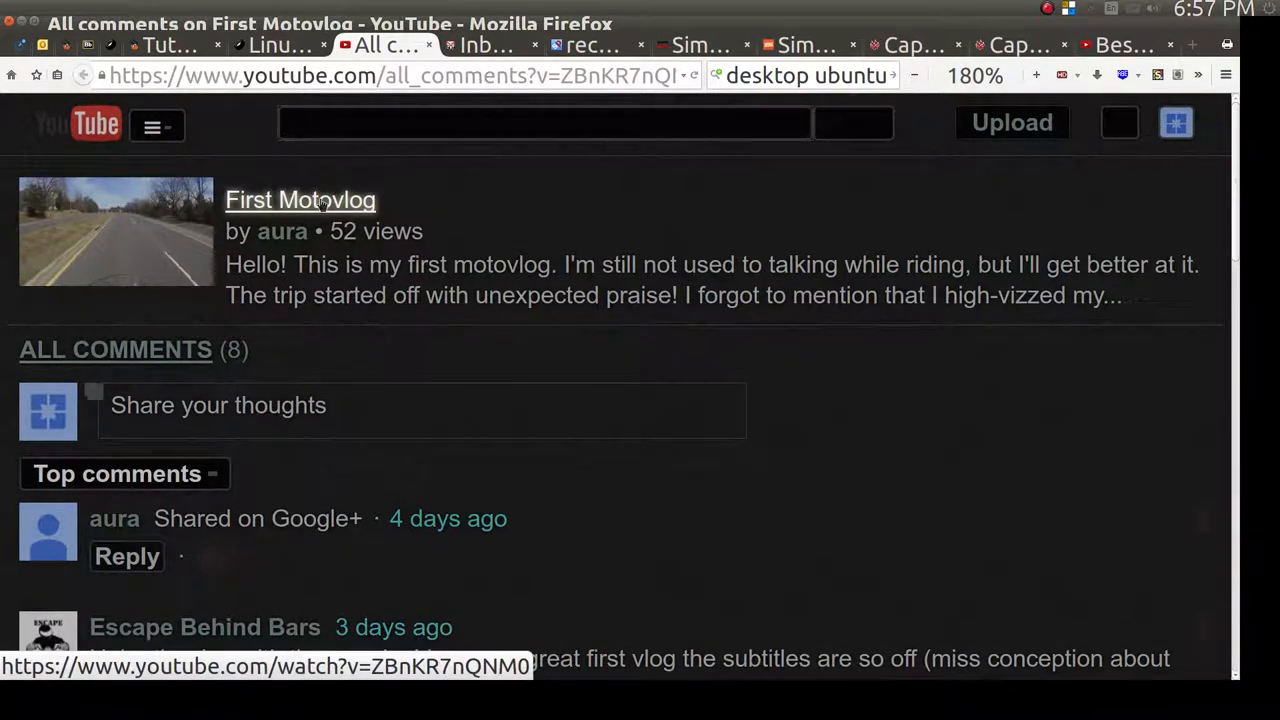
# Step: Start playing the First Motovlog from its watch page so auto-subtitles like 'well thank you lifeboat' show
pyautogui.click(300, 200)
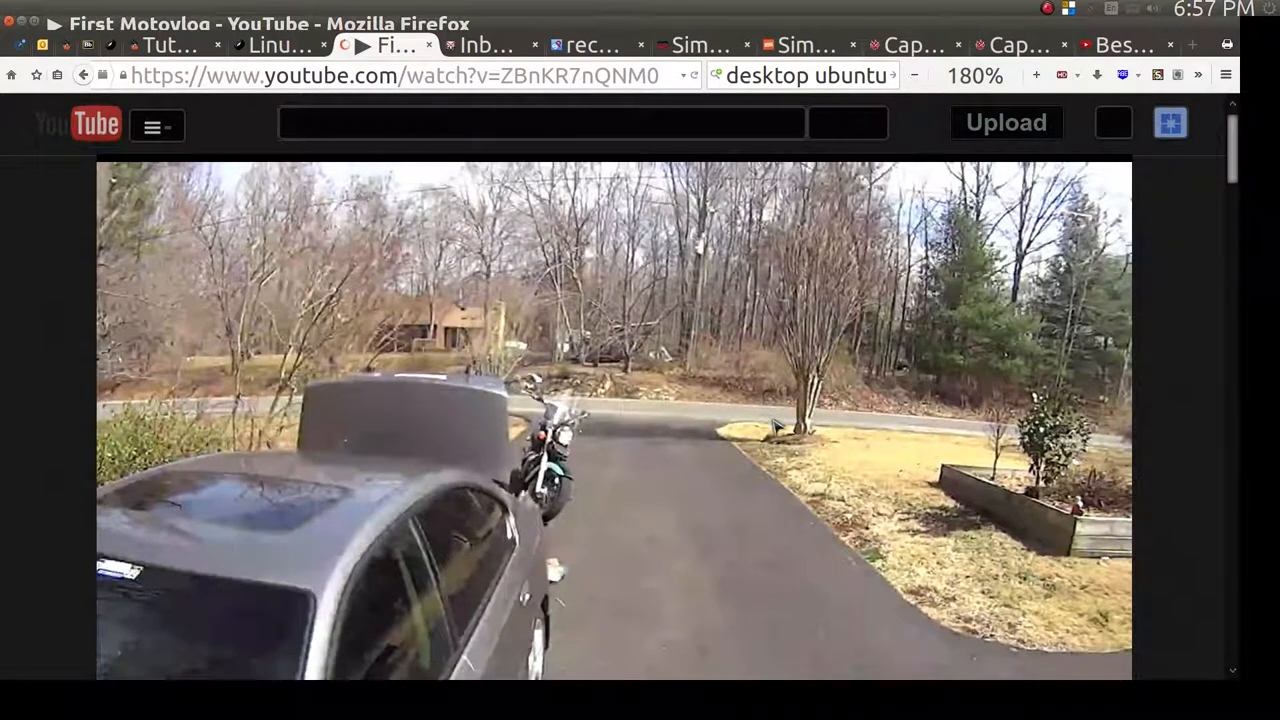
pyautogui.click(616, 400)
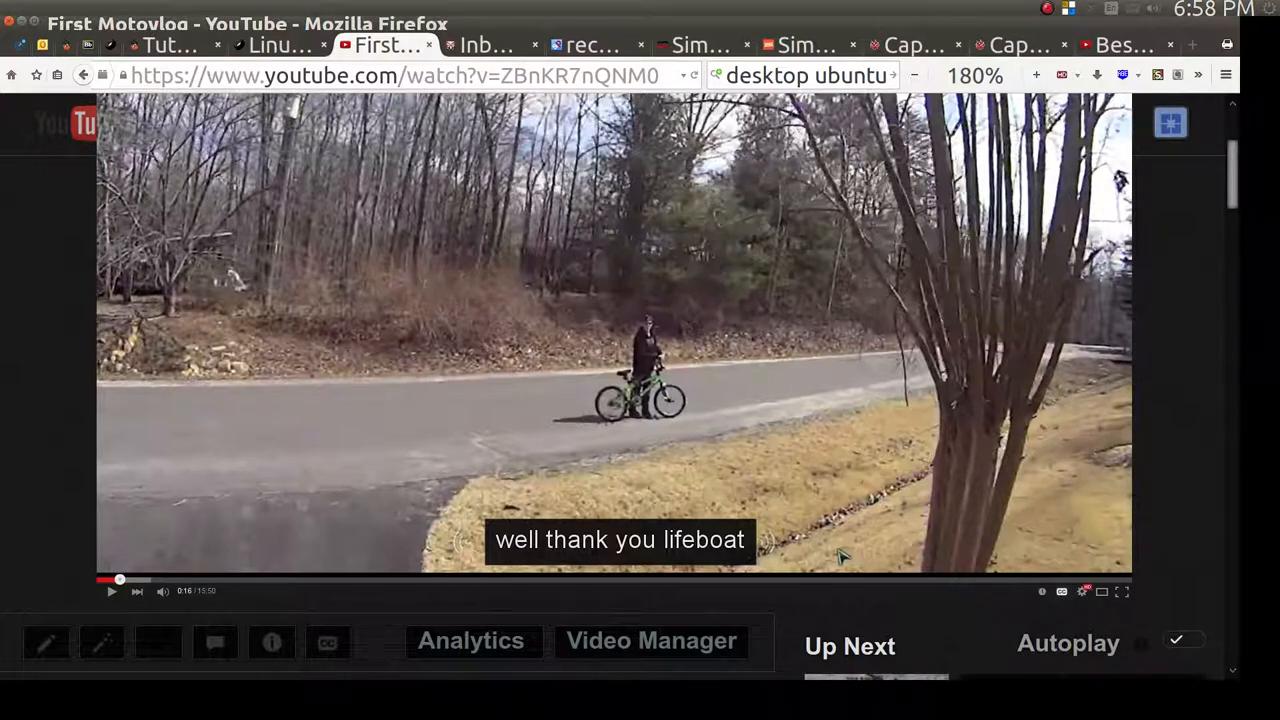
pyautogui.moveTo(836, 570)
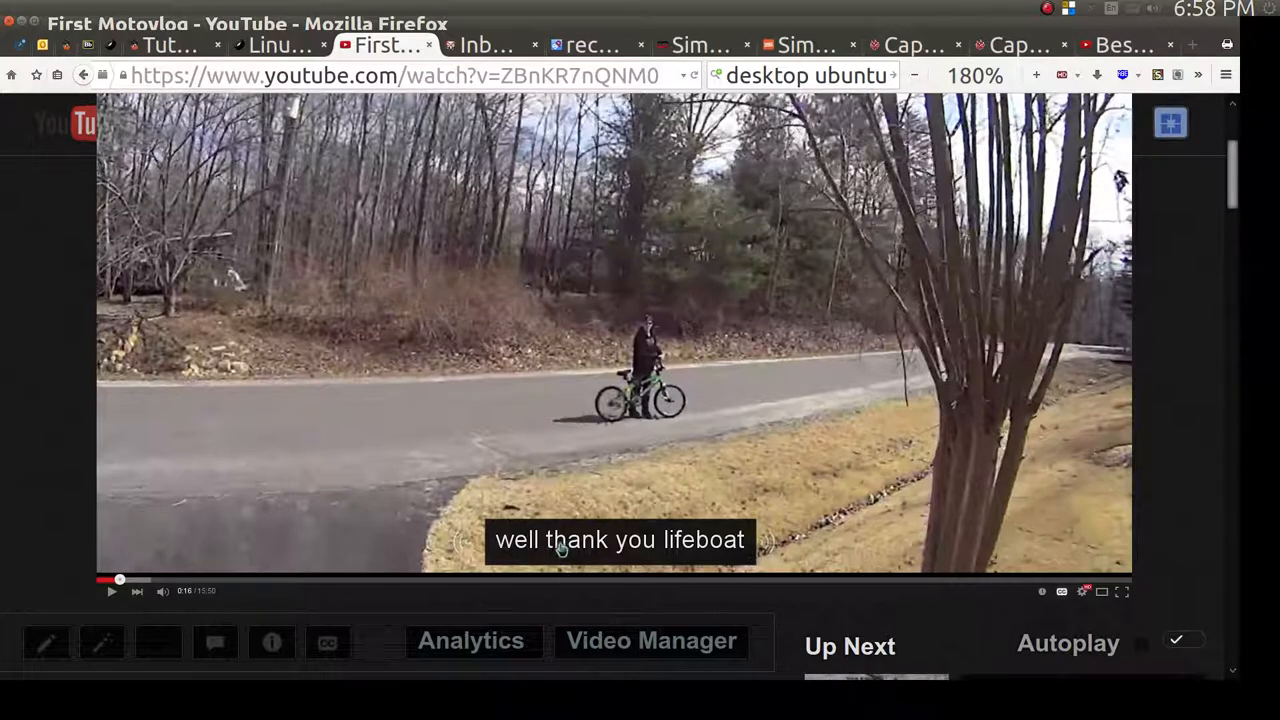
pyautogui.moveTo(504, 552)
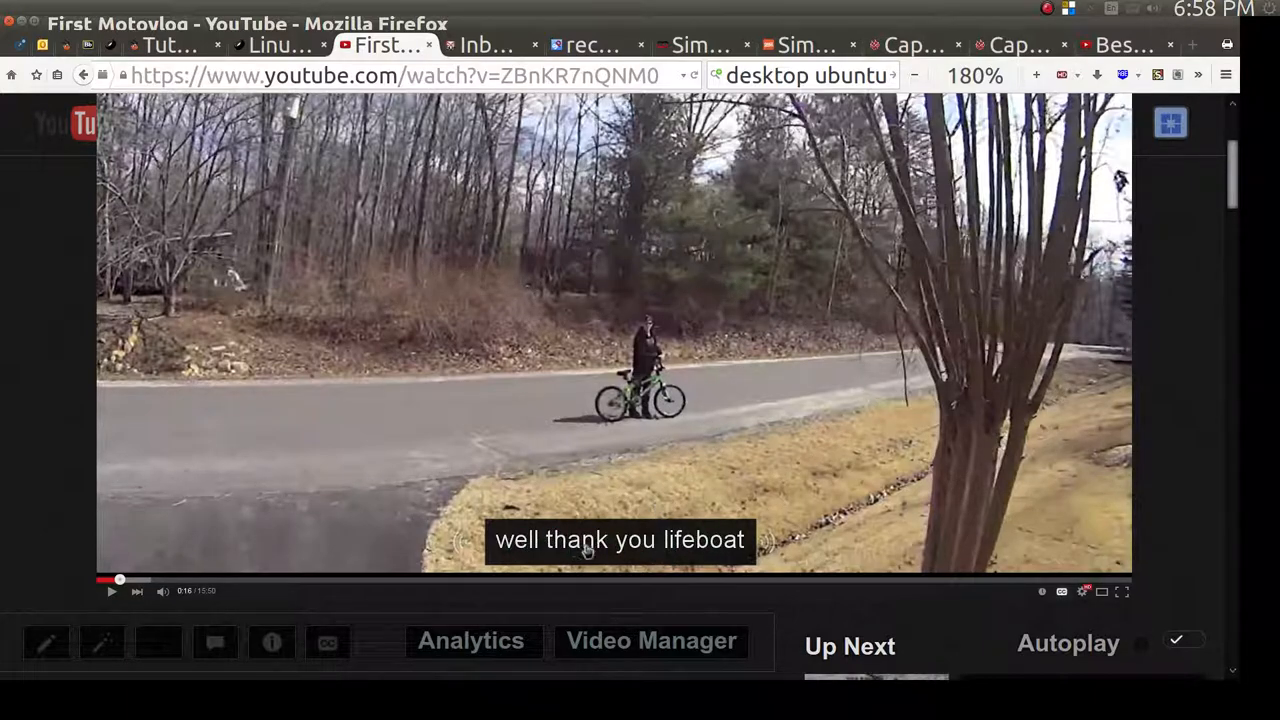
# Step: Resume the paused motovlog past the bicycle scene into the road footage
pyautogui.click(112, 592)
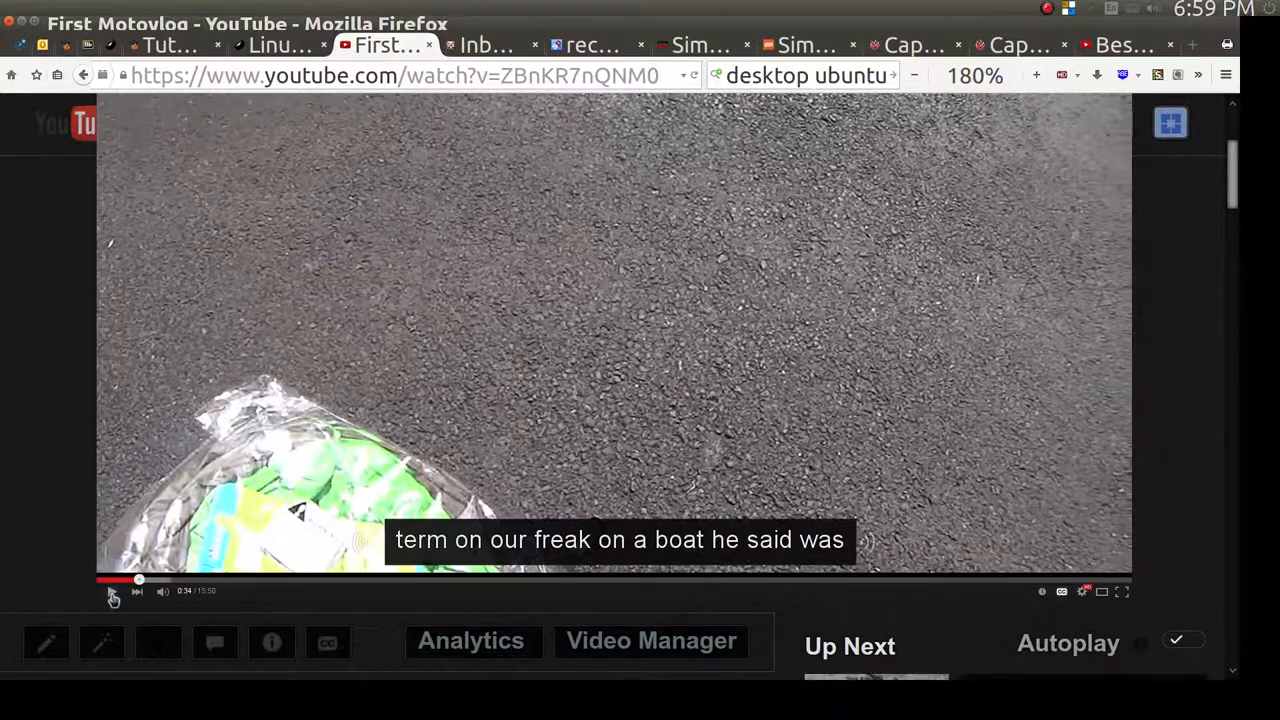
# Step: Seek ahead to about 2:25 and pause on the riding scene's garbled subtitle line
pyautogui.click(112, 592)
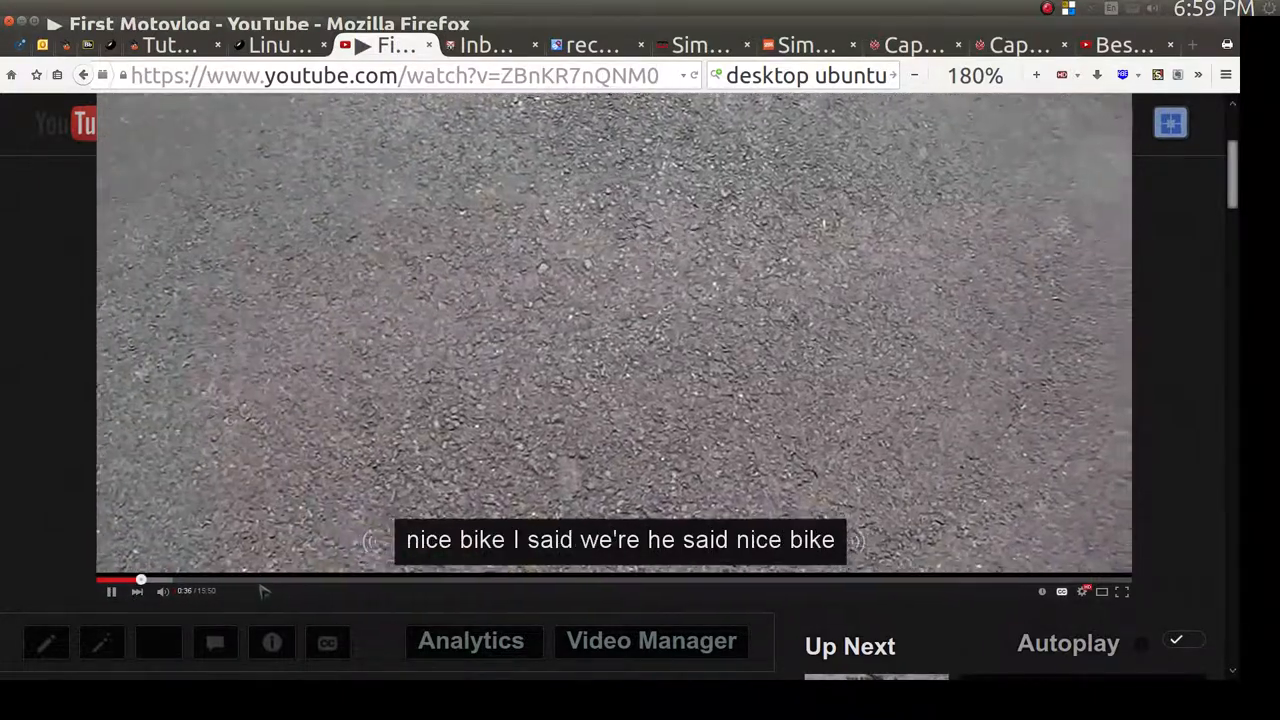
pyautogui.click(258, 580)
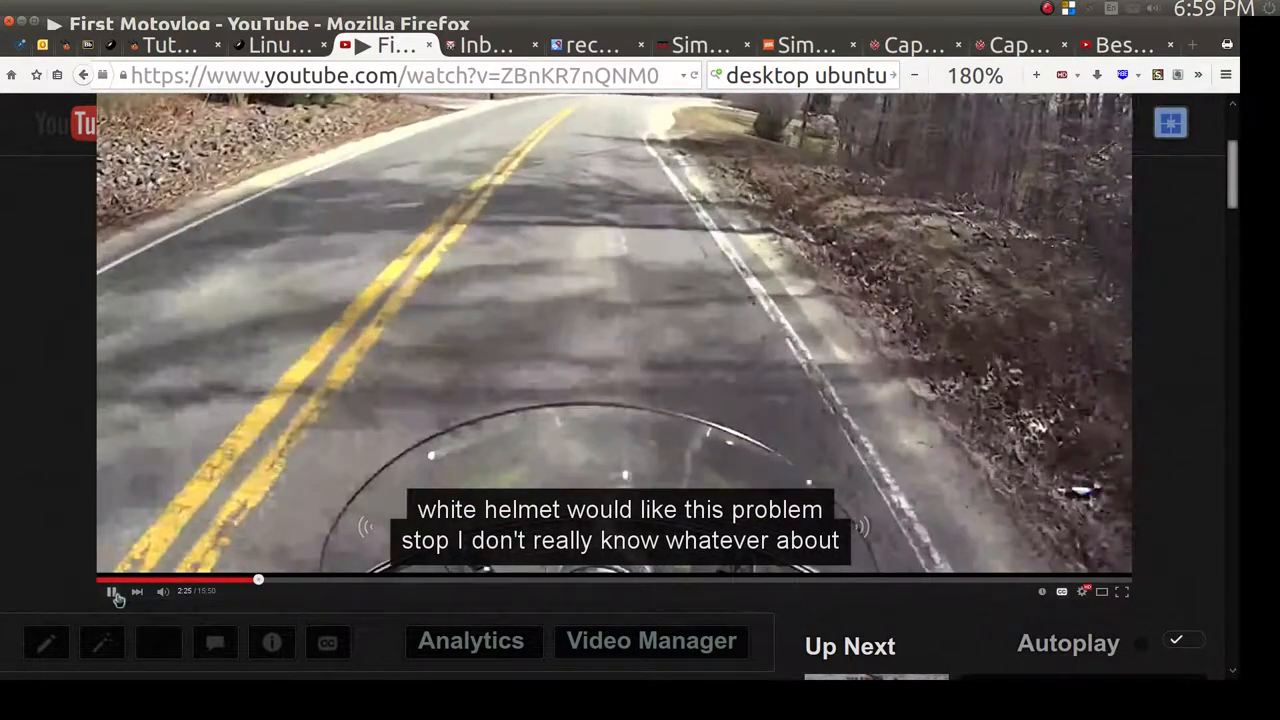
pyautogui.click(112, 590)
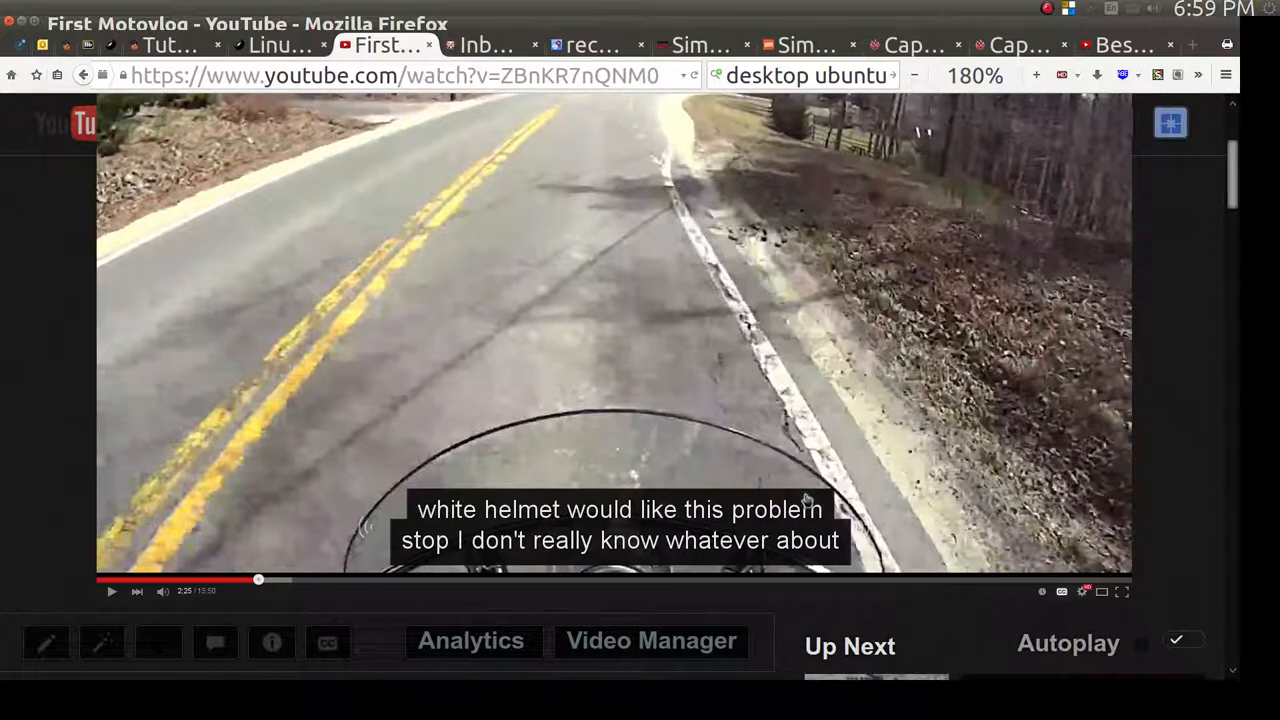
pyautogui.moveTo(730, 512)
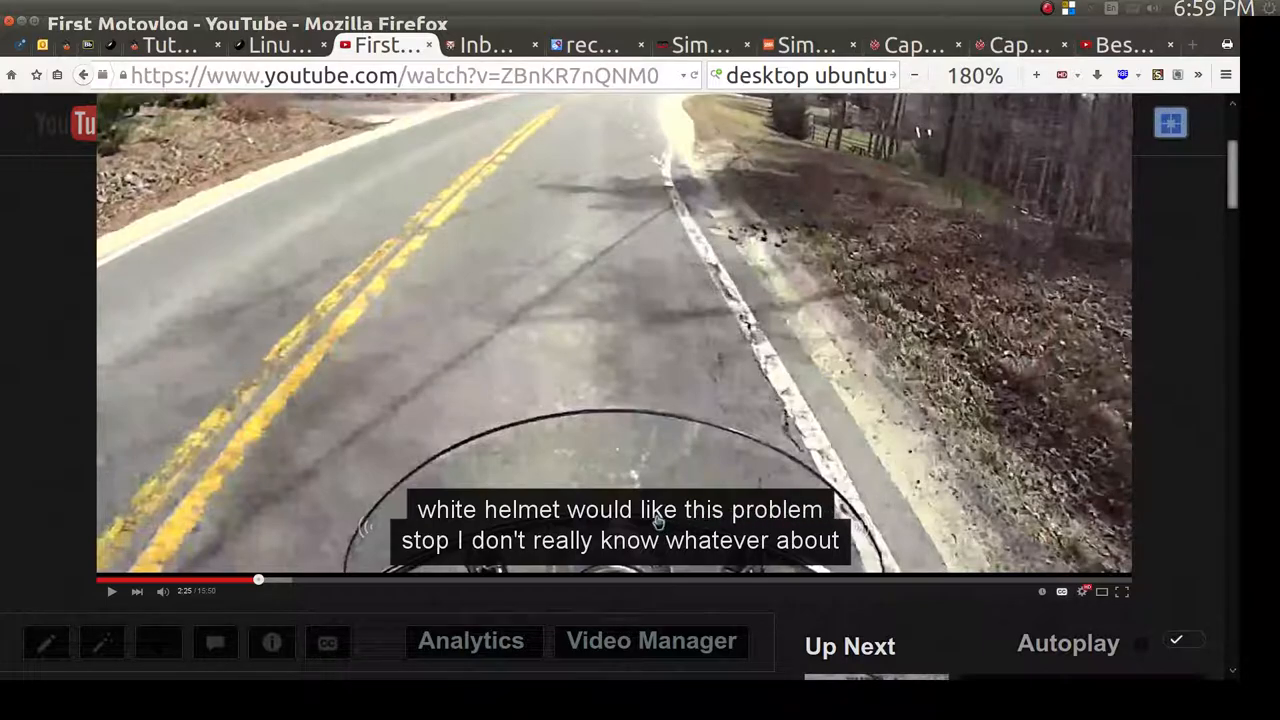
pyautogui.moveTo(540, 542)
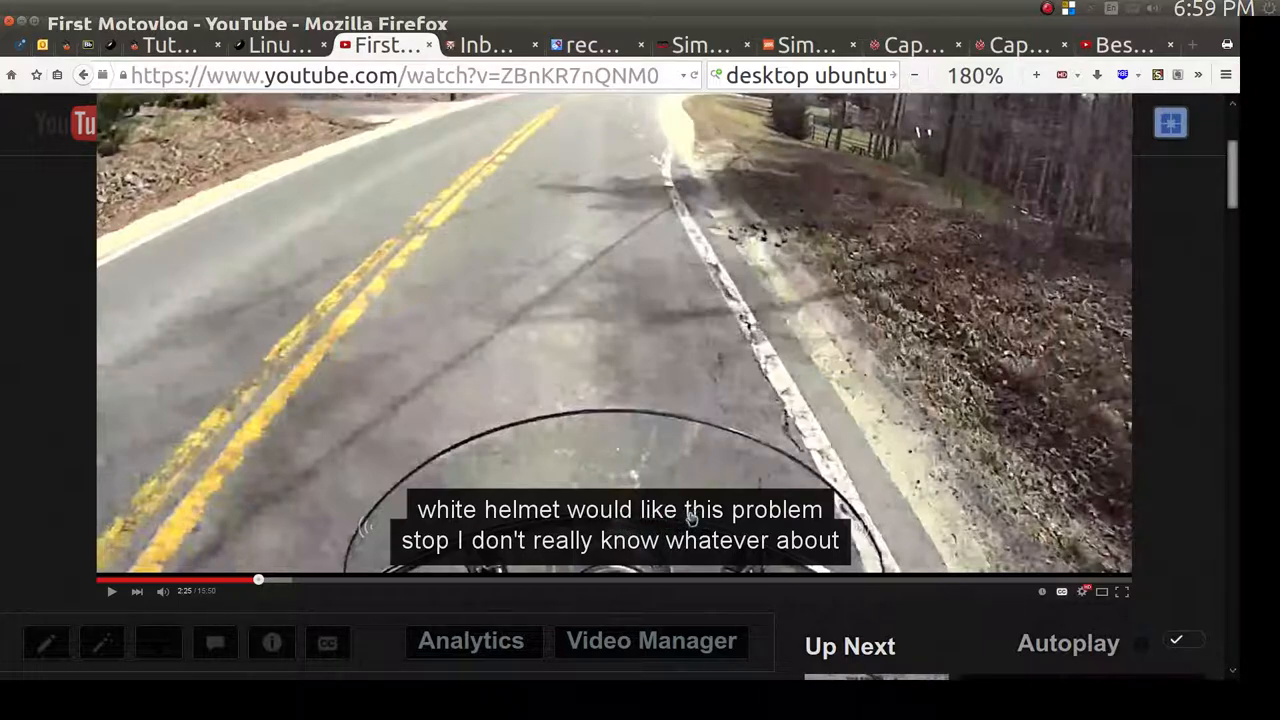
pyautogui.moveTo(684, 520)
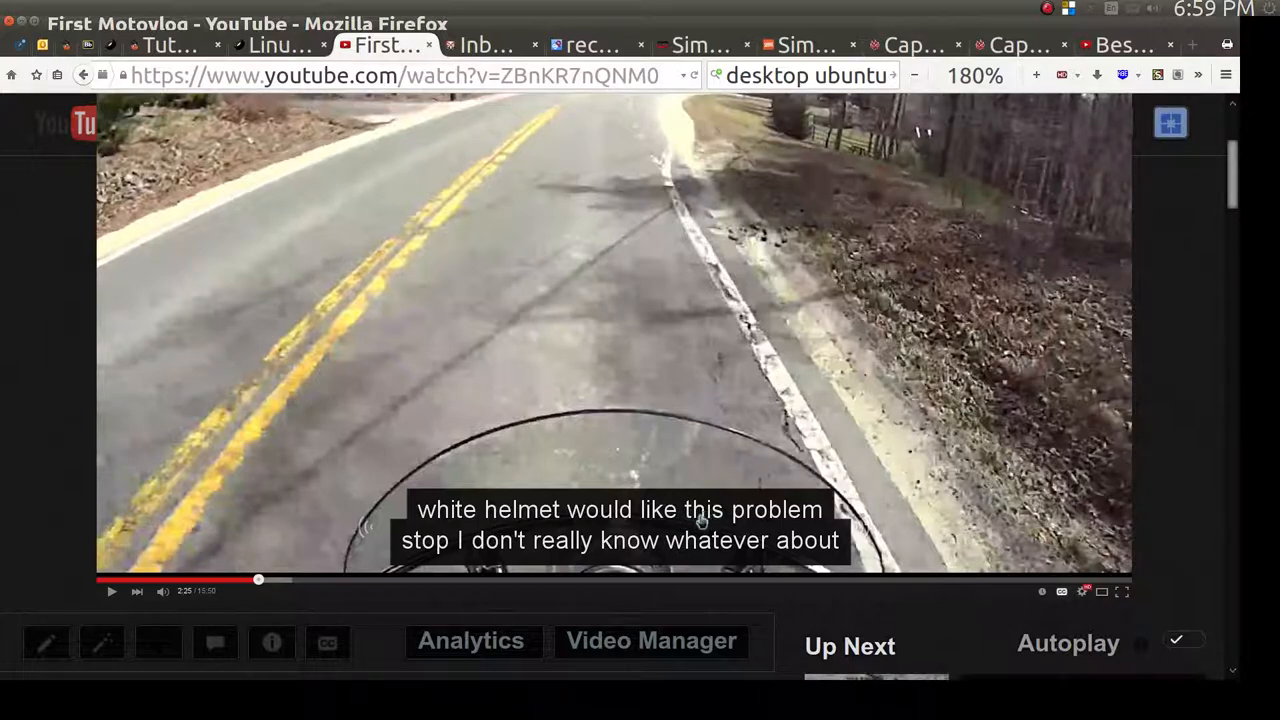
pyautogui.moveTo(720, 552)
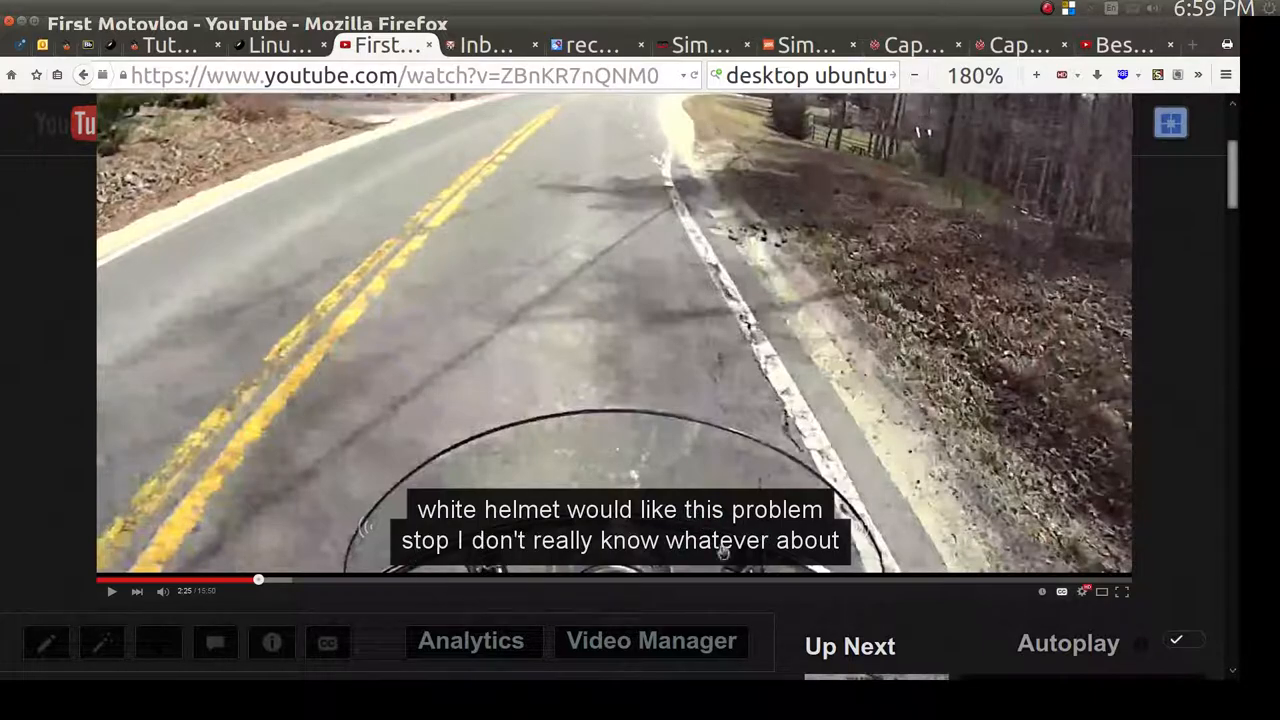
pyautogui.moveTo(710, 550)
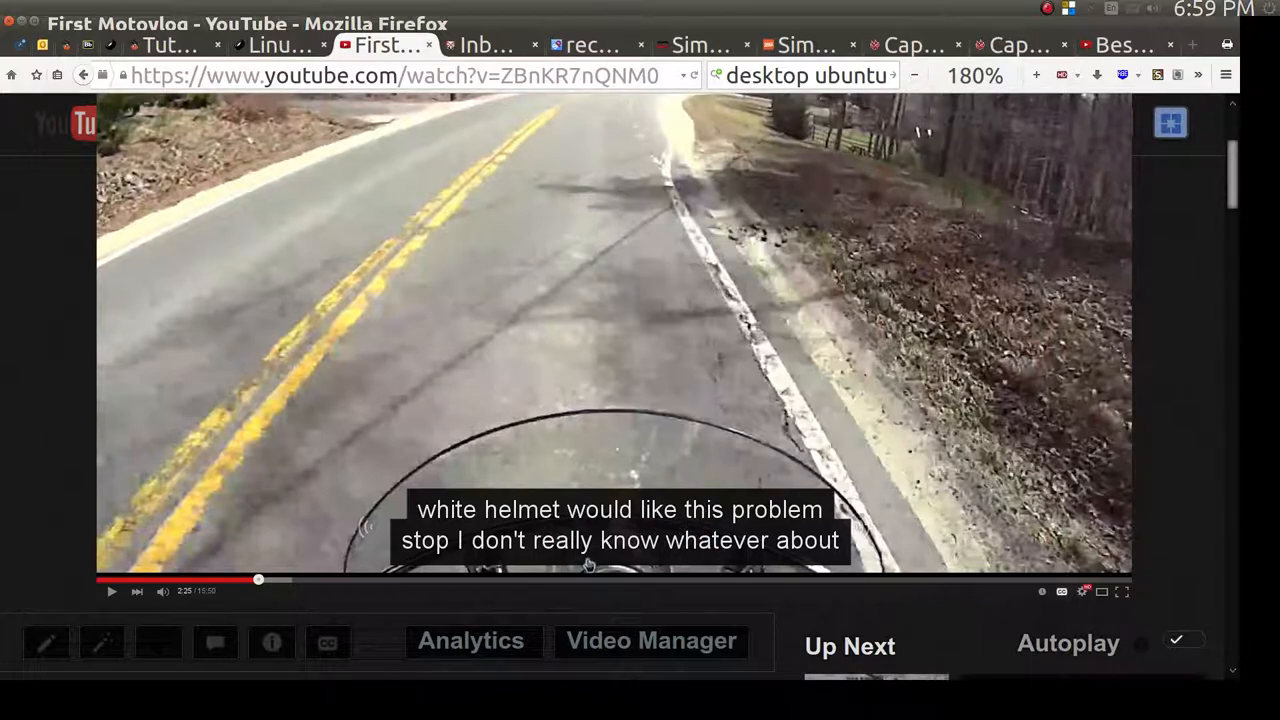
pyautogui.moveTo(464, 532)
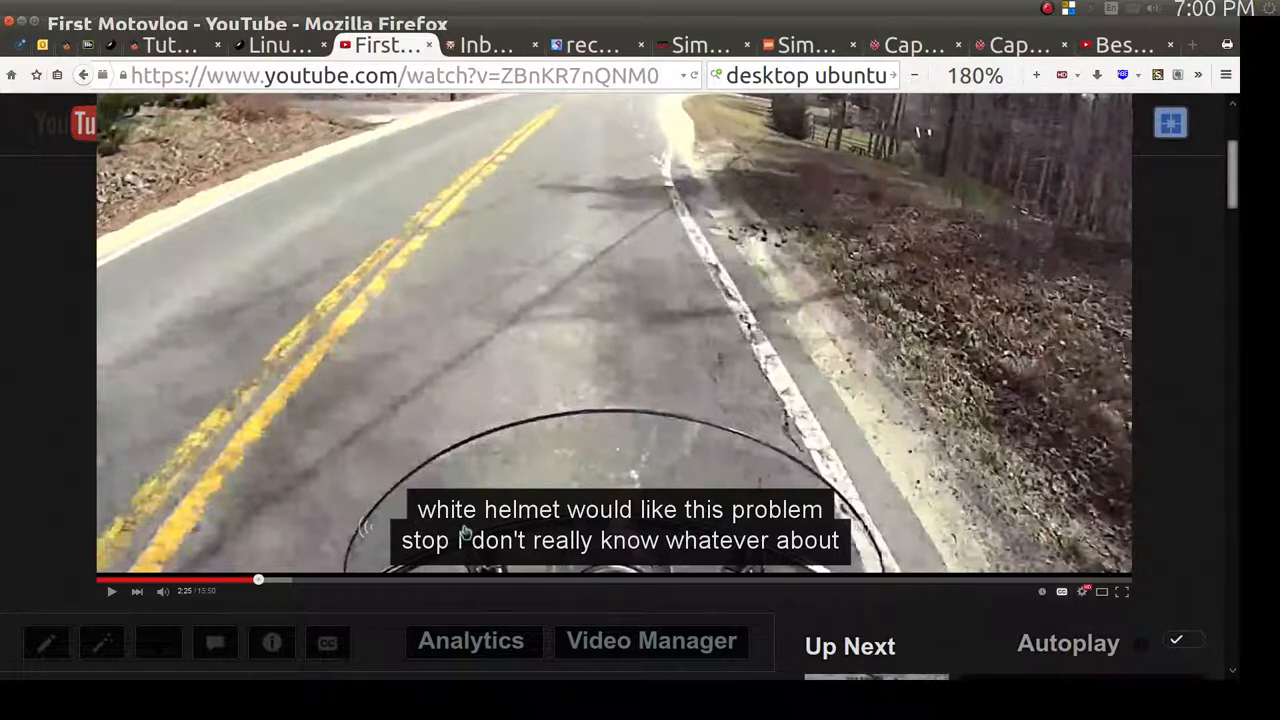
pyautogui.moveTo(530, 486)
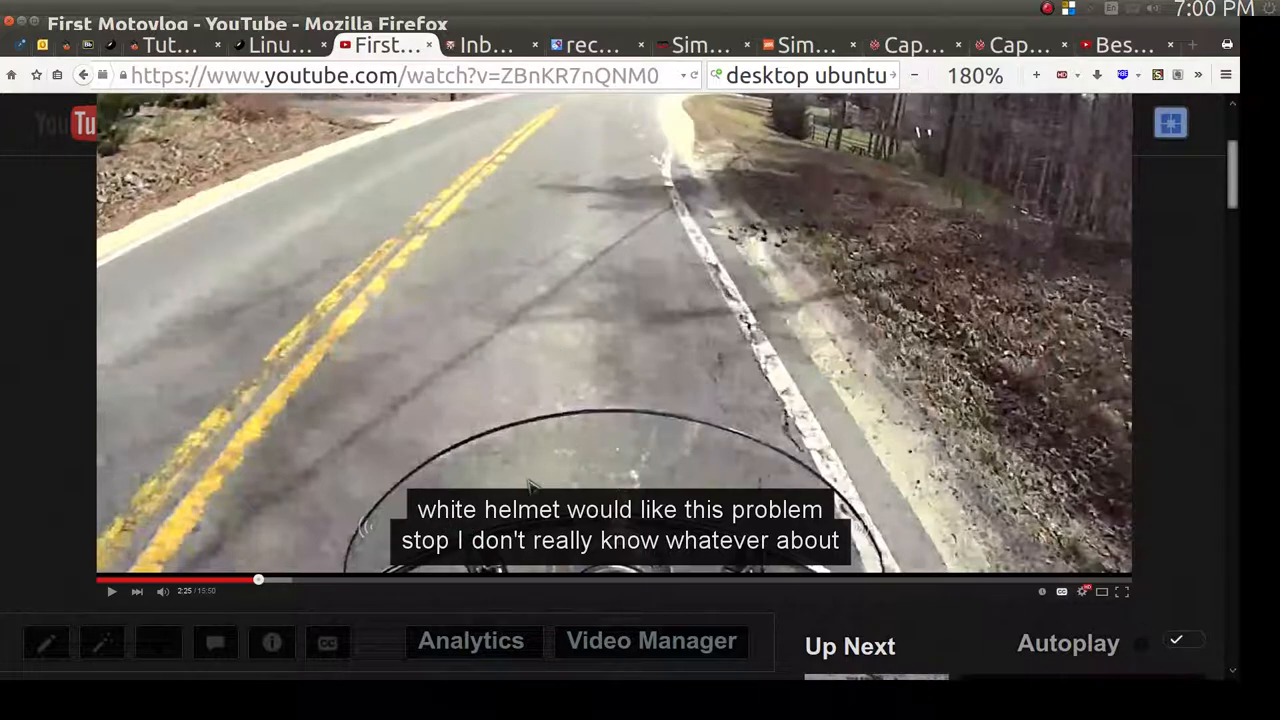
pyautogui.moveTo(470, 476)
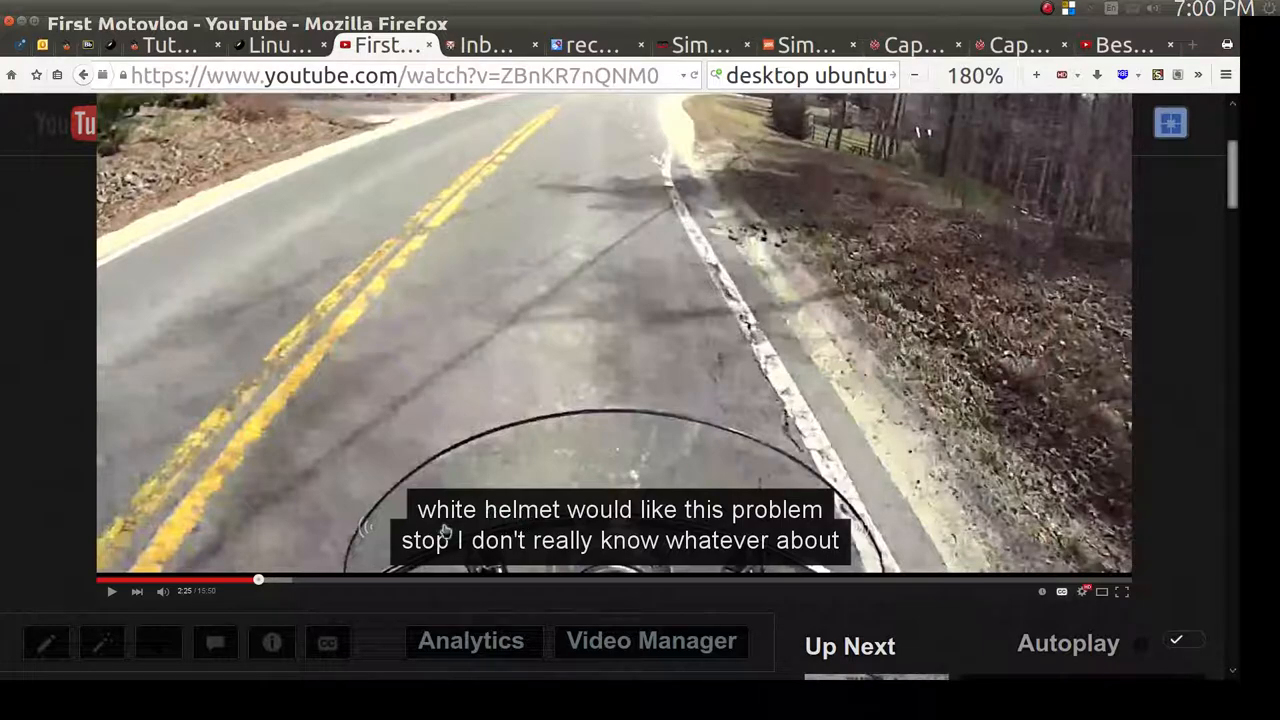
pyautogui.moveTo(810, 558)
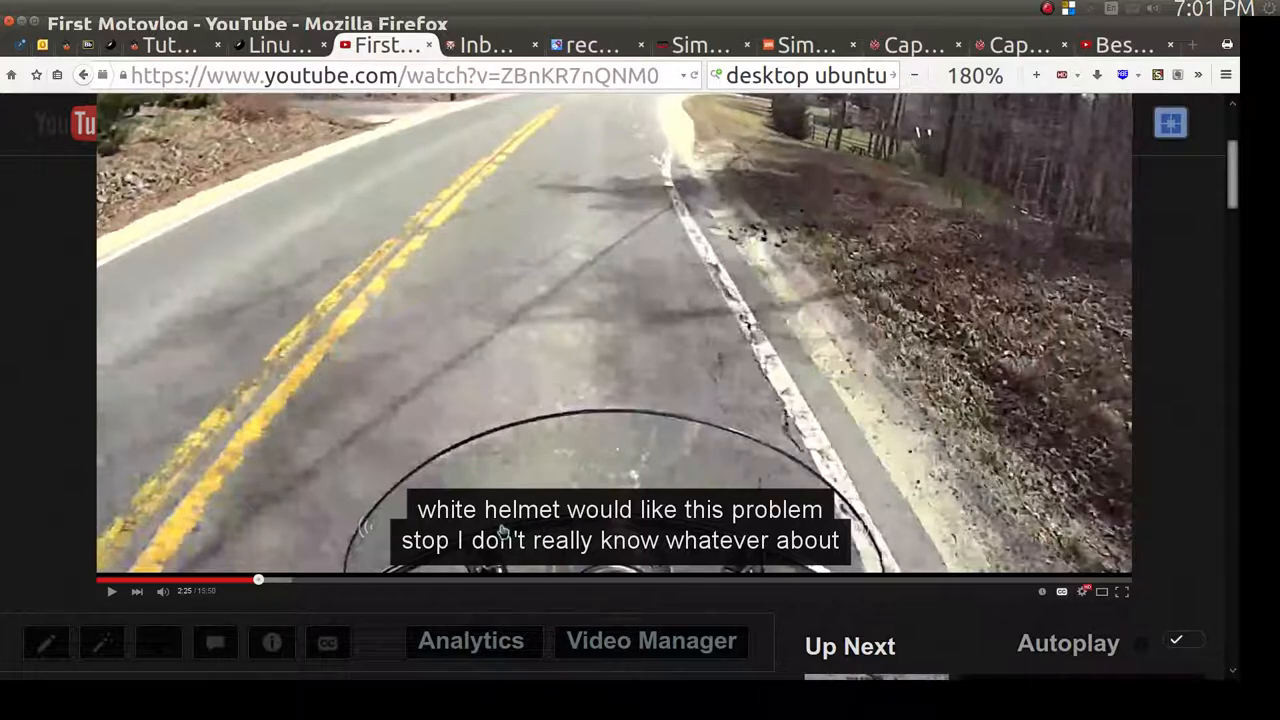
# Step: Scroll the watch page down to the title, 52 views, Mar 24, 2015 date and Up Next list
pyautogui.scroll(-3)
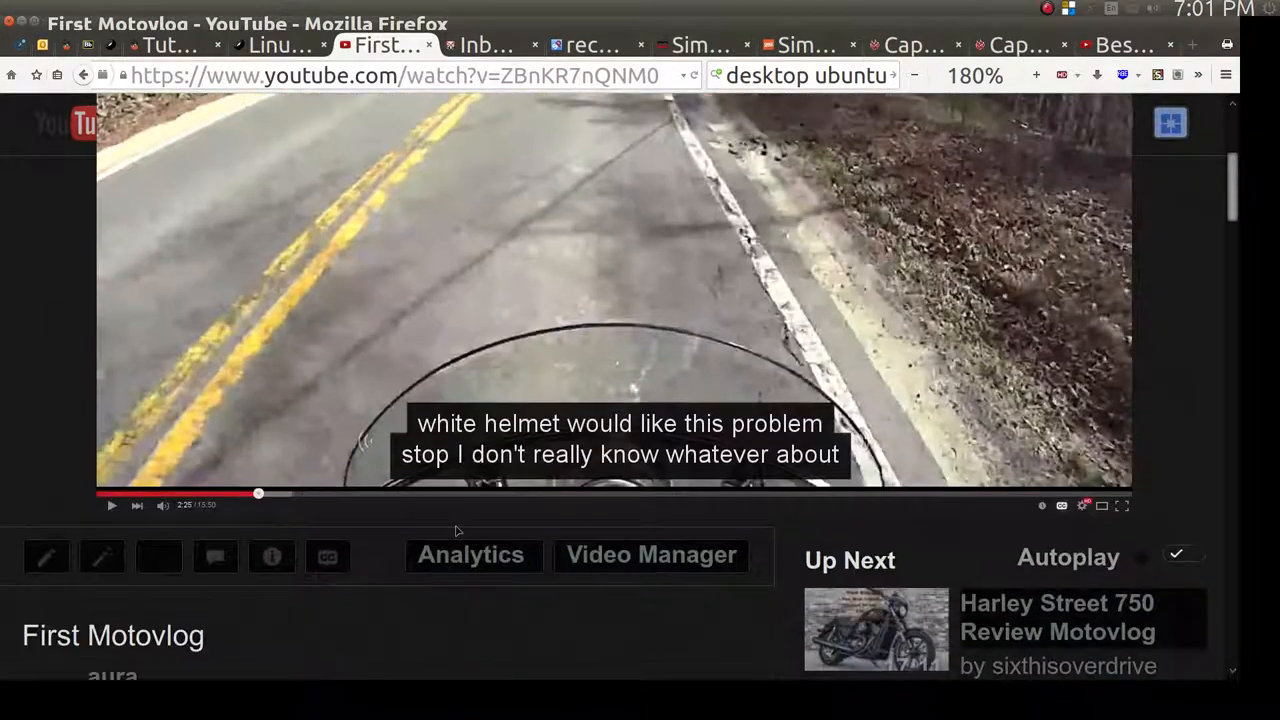
pyautogui.scroll(-3)
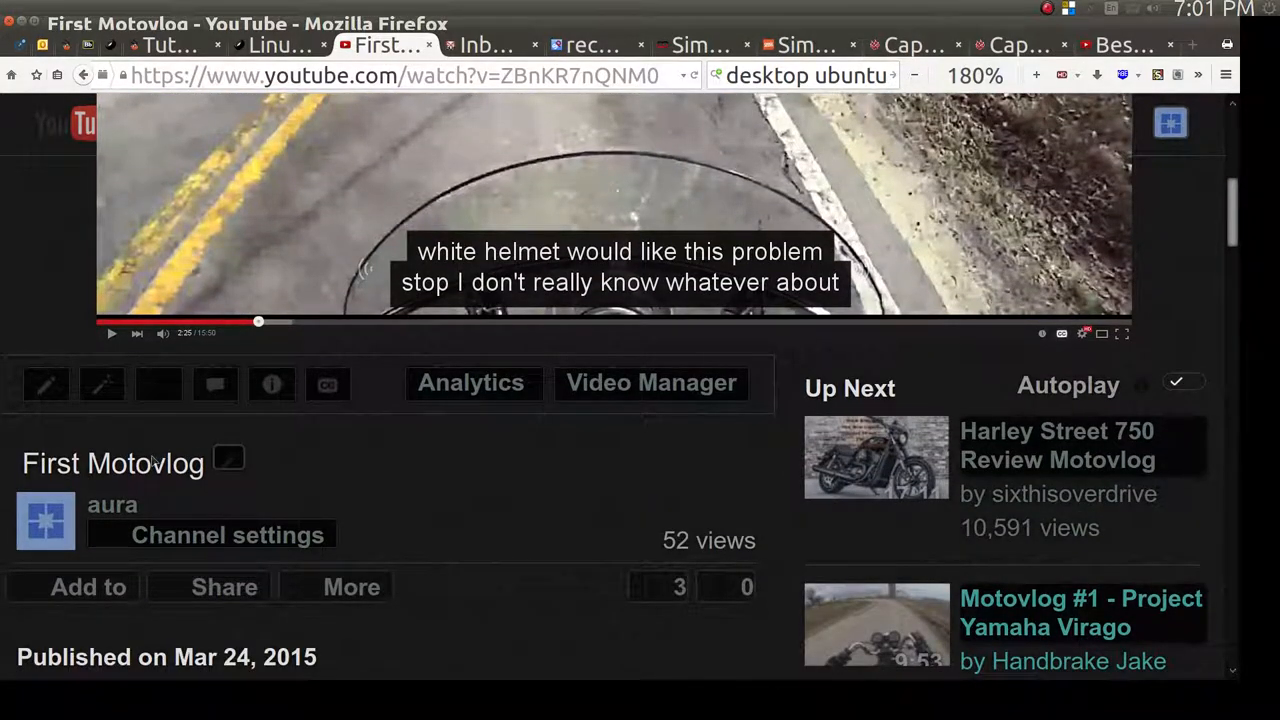